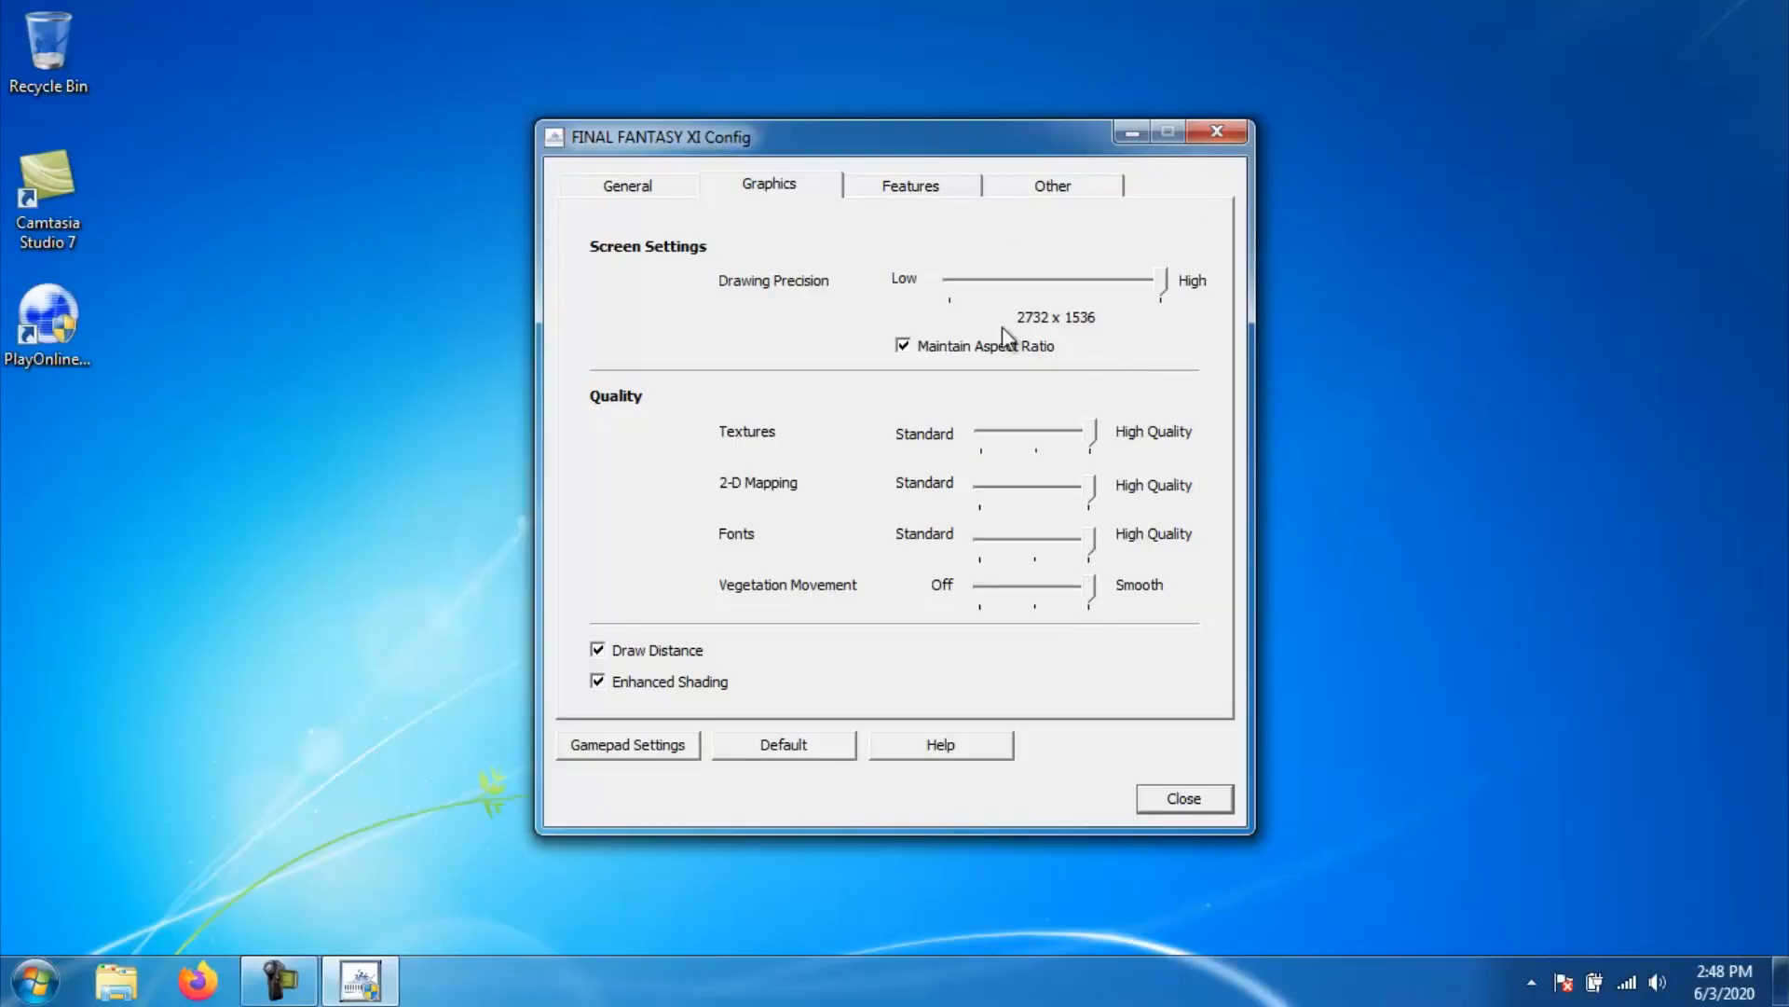
Review the Features, Other and Graphics settings tabs
left_click(910, 185)
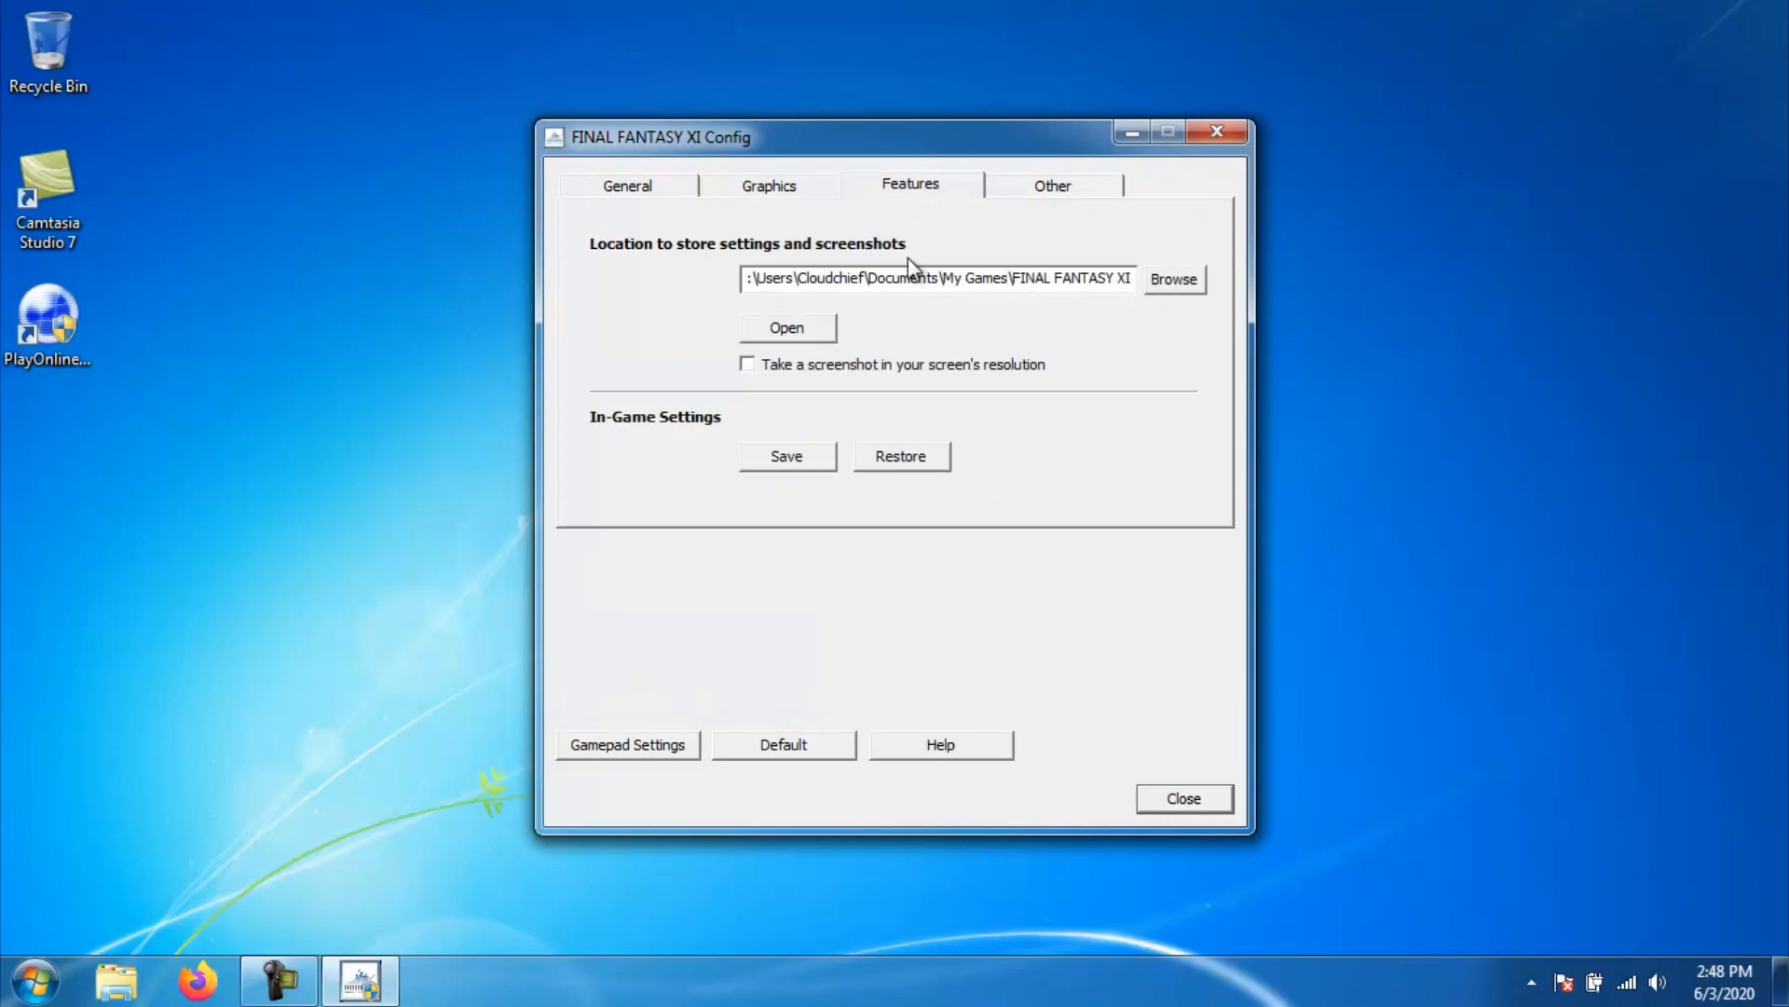
left_click(1051, 184)
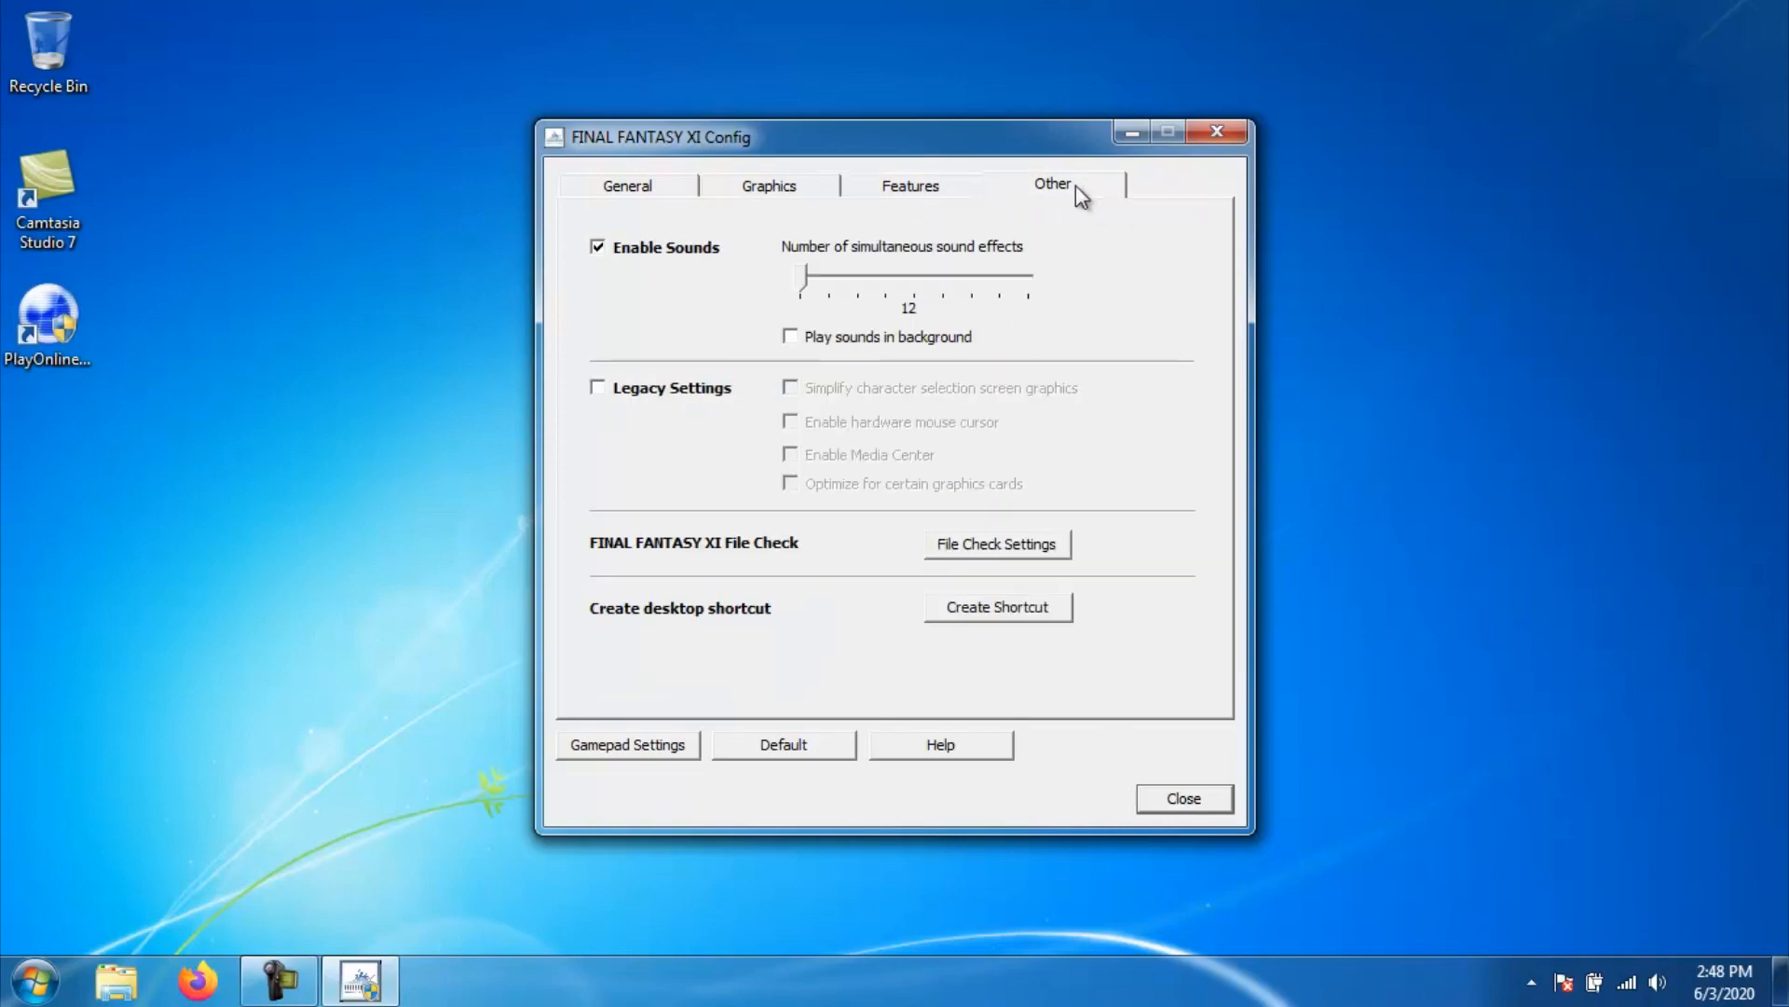
mouse_move(793, 217)
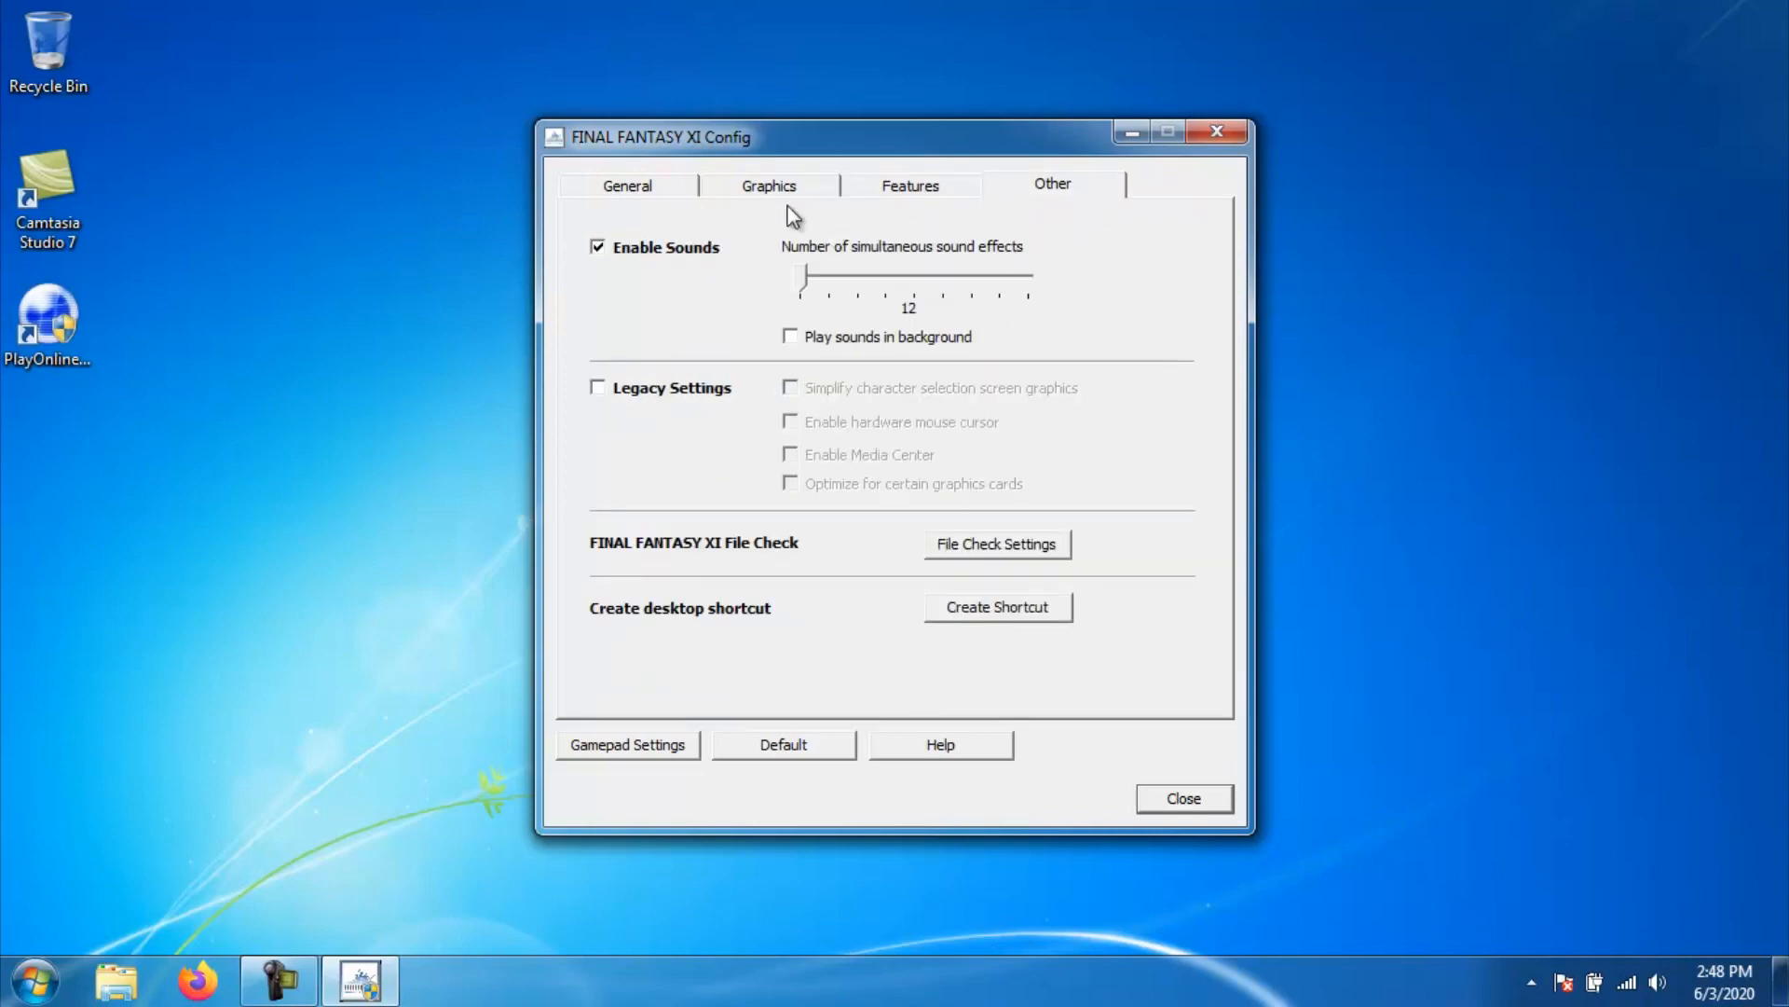
left_click(768, 185)
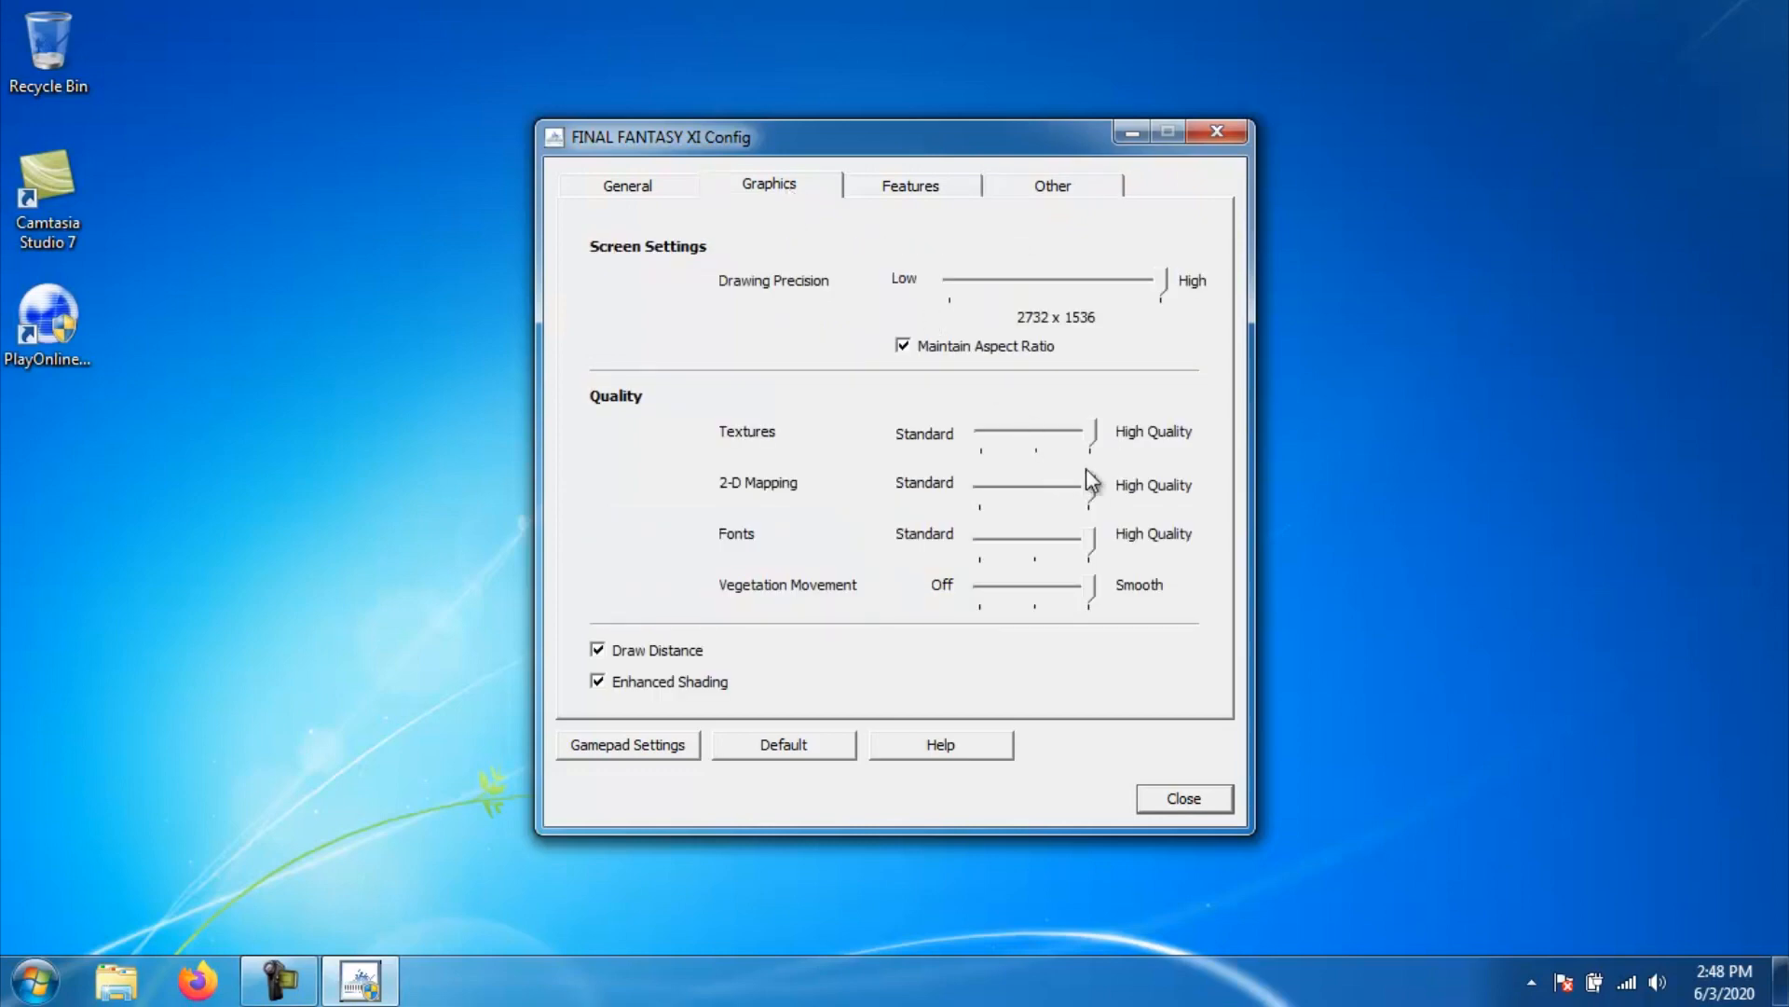
mouse_move(1089, 551)
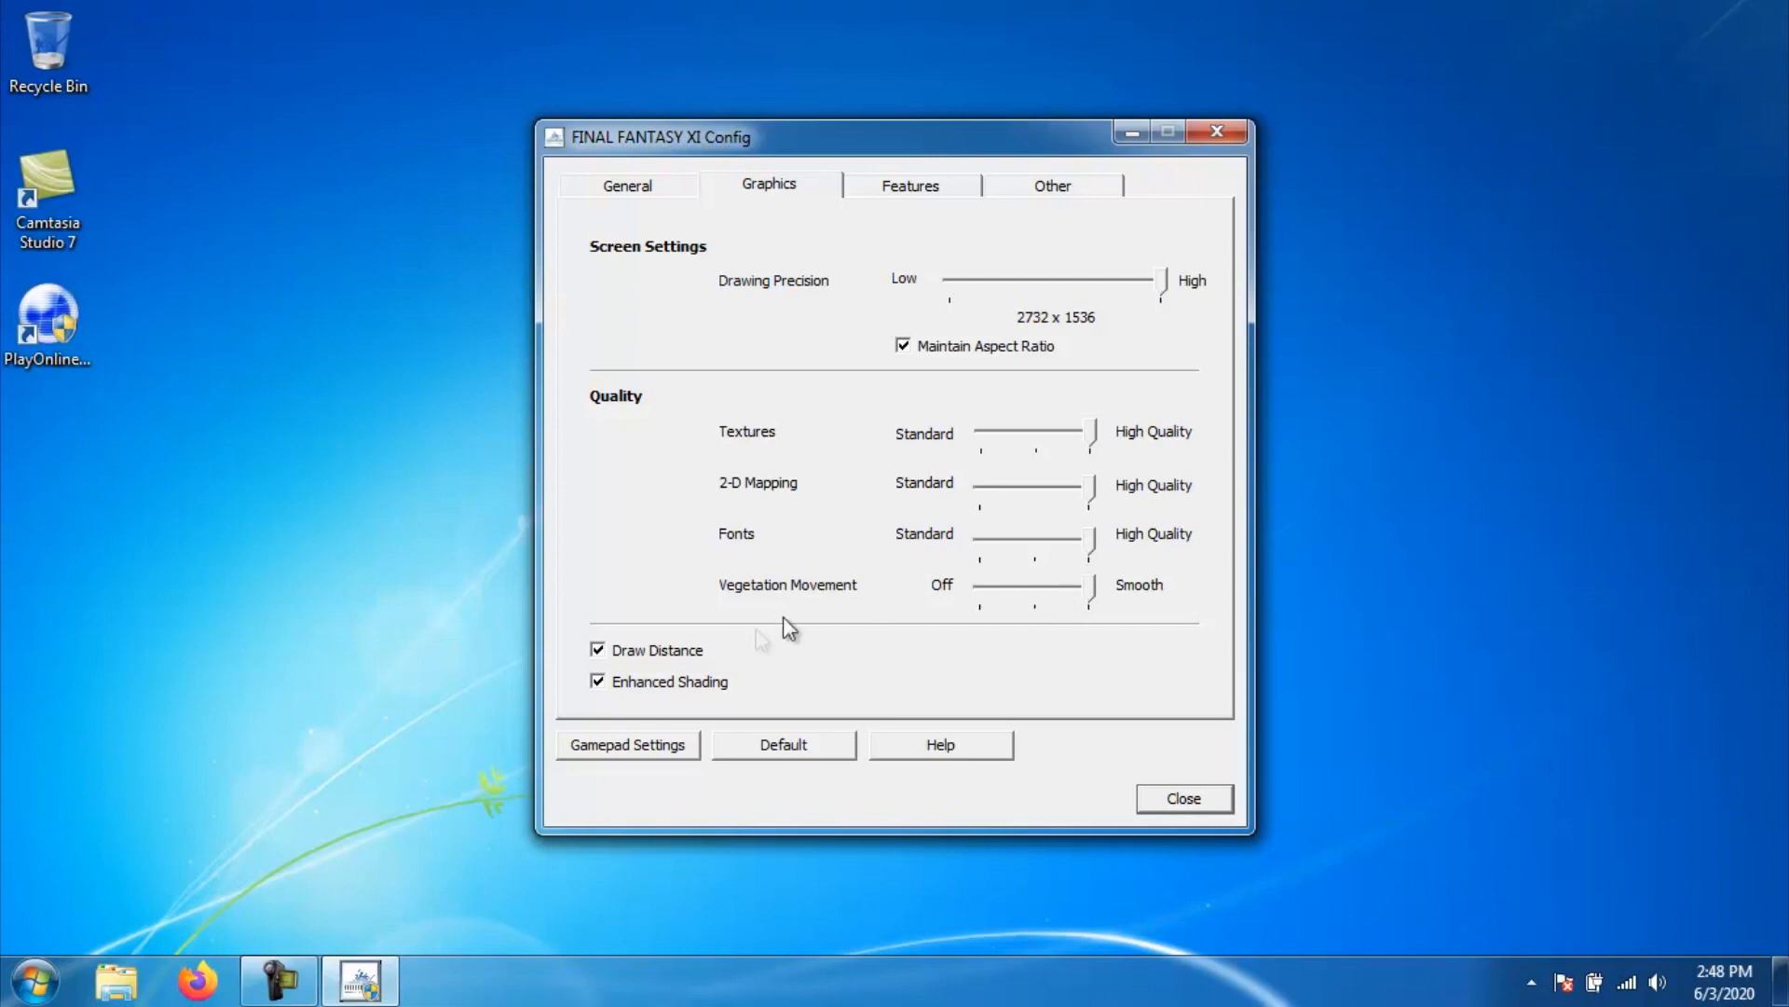
mouse_move(825, 354)
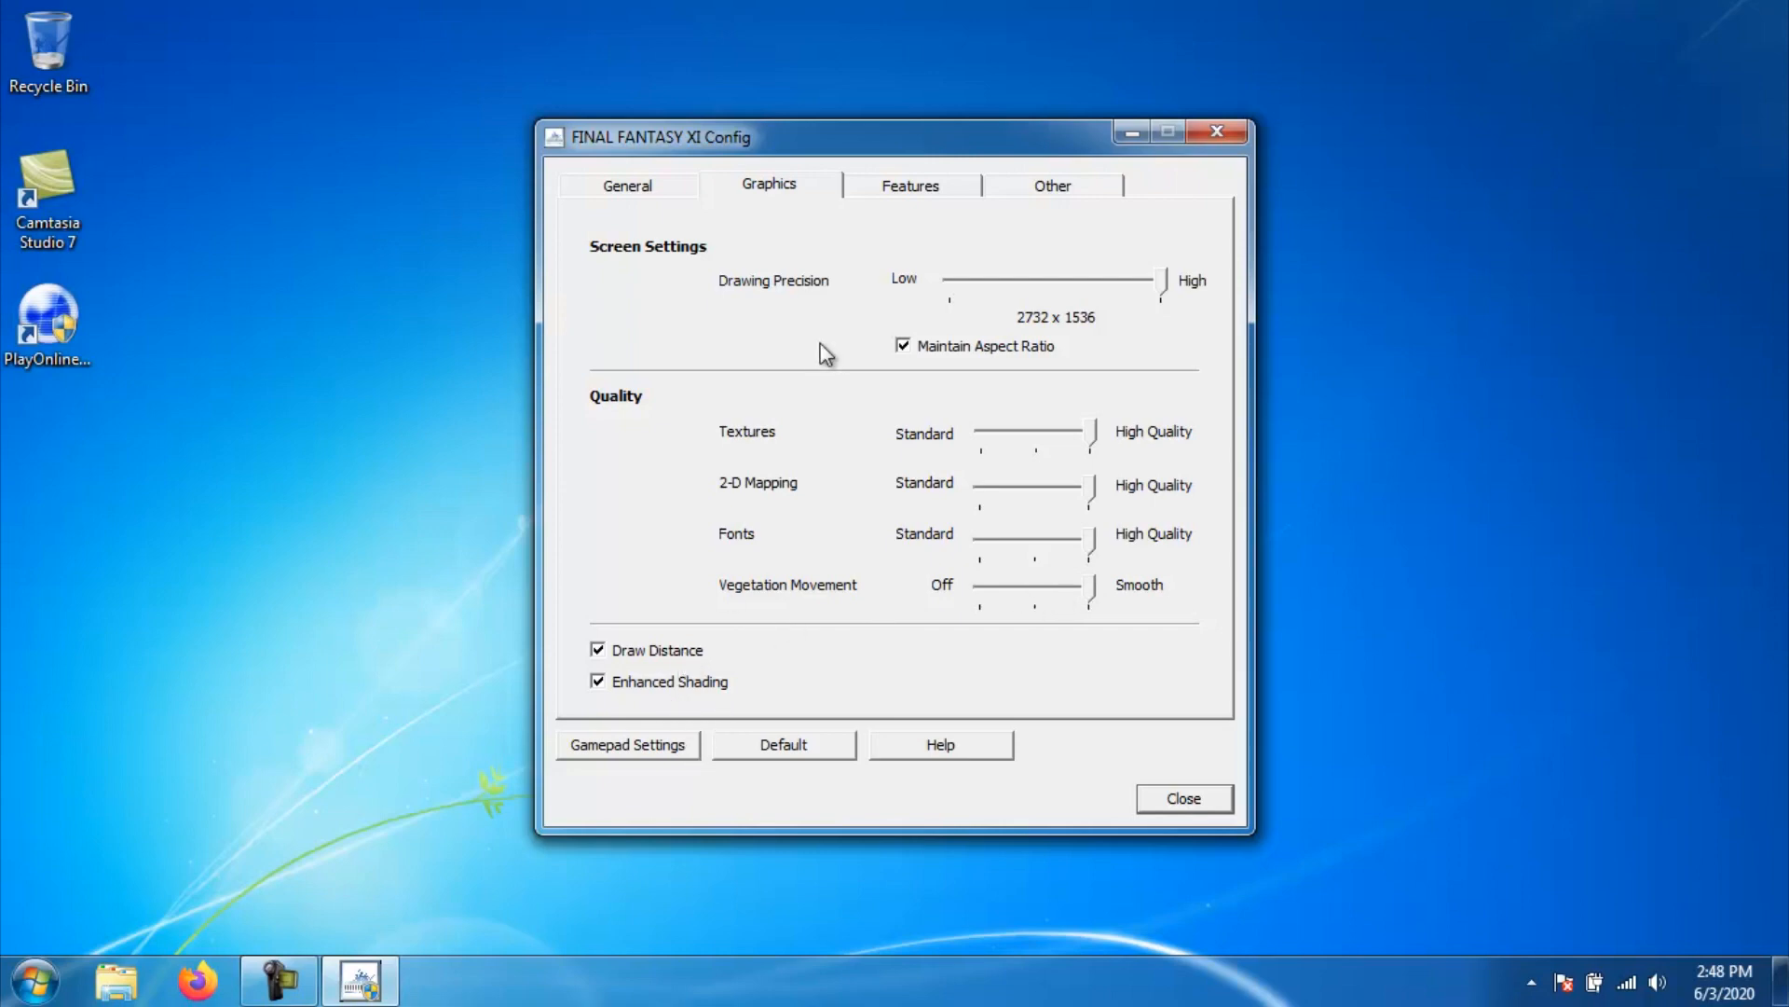
On the General tab, drag the UI Size slider toward Large
left_click(626, 184)
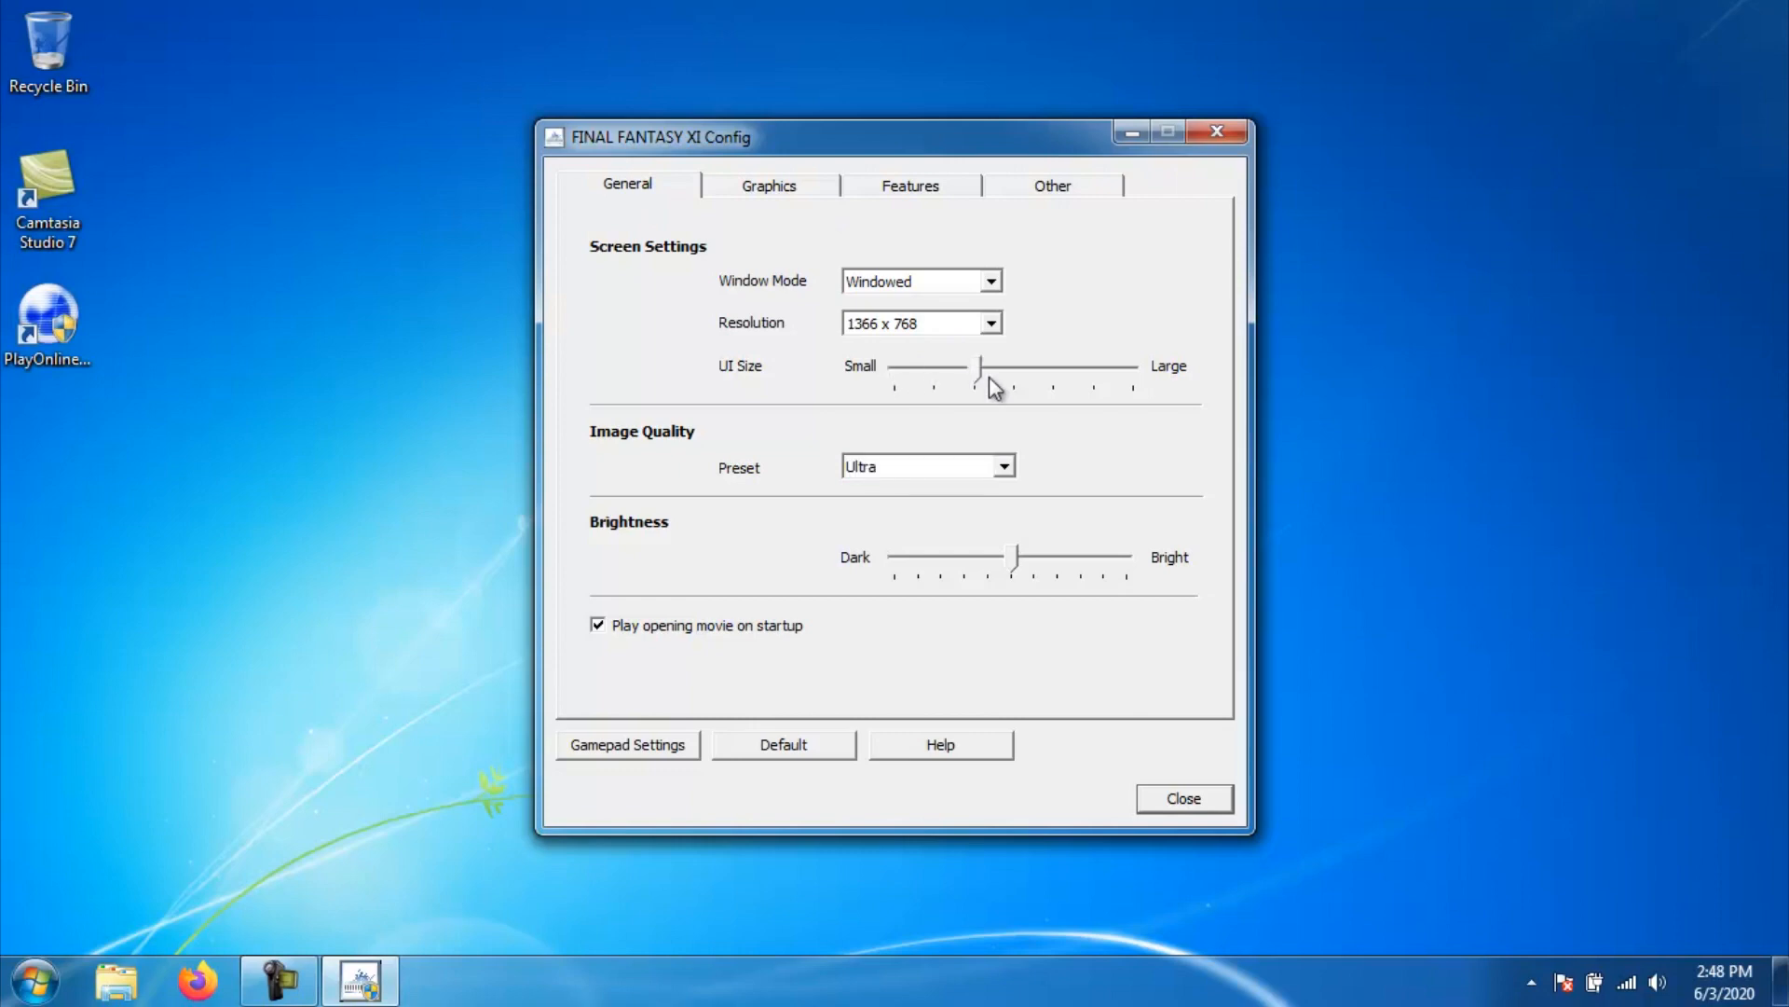
left_click_drag(980, 366, 1016, 366)
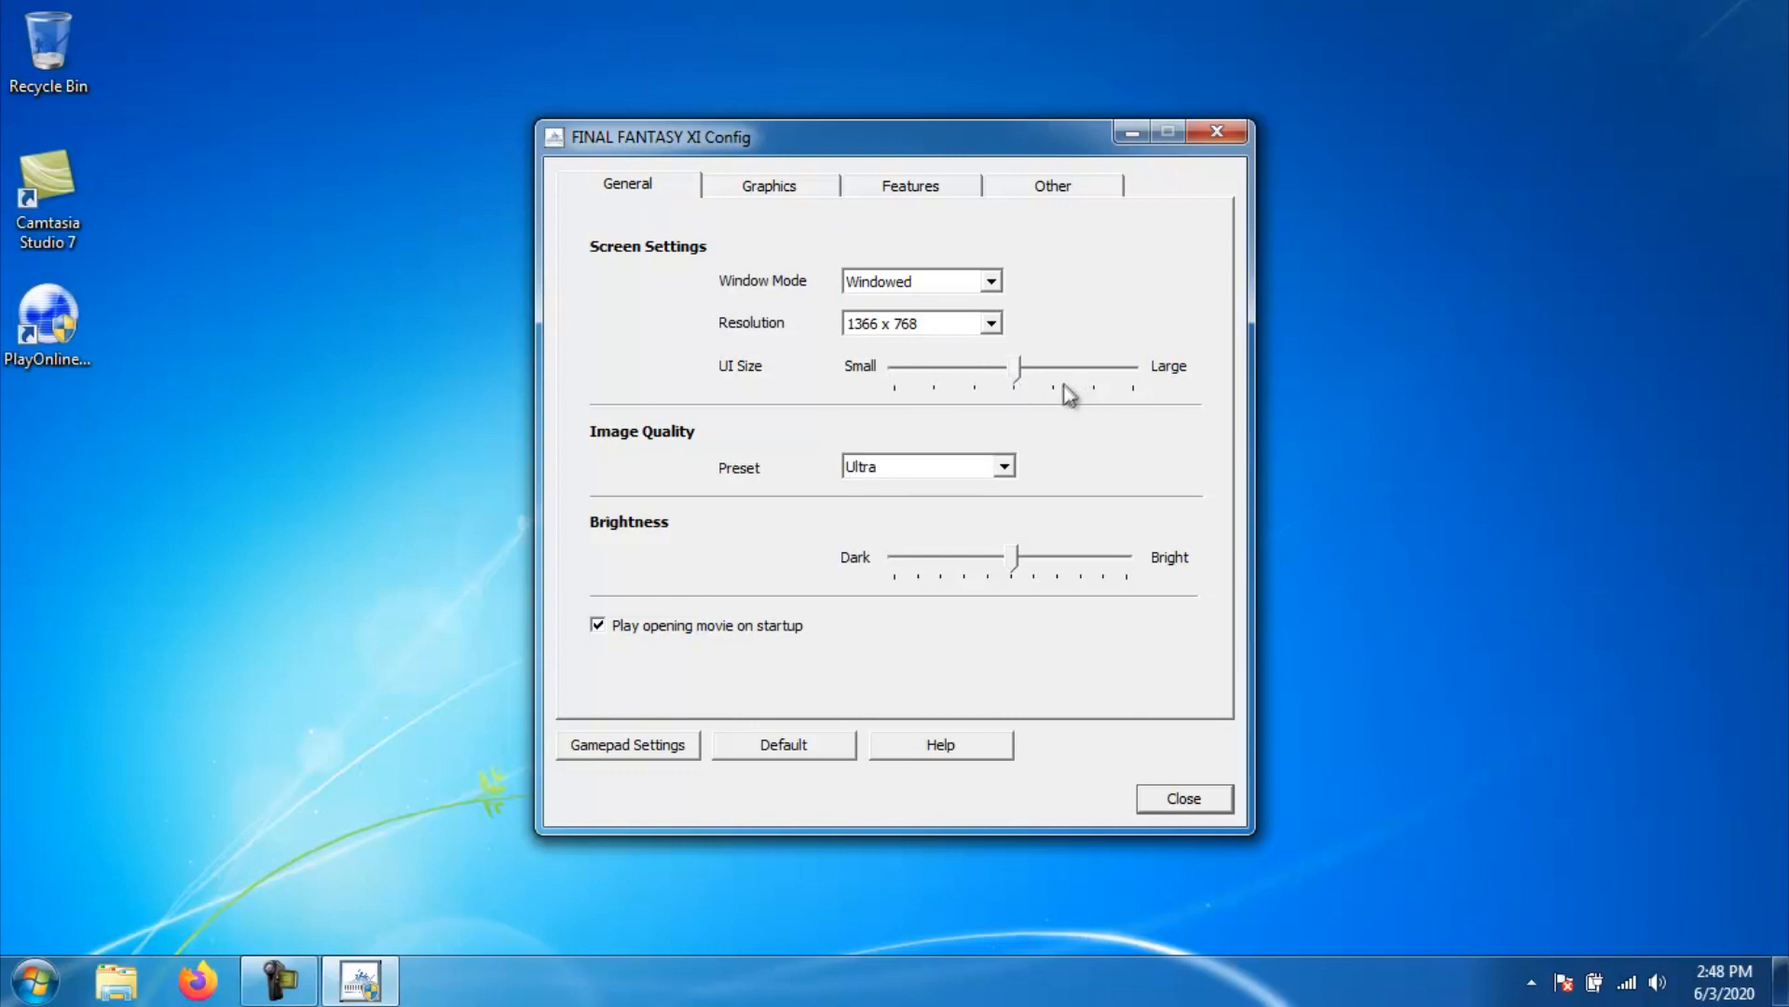
left_click_drag(1013, 369, 1056, 369)
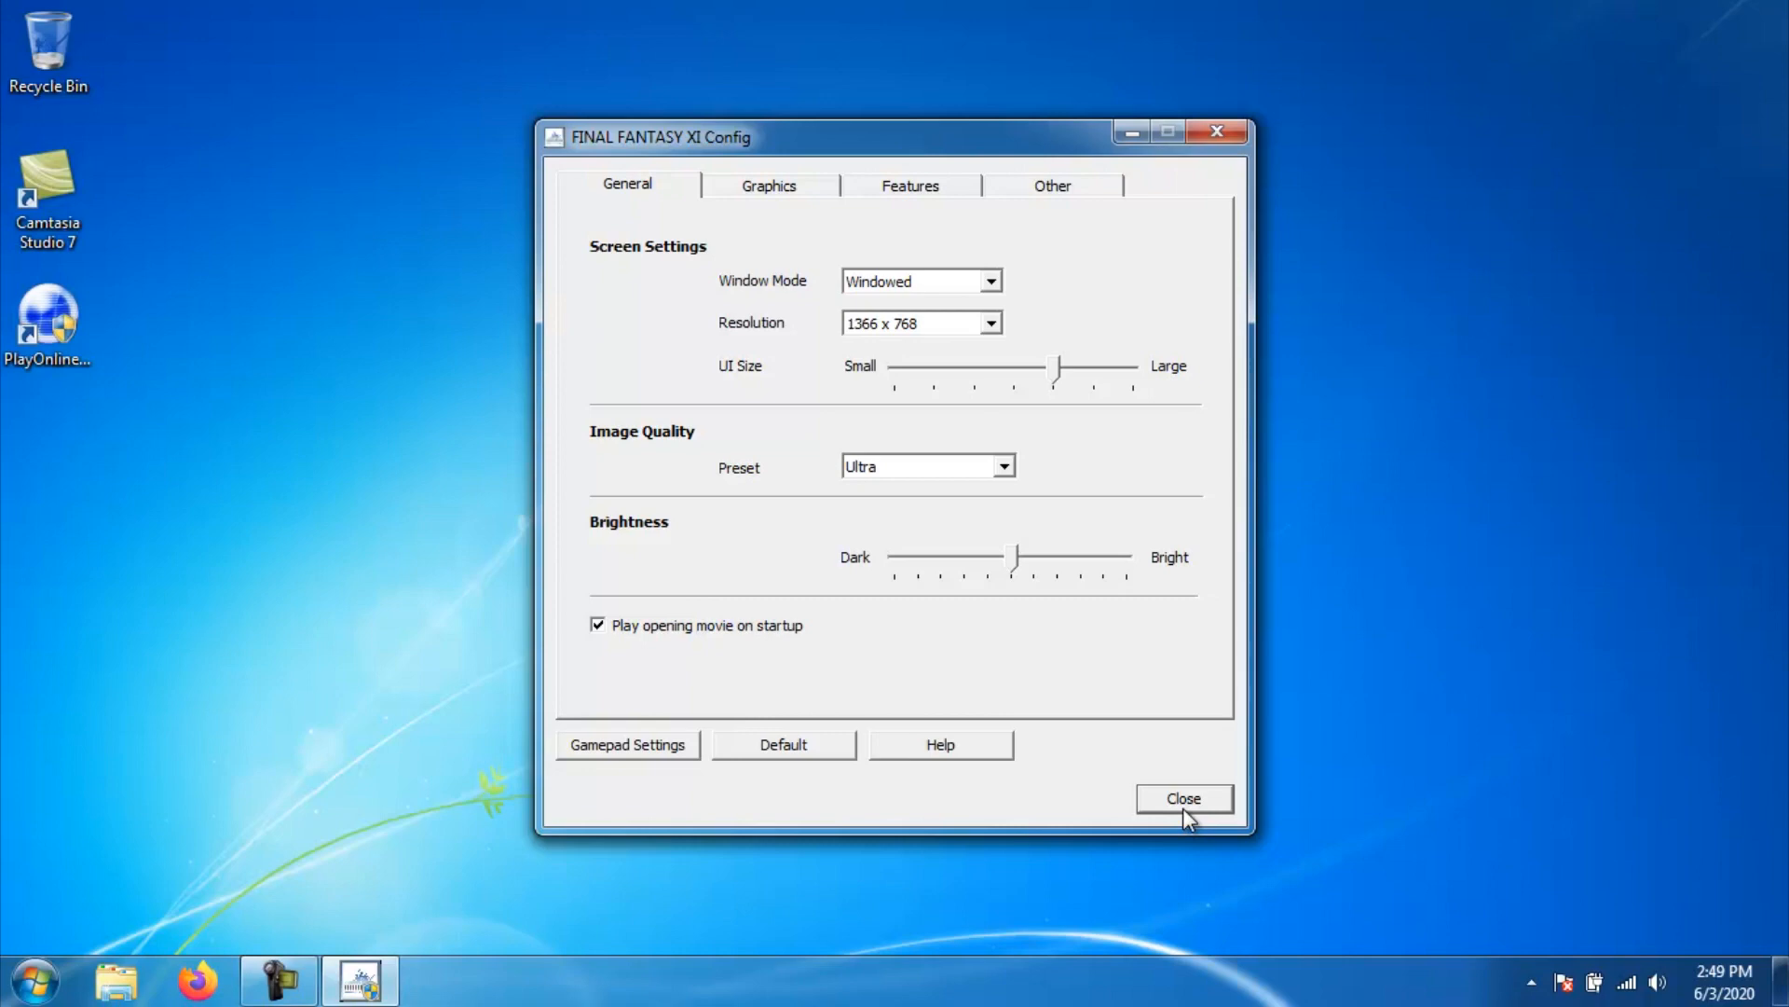
left_click(1182, 798)
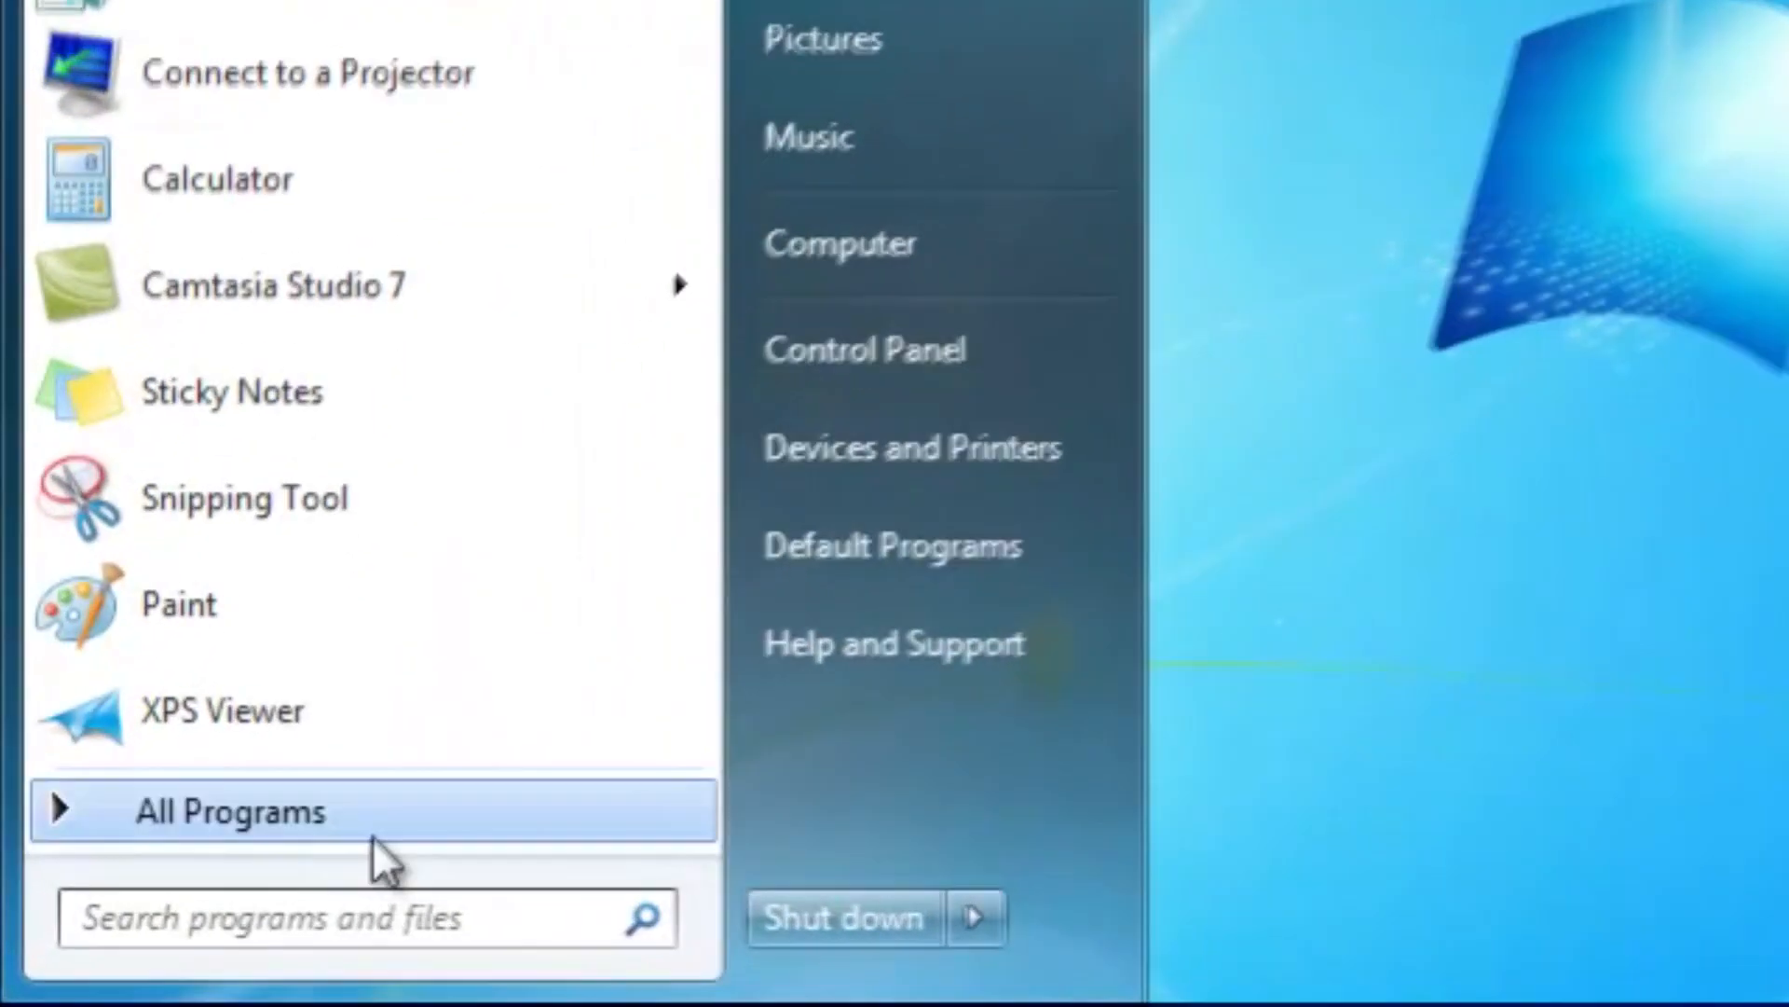
Launch FINAL FANTASY XI Config from All Programs > PlayOnline
left_click(229, 810)
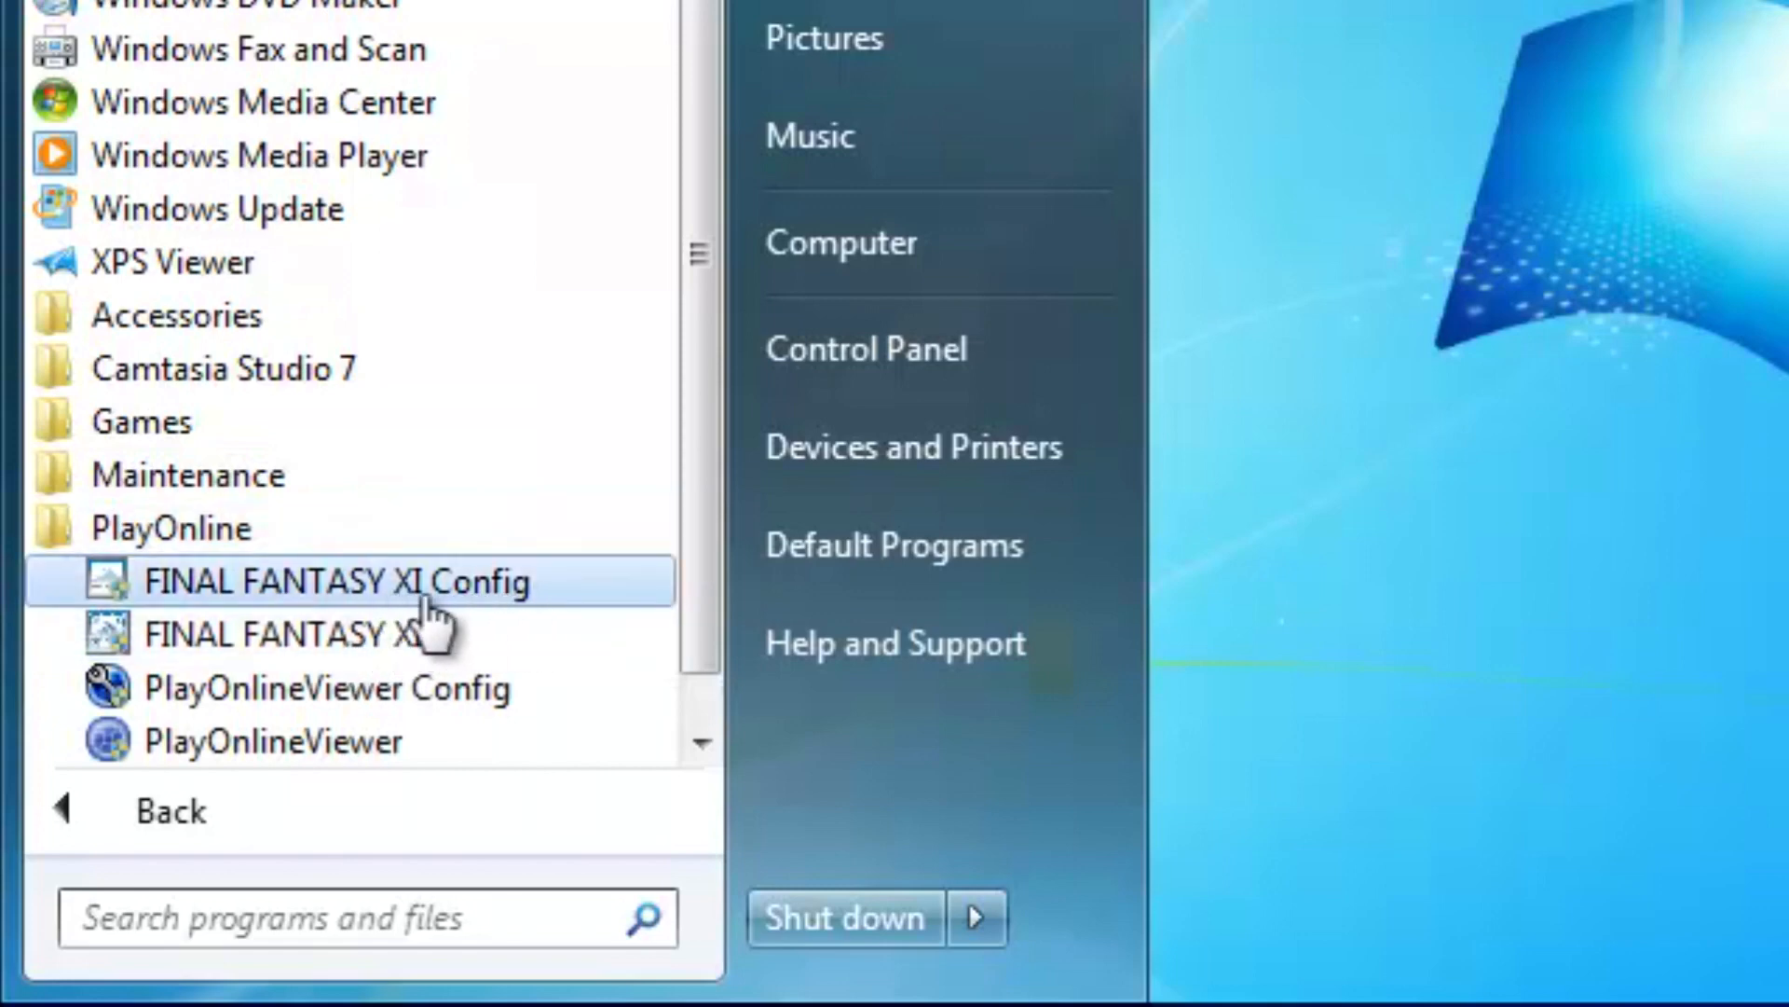
left_click(365, 582)
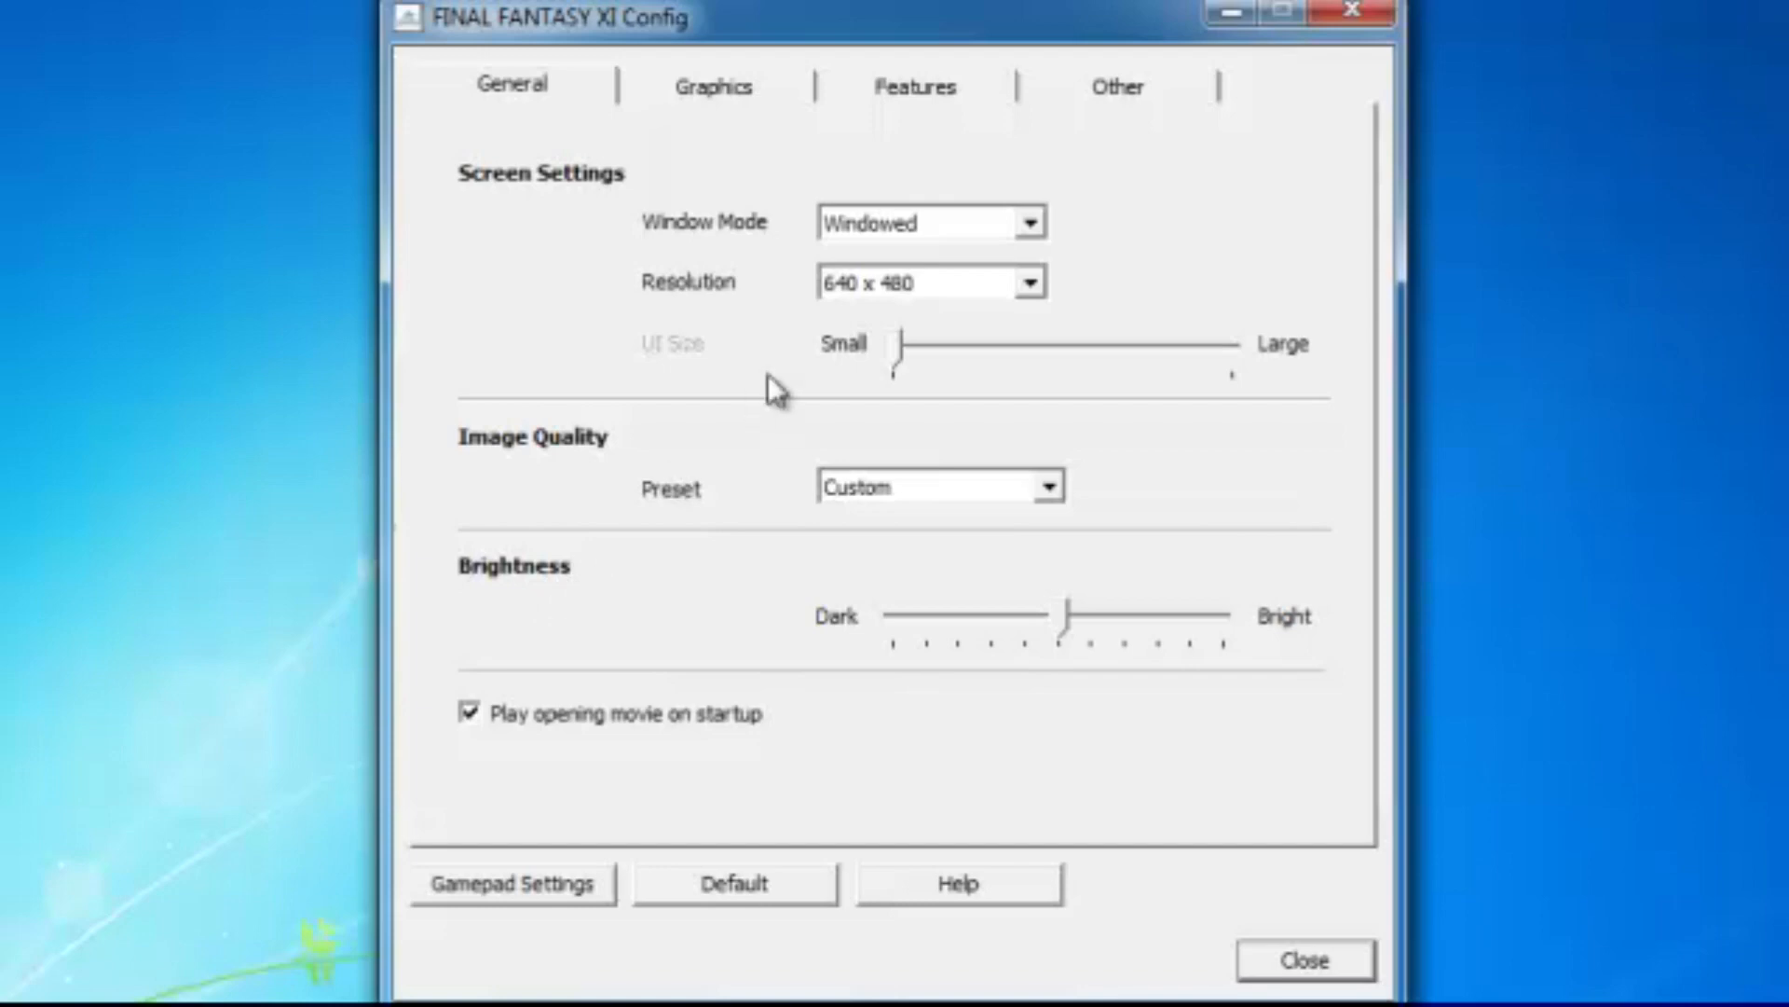
mouse_move(1013, 223)
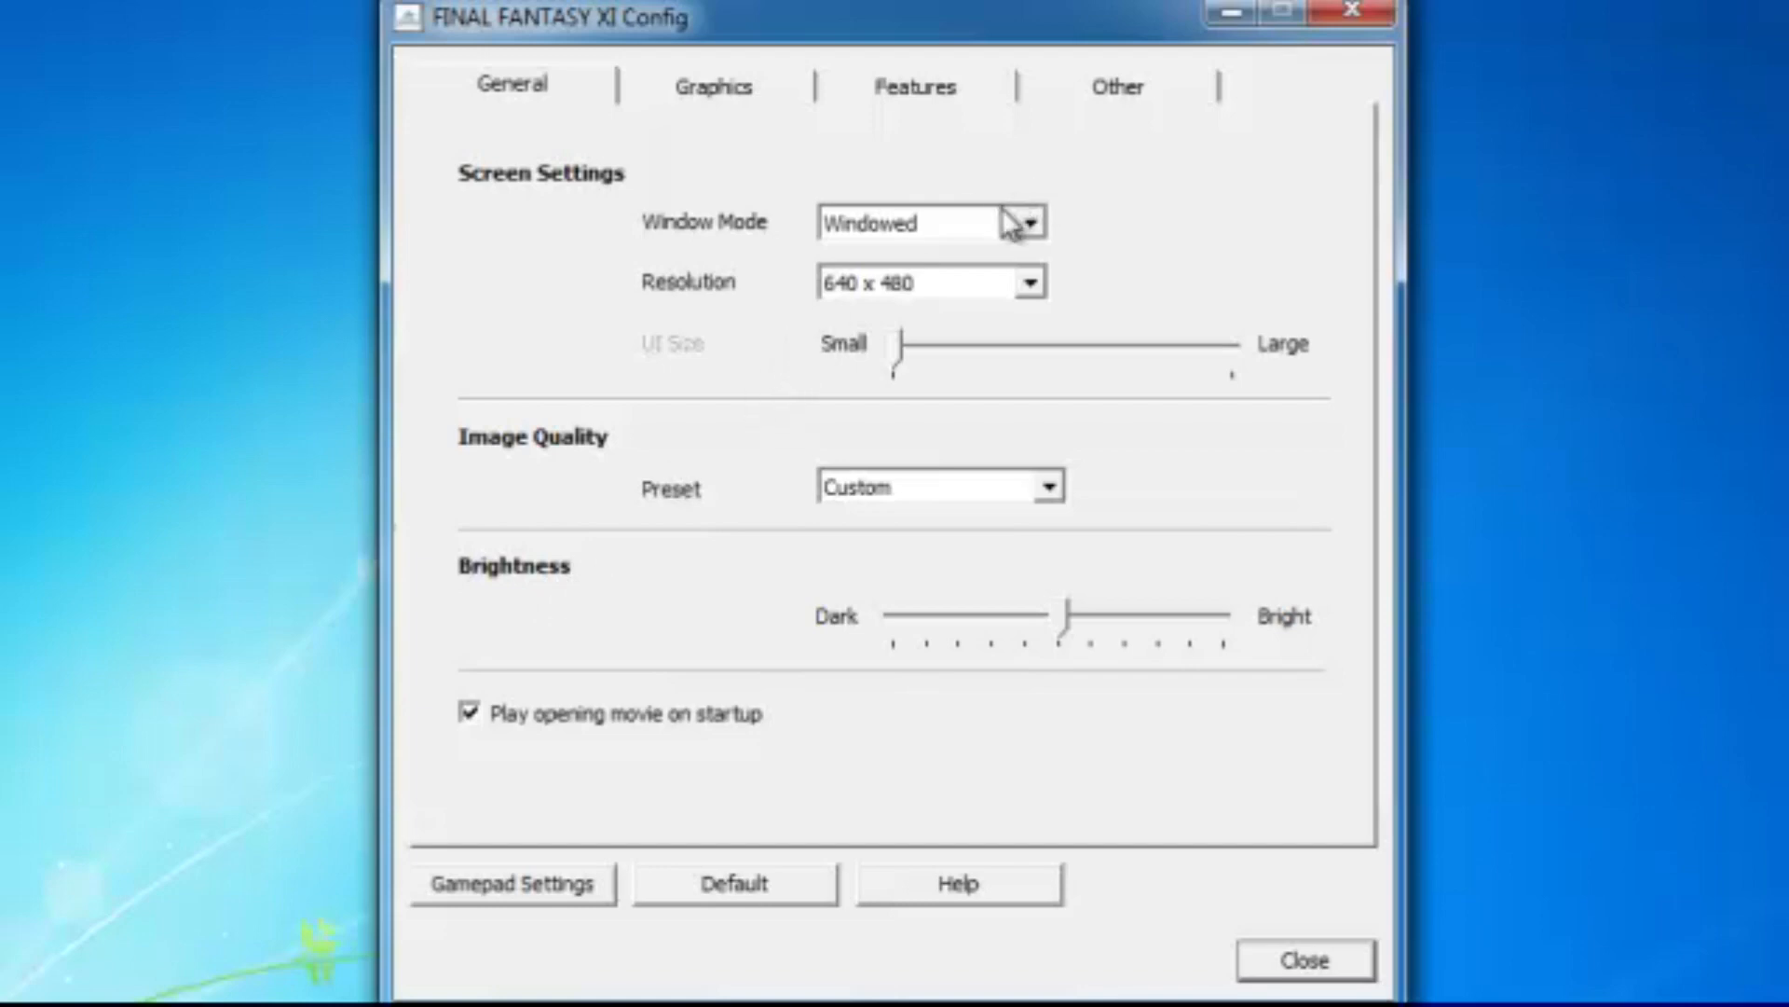
mouse_move(995, 342)
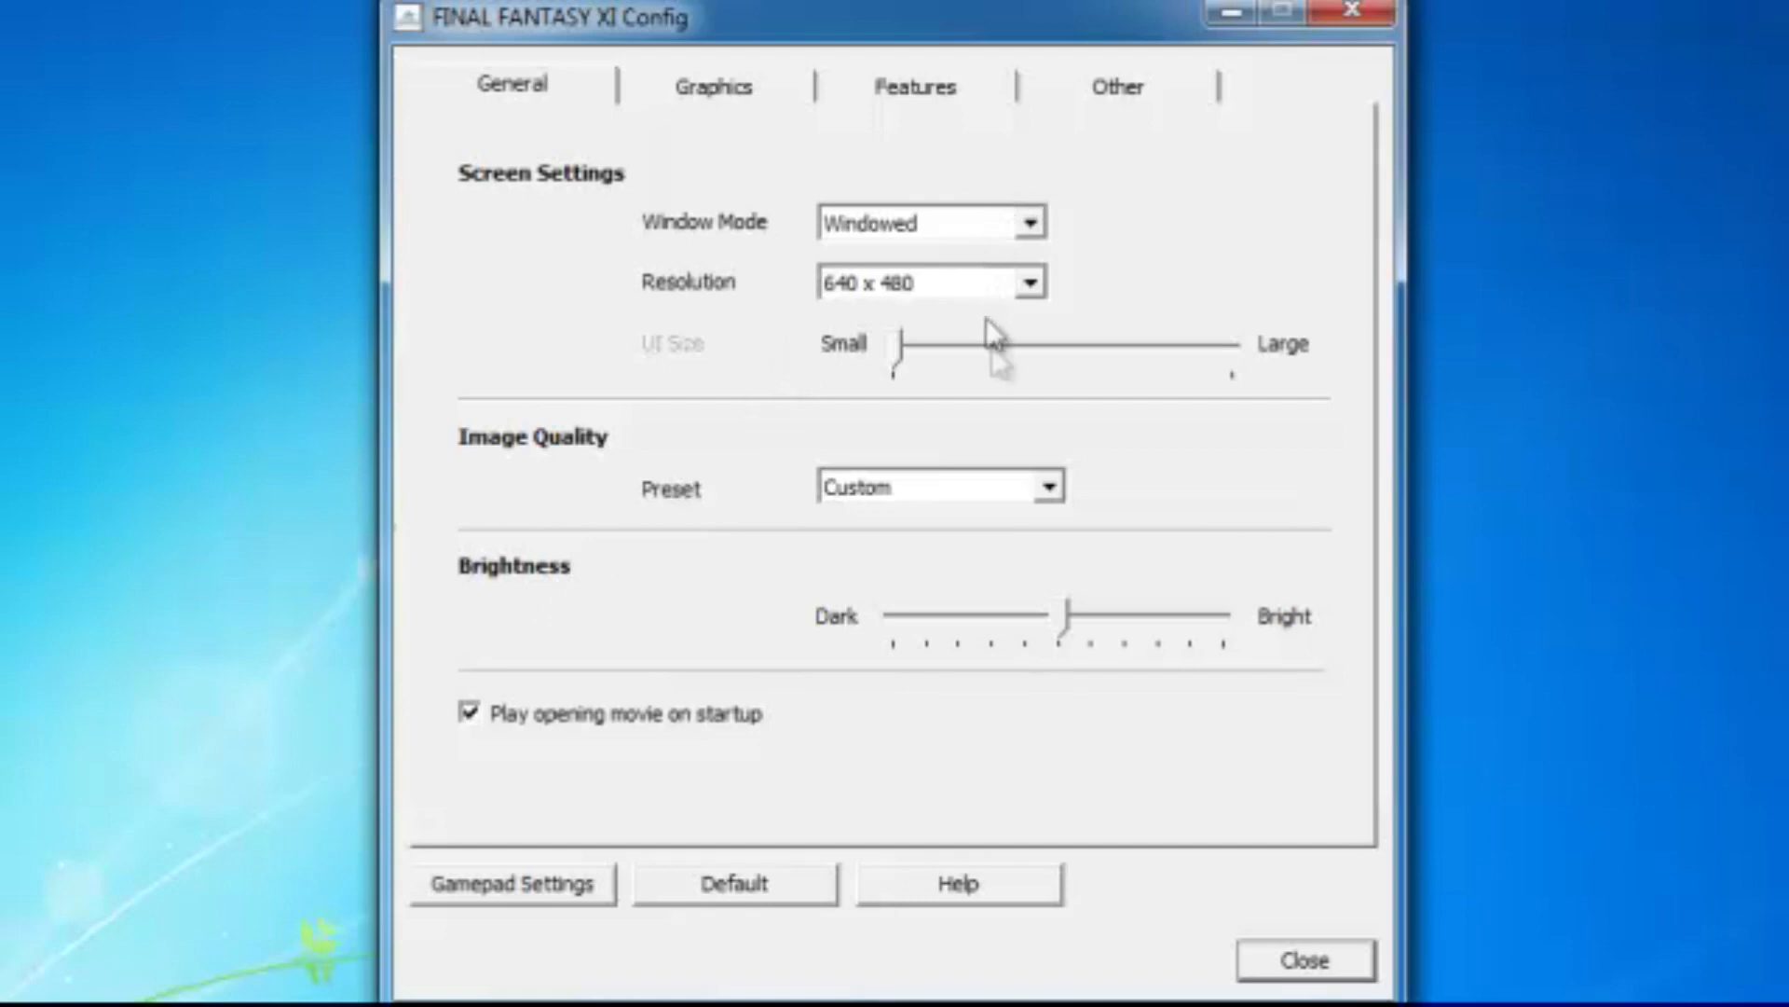
Keep the Custom preset and review the Graphics and Features tabs
left_click(1038, 487)
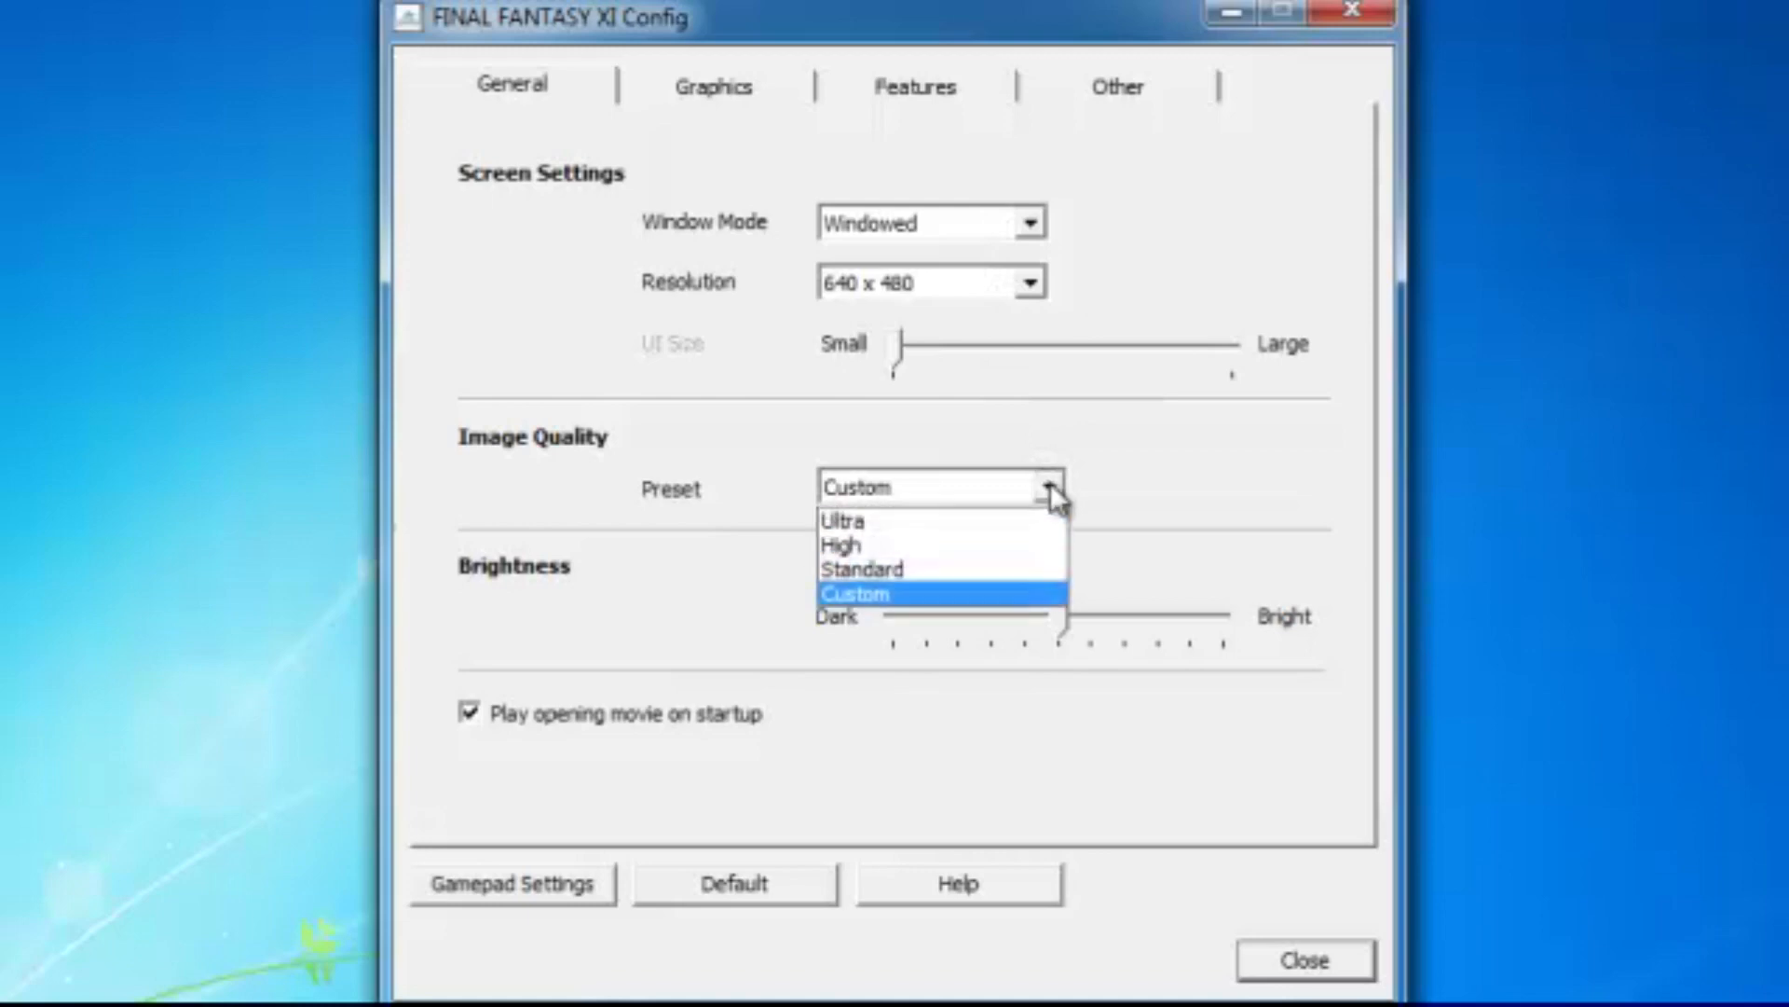
left_click(853, 593)
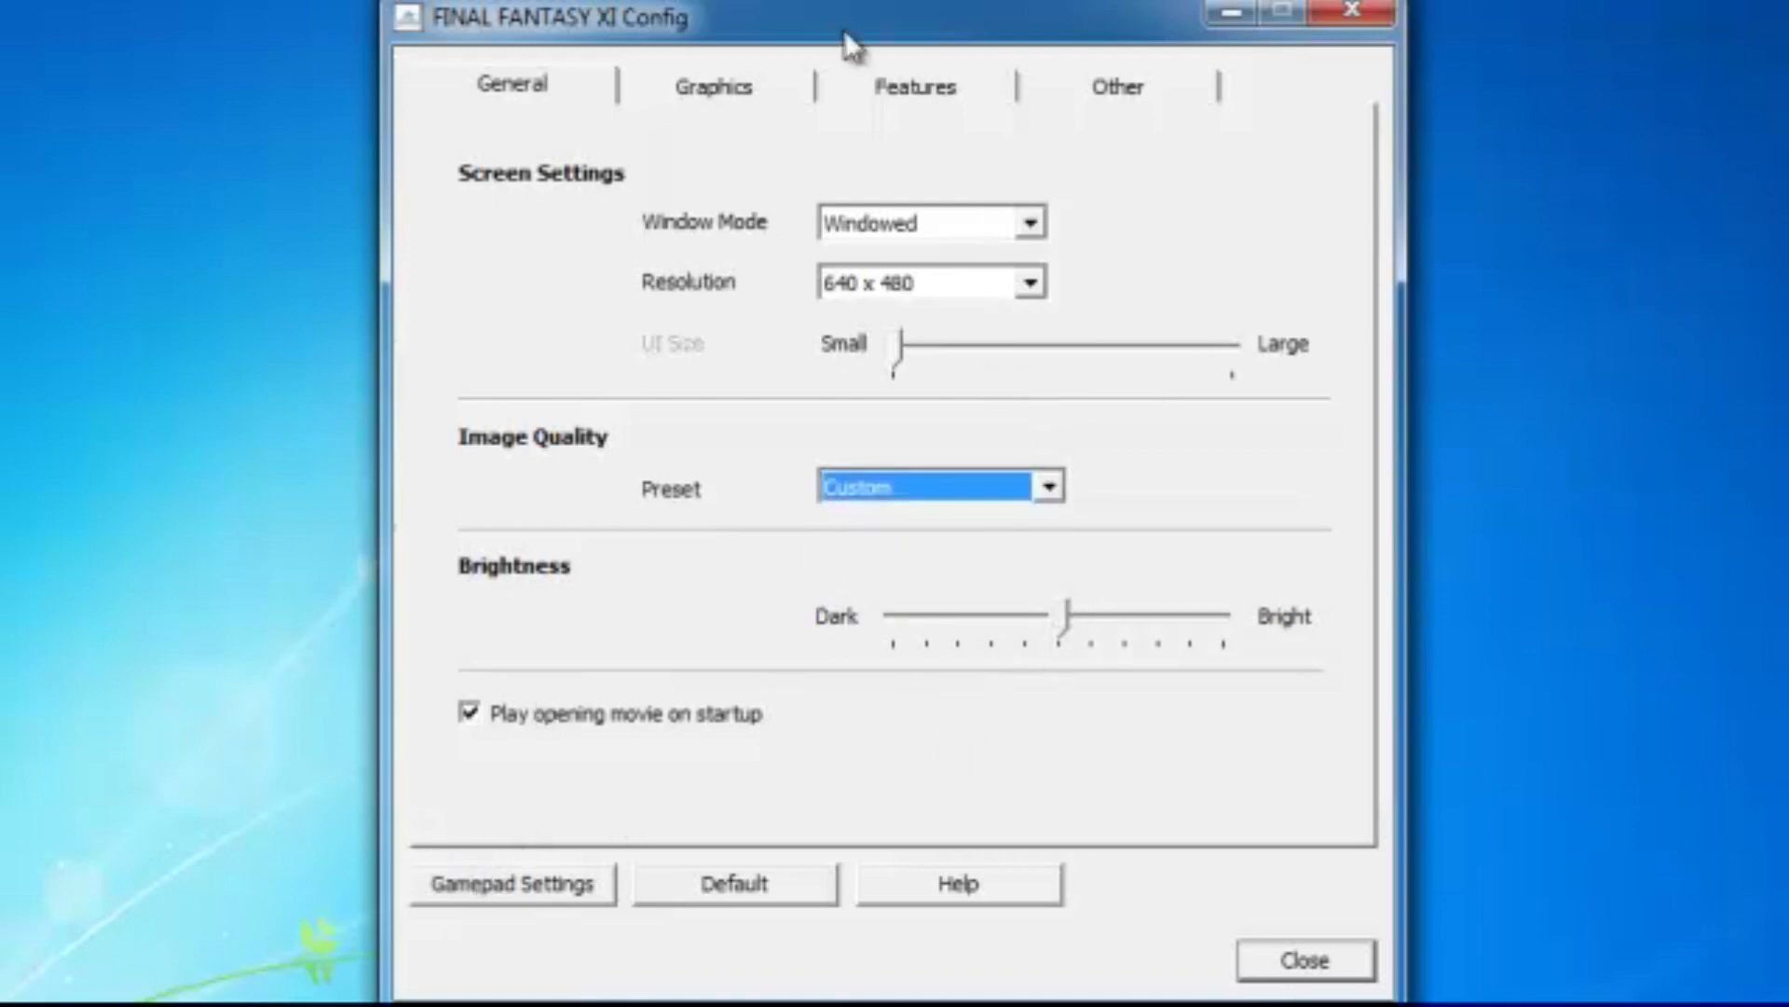
left_click(713, 86)
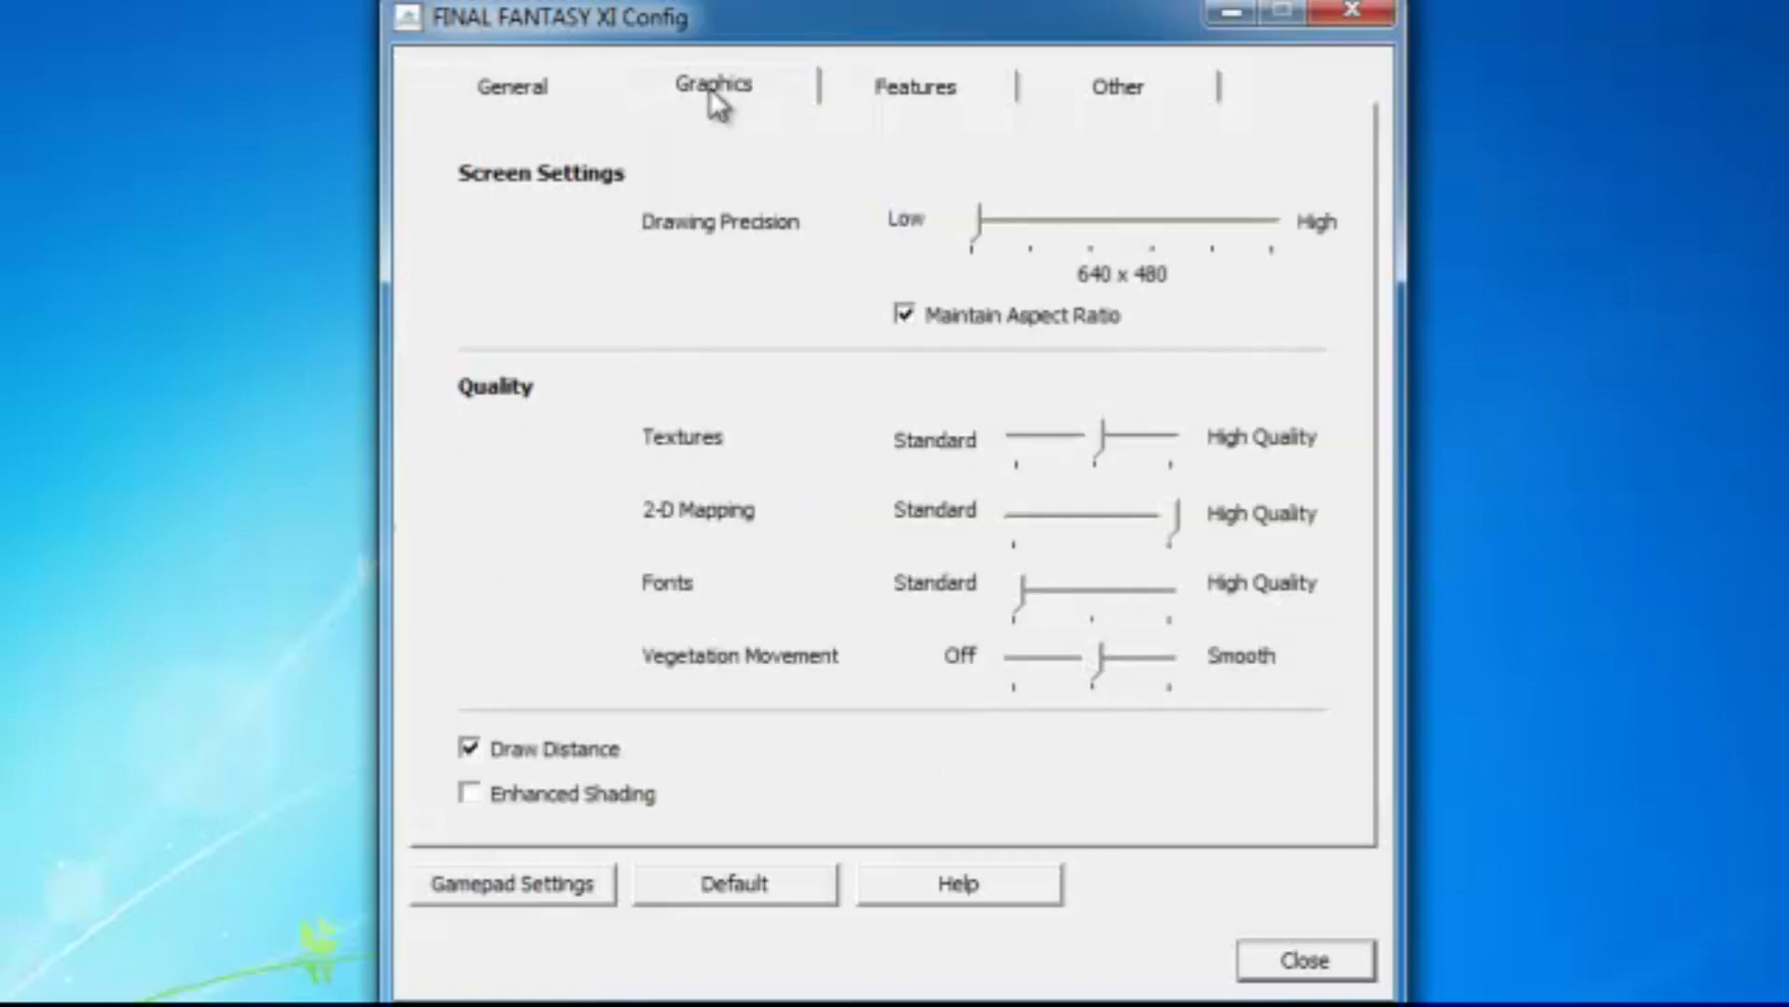
left_click(915, 85)
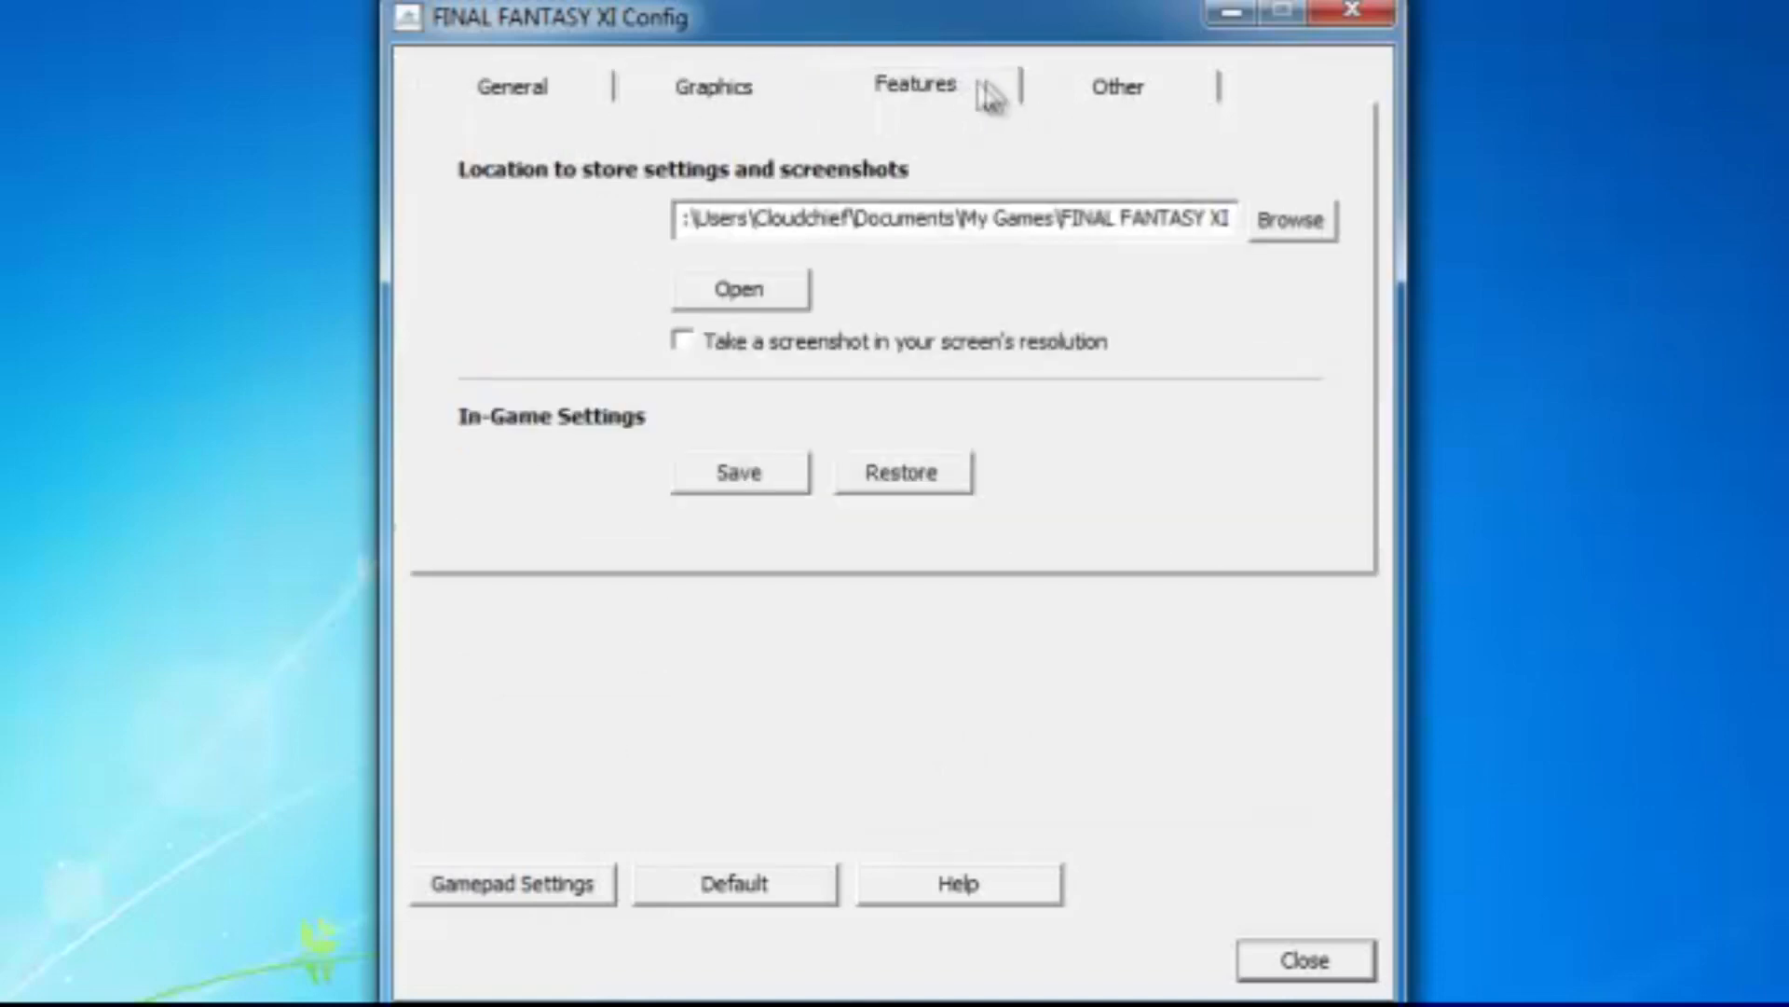
Return to General, close the config window and confirm saving the settings
left_click(1118, 86)
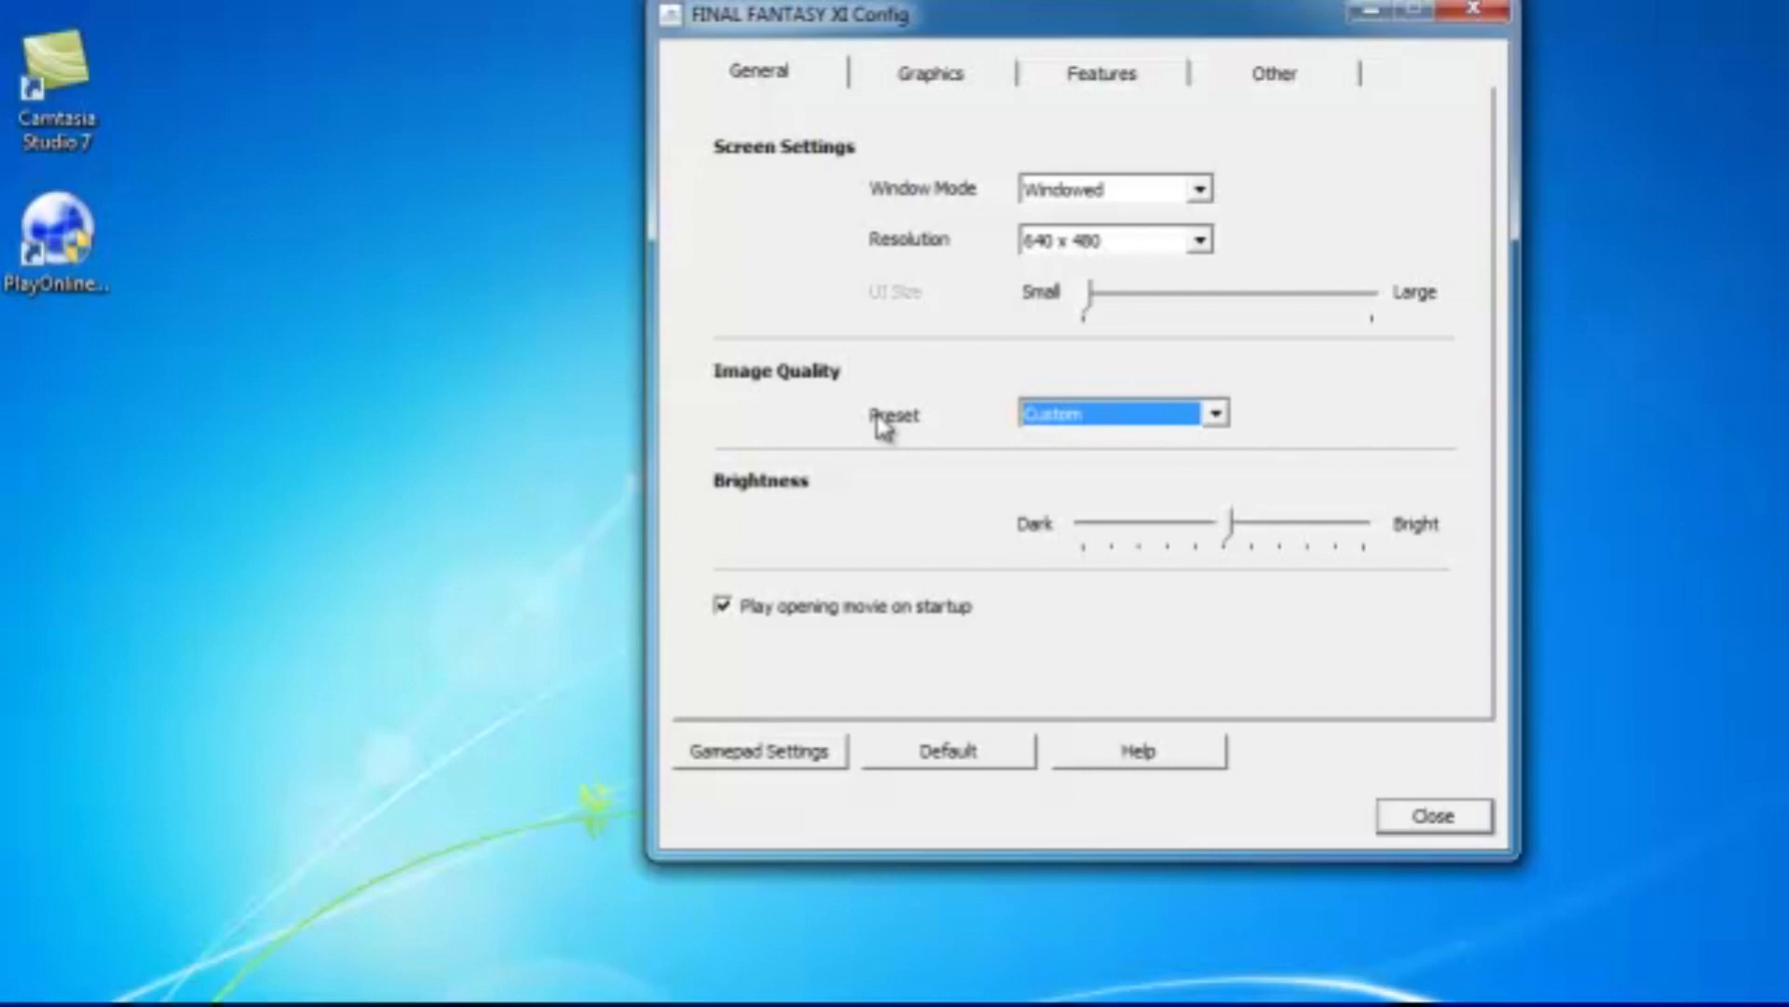
left_click(1433, 814)
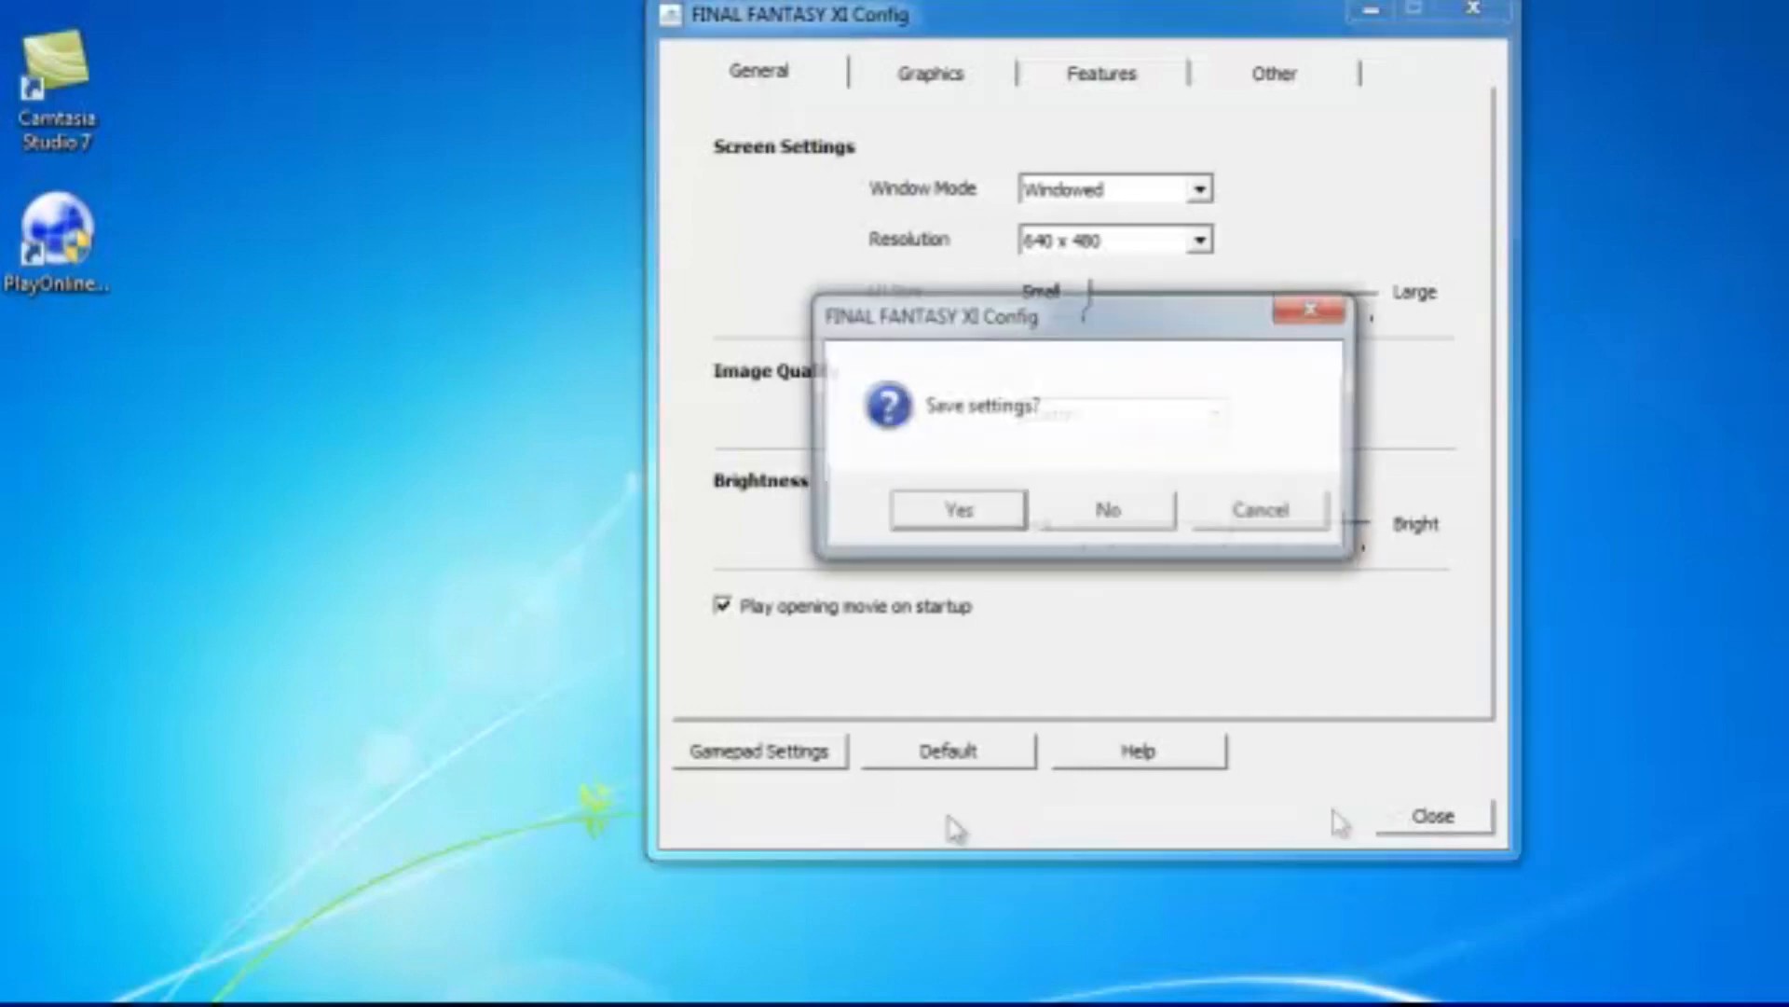
left_click(957, 508)
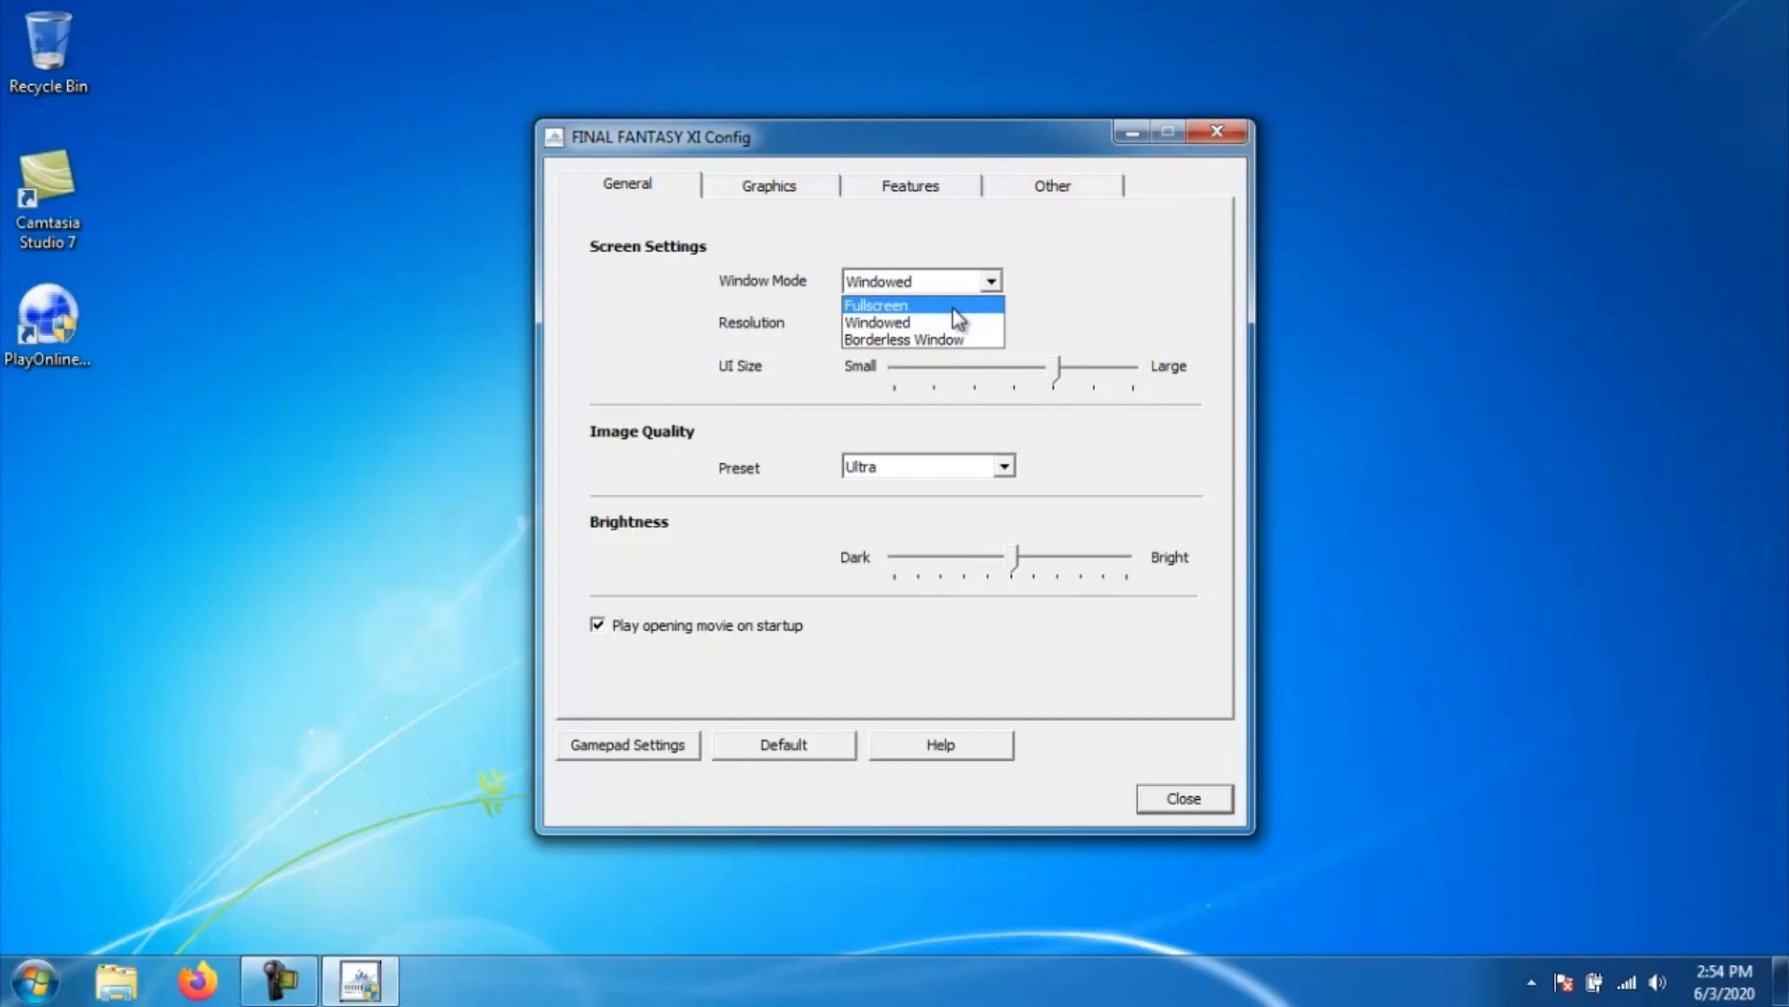
mouse_move(957, 325)
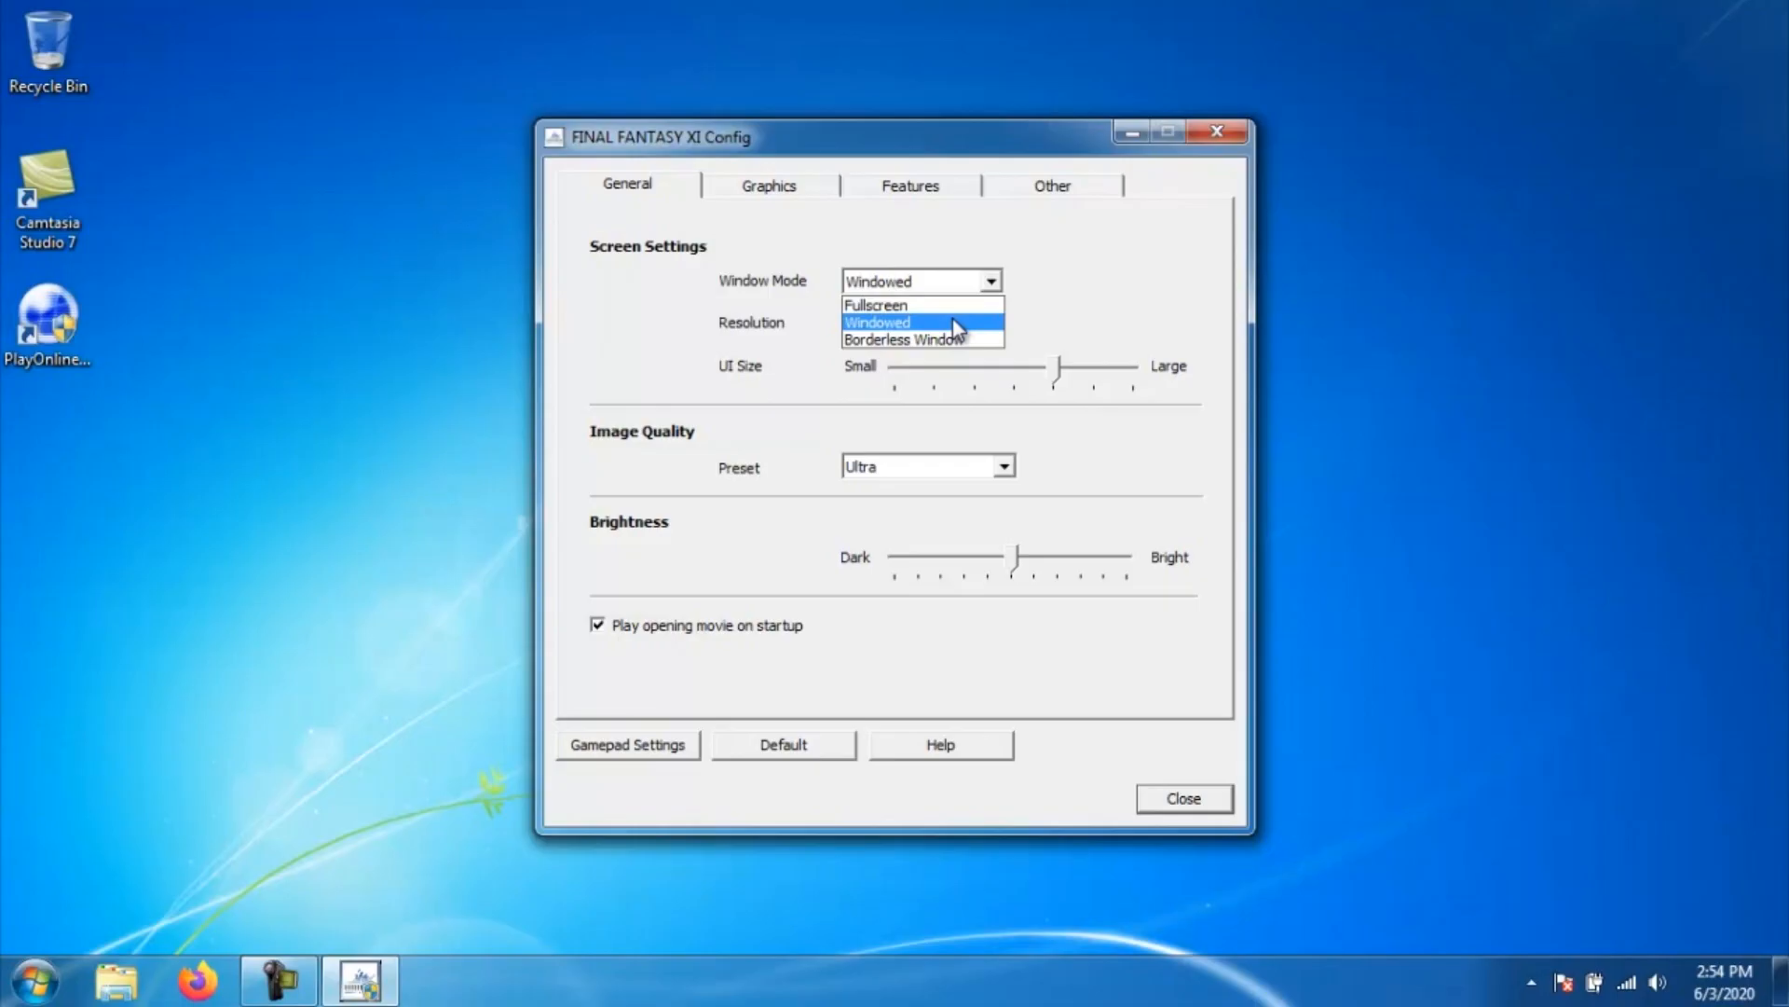
mouse_move(970, 339)
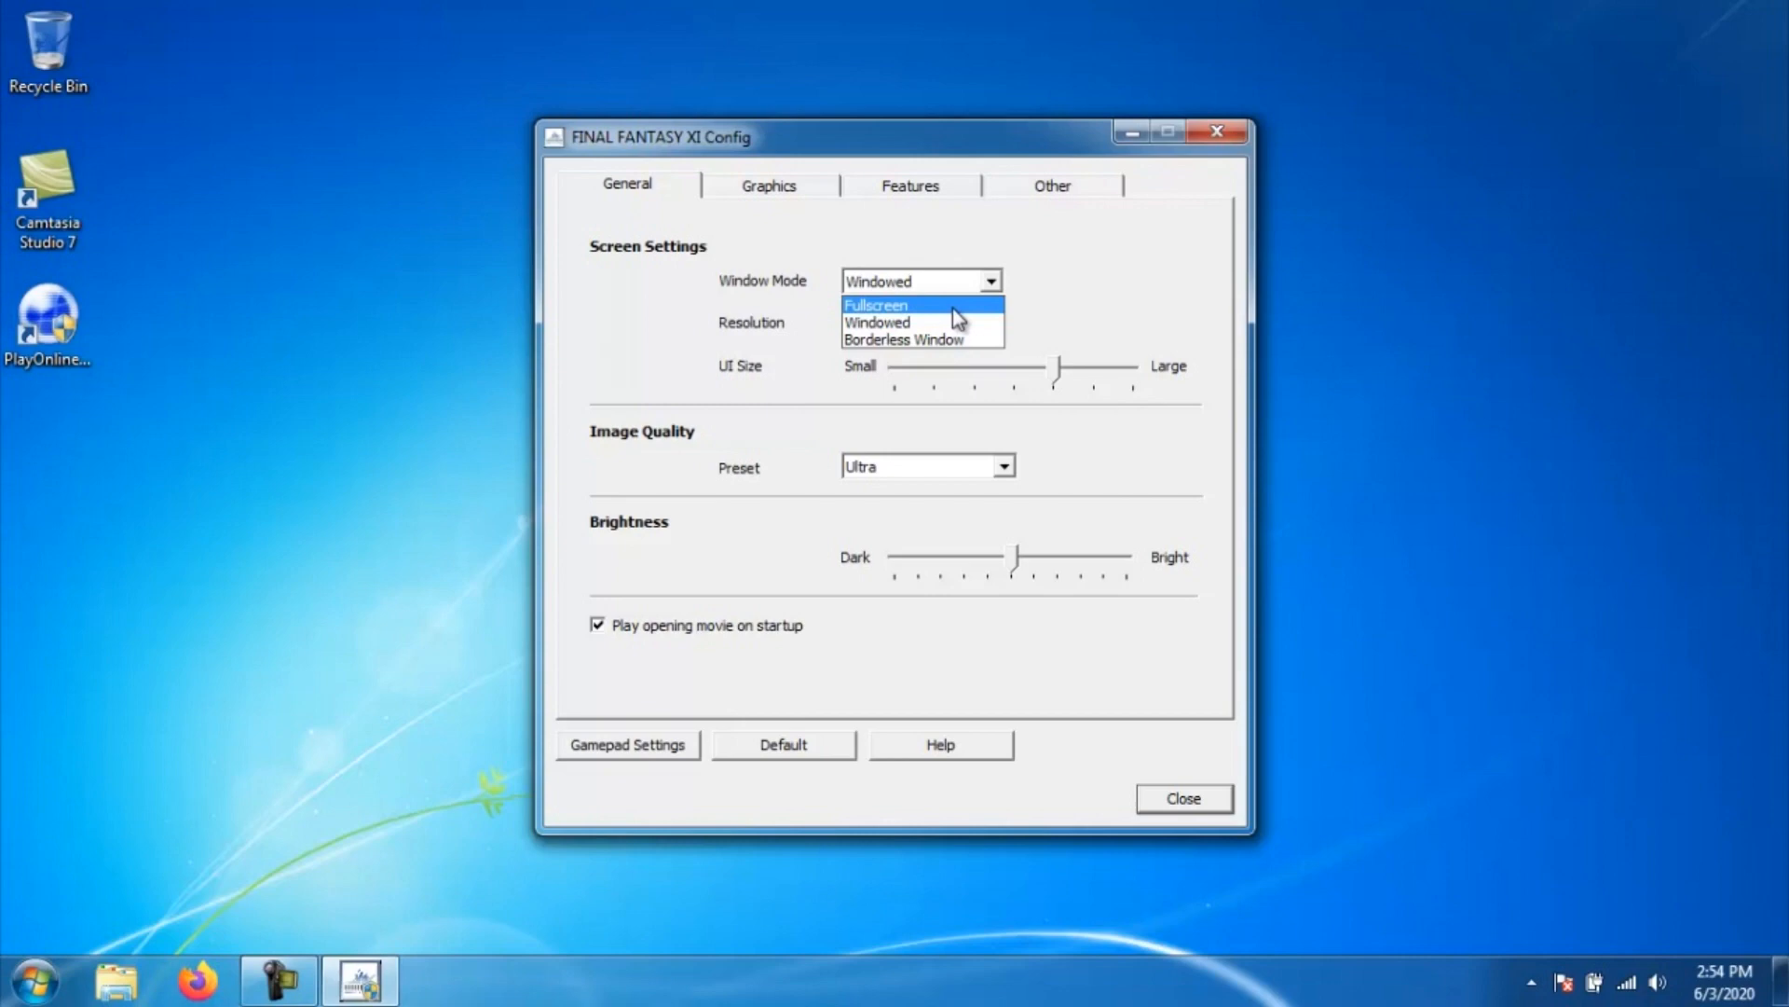
mouse_move(957, 324)
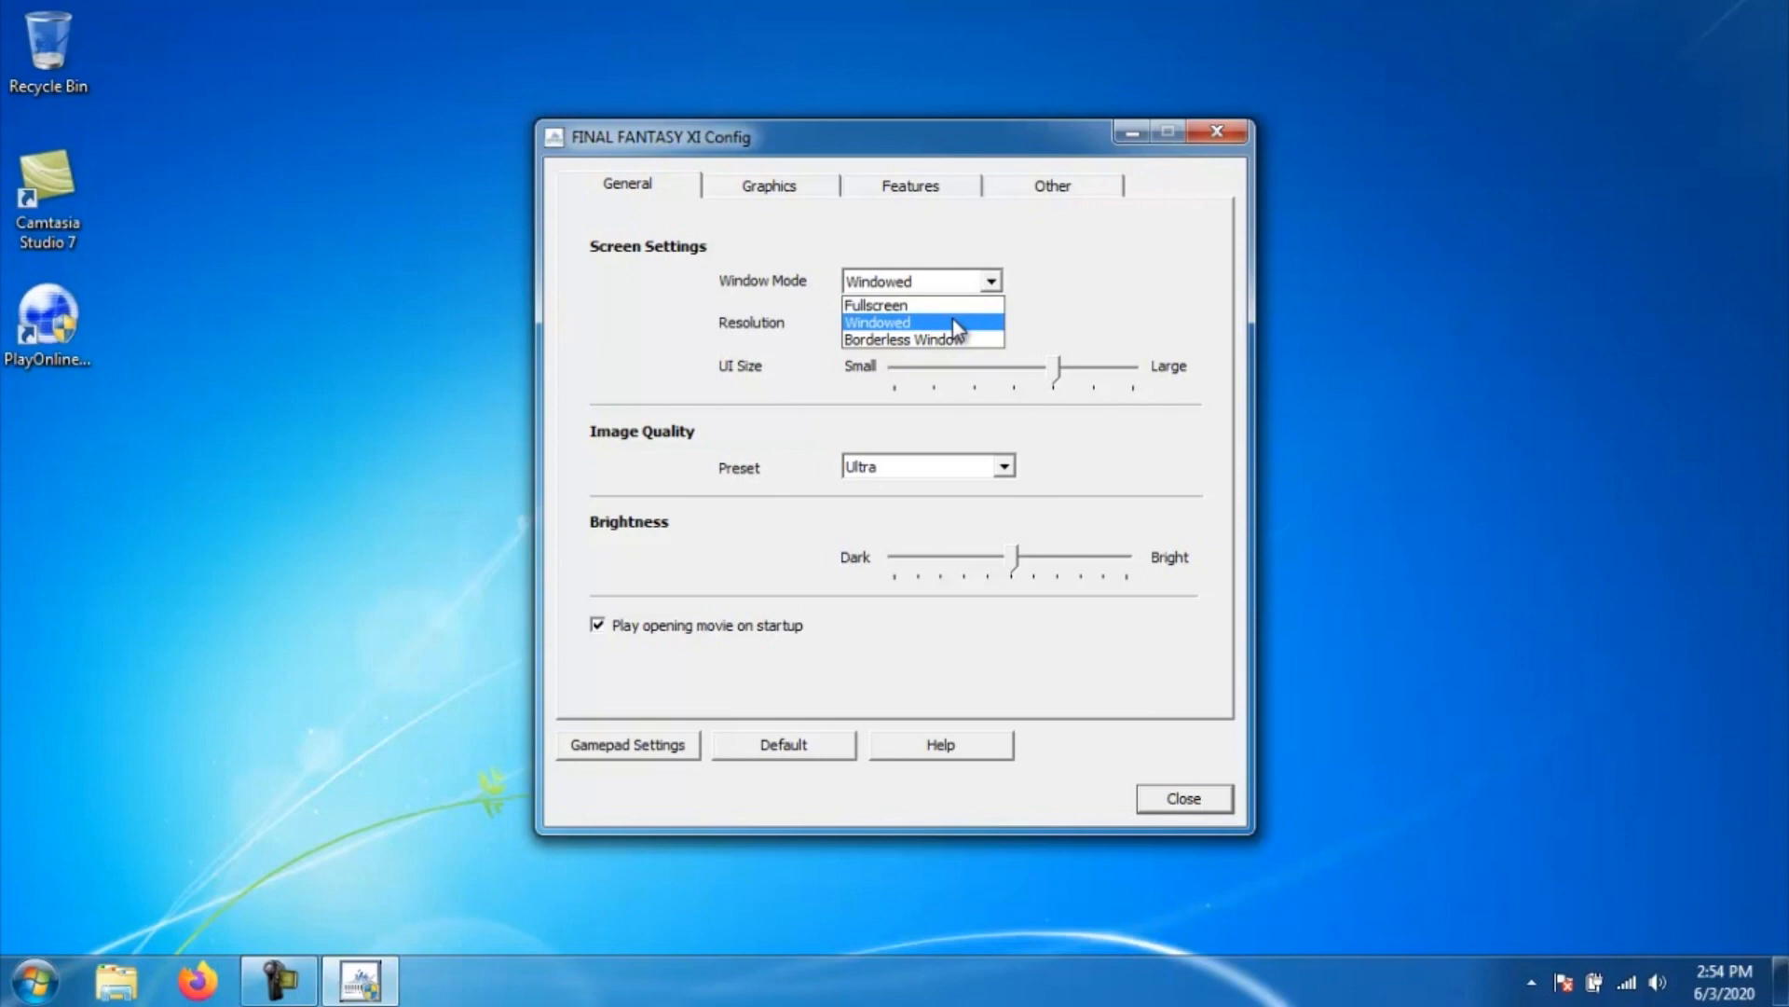
mouse_move(976, 340)
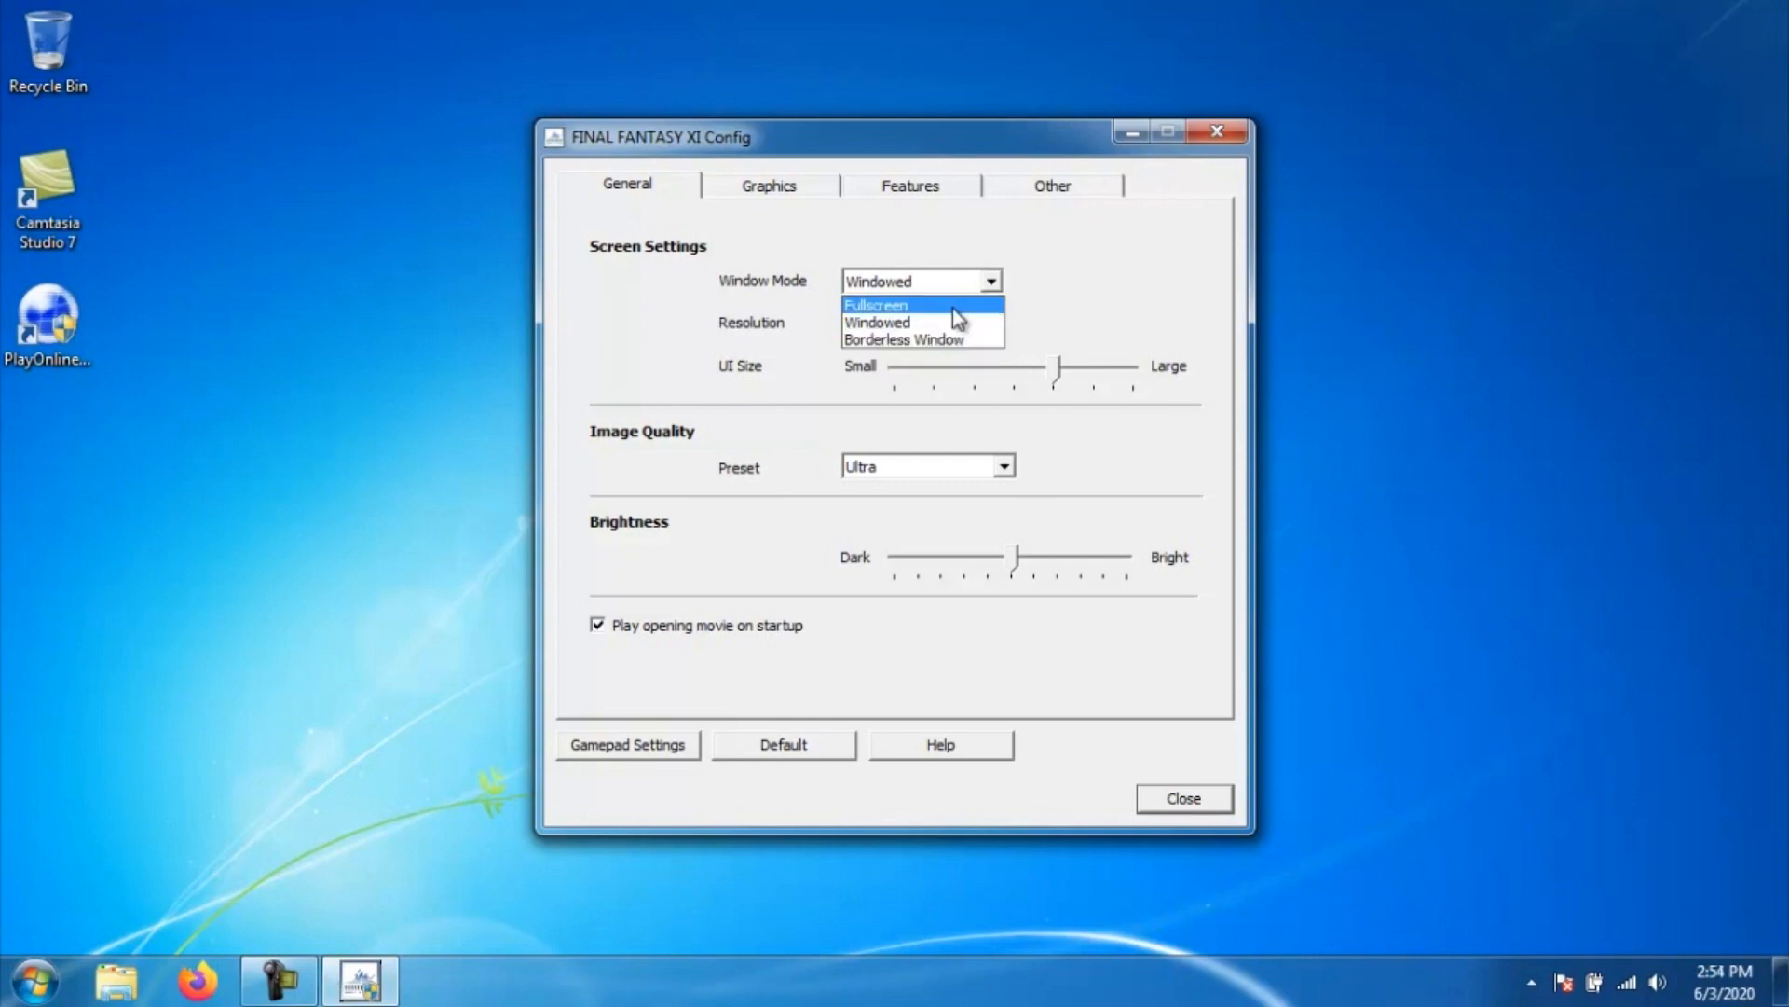
mouse_move(975, 340)
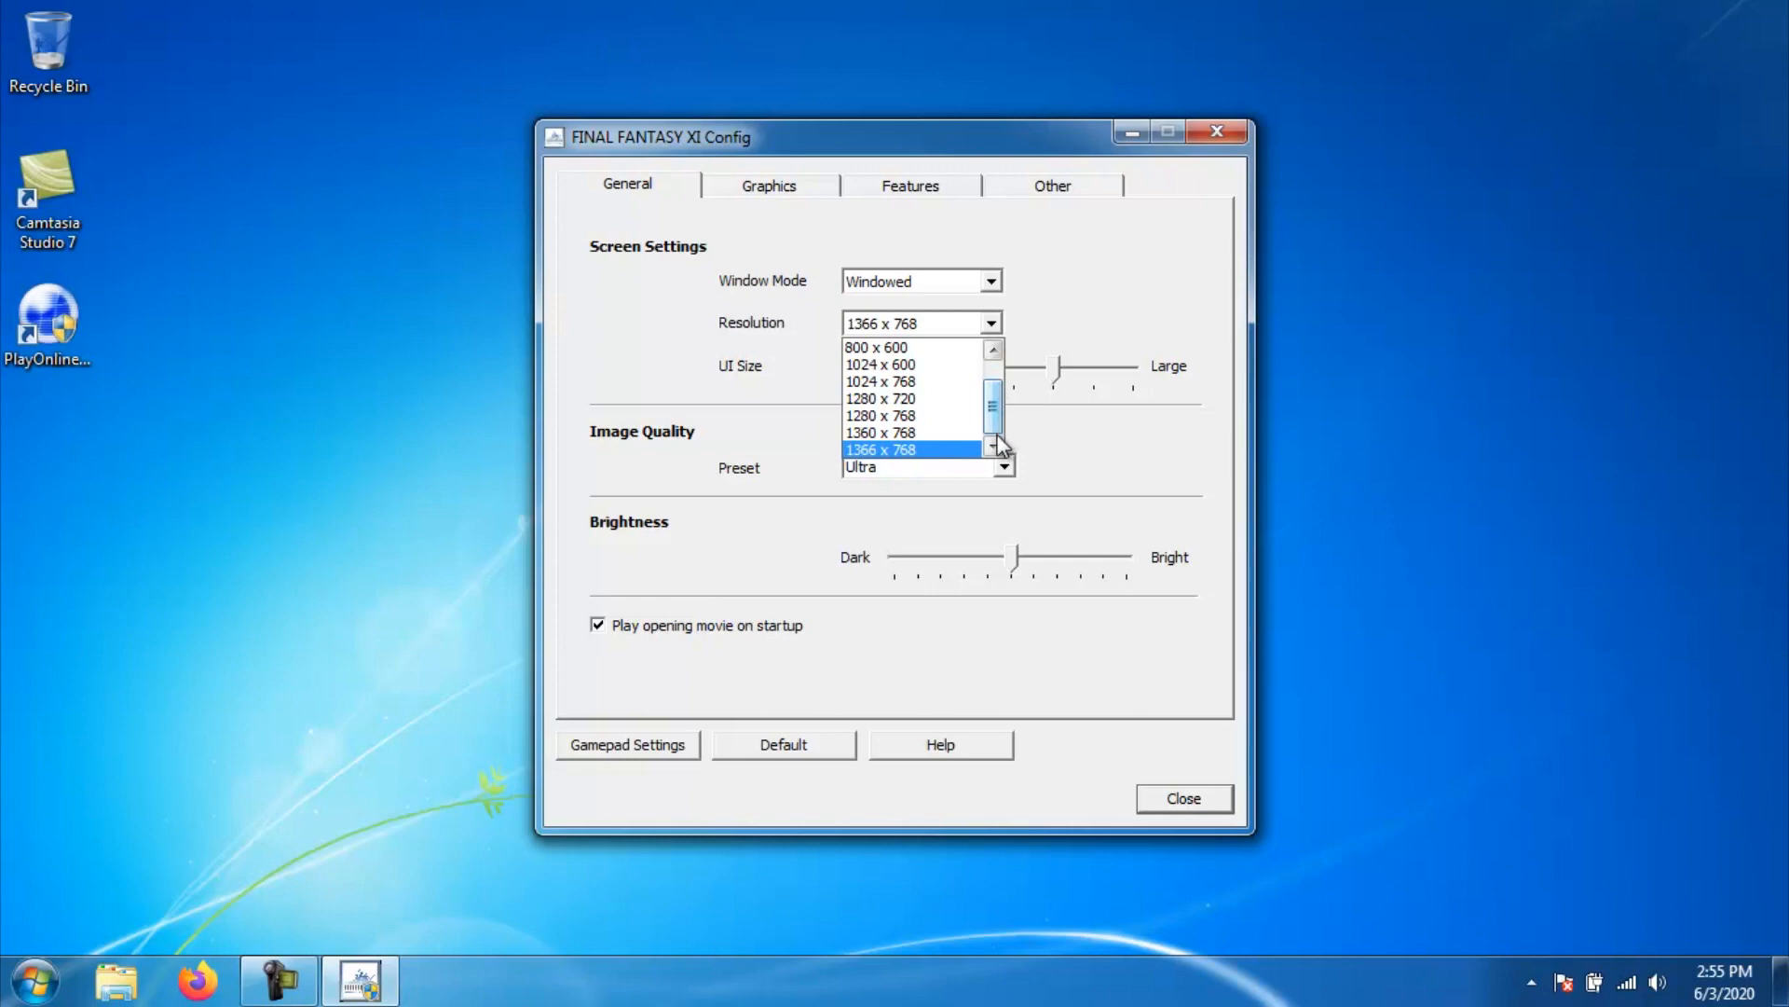
Choose 1366 x 768 as the resolution
left_click(879, 448)
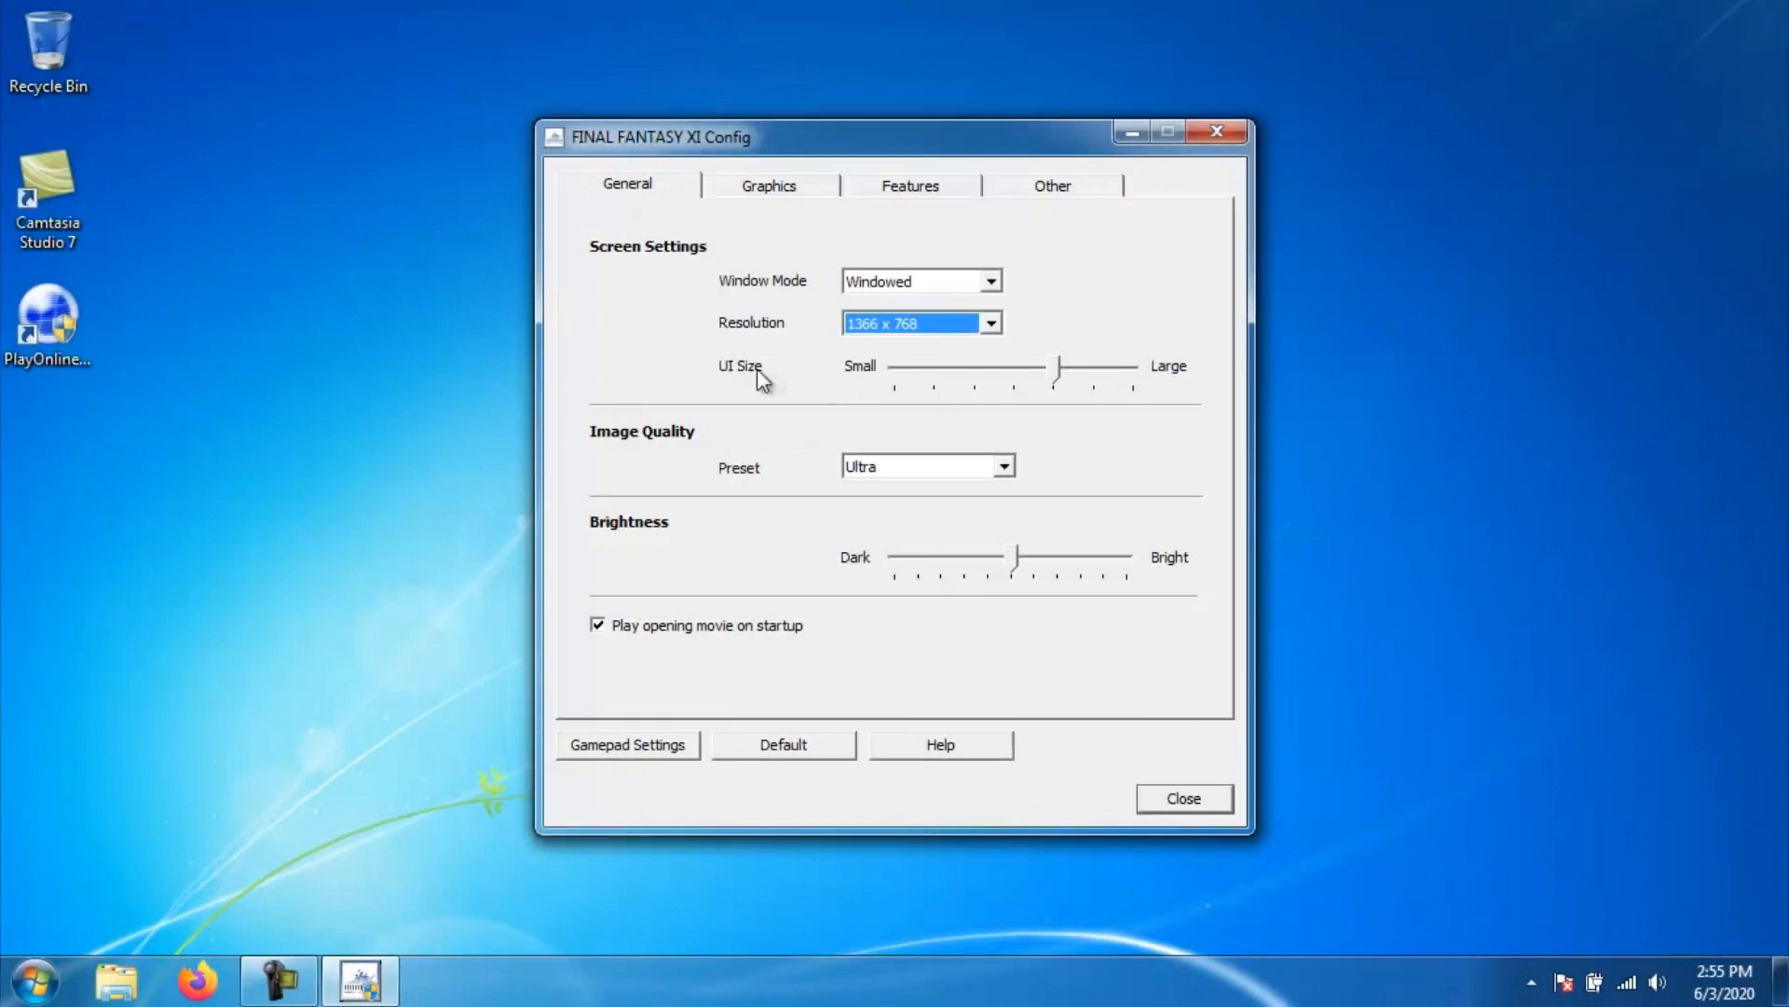
mouse_move(1002, 398)
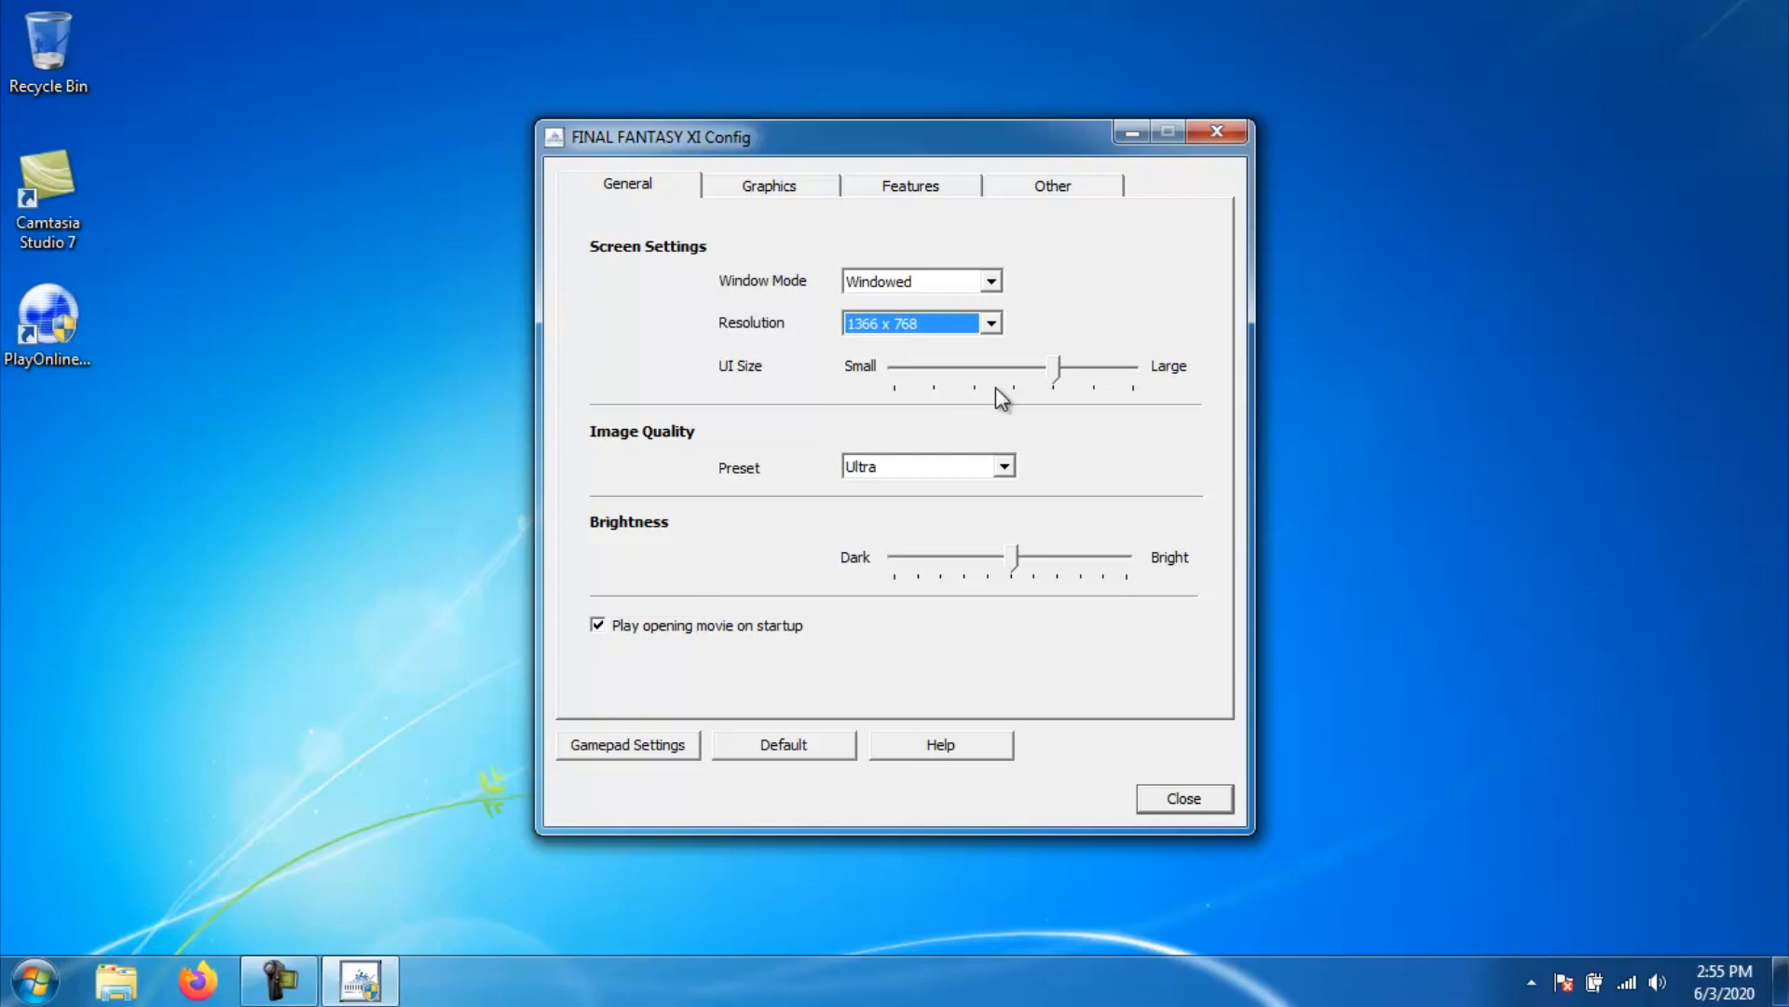
mouse_move(1008, 474)
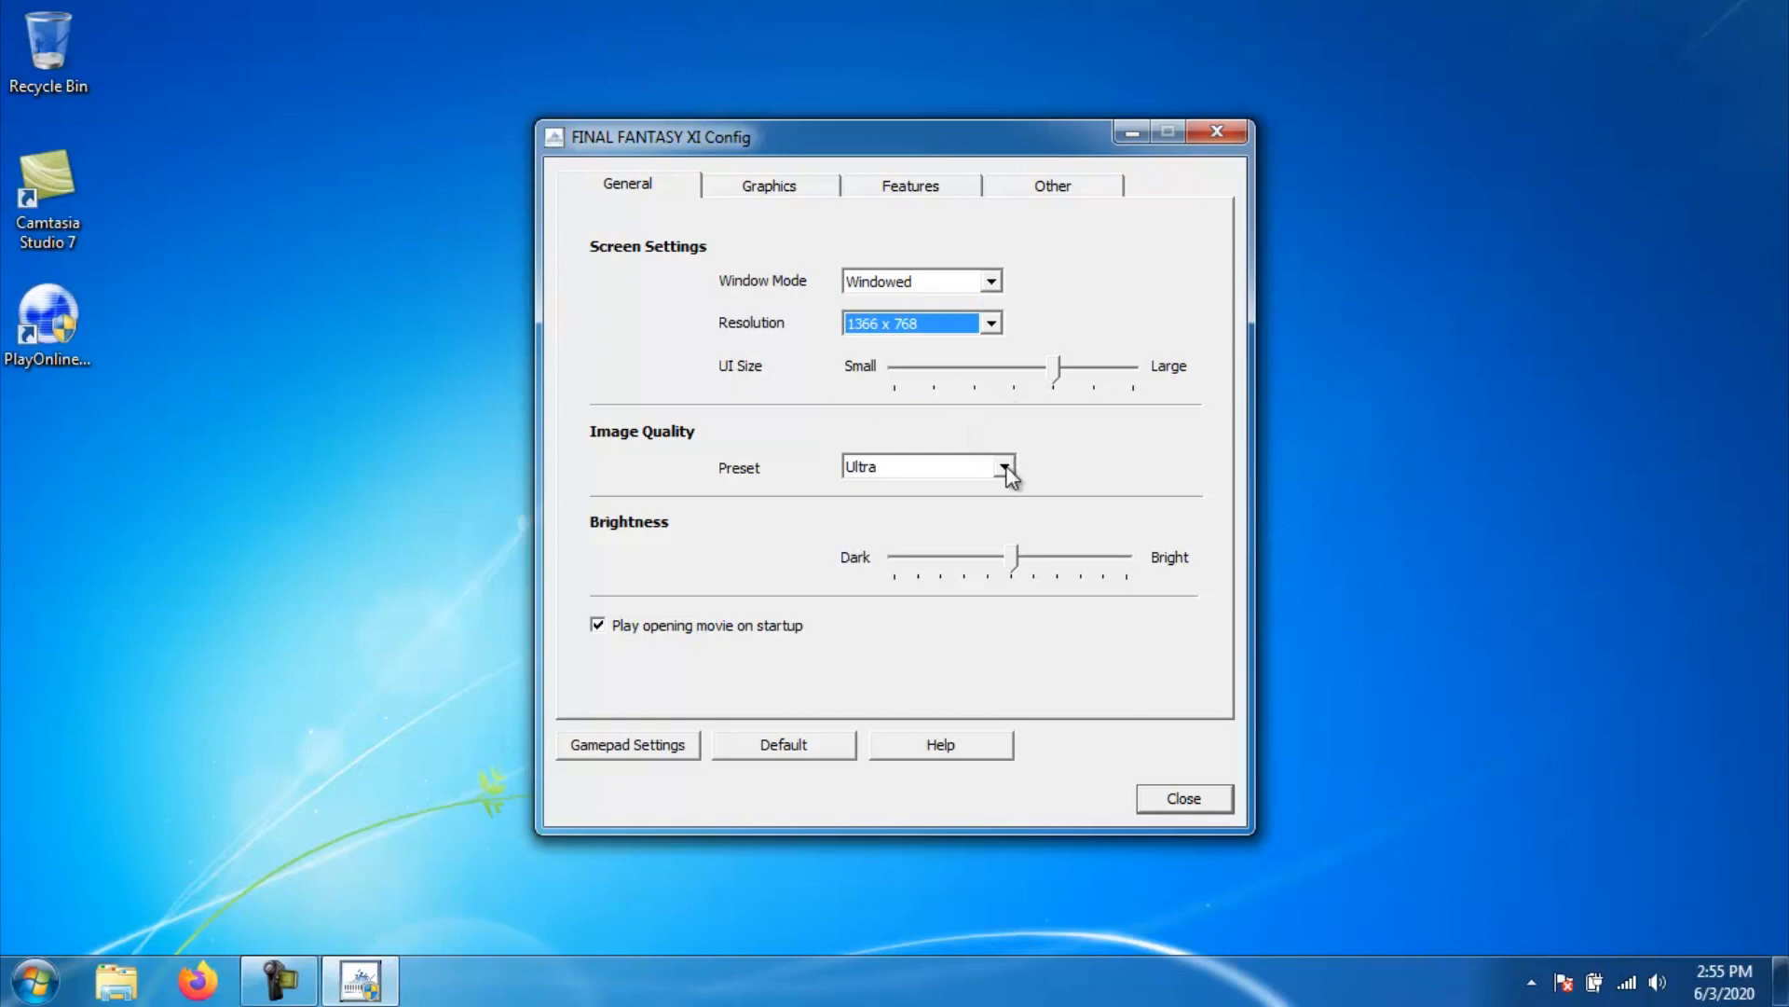
Compare image quality presets, lowering texture quality and returning to Ultra
left_click(1003, 466)
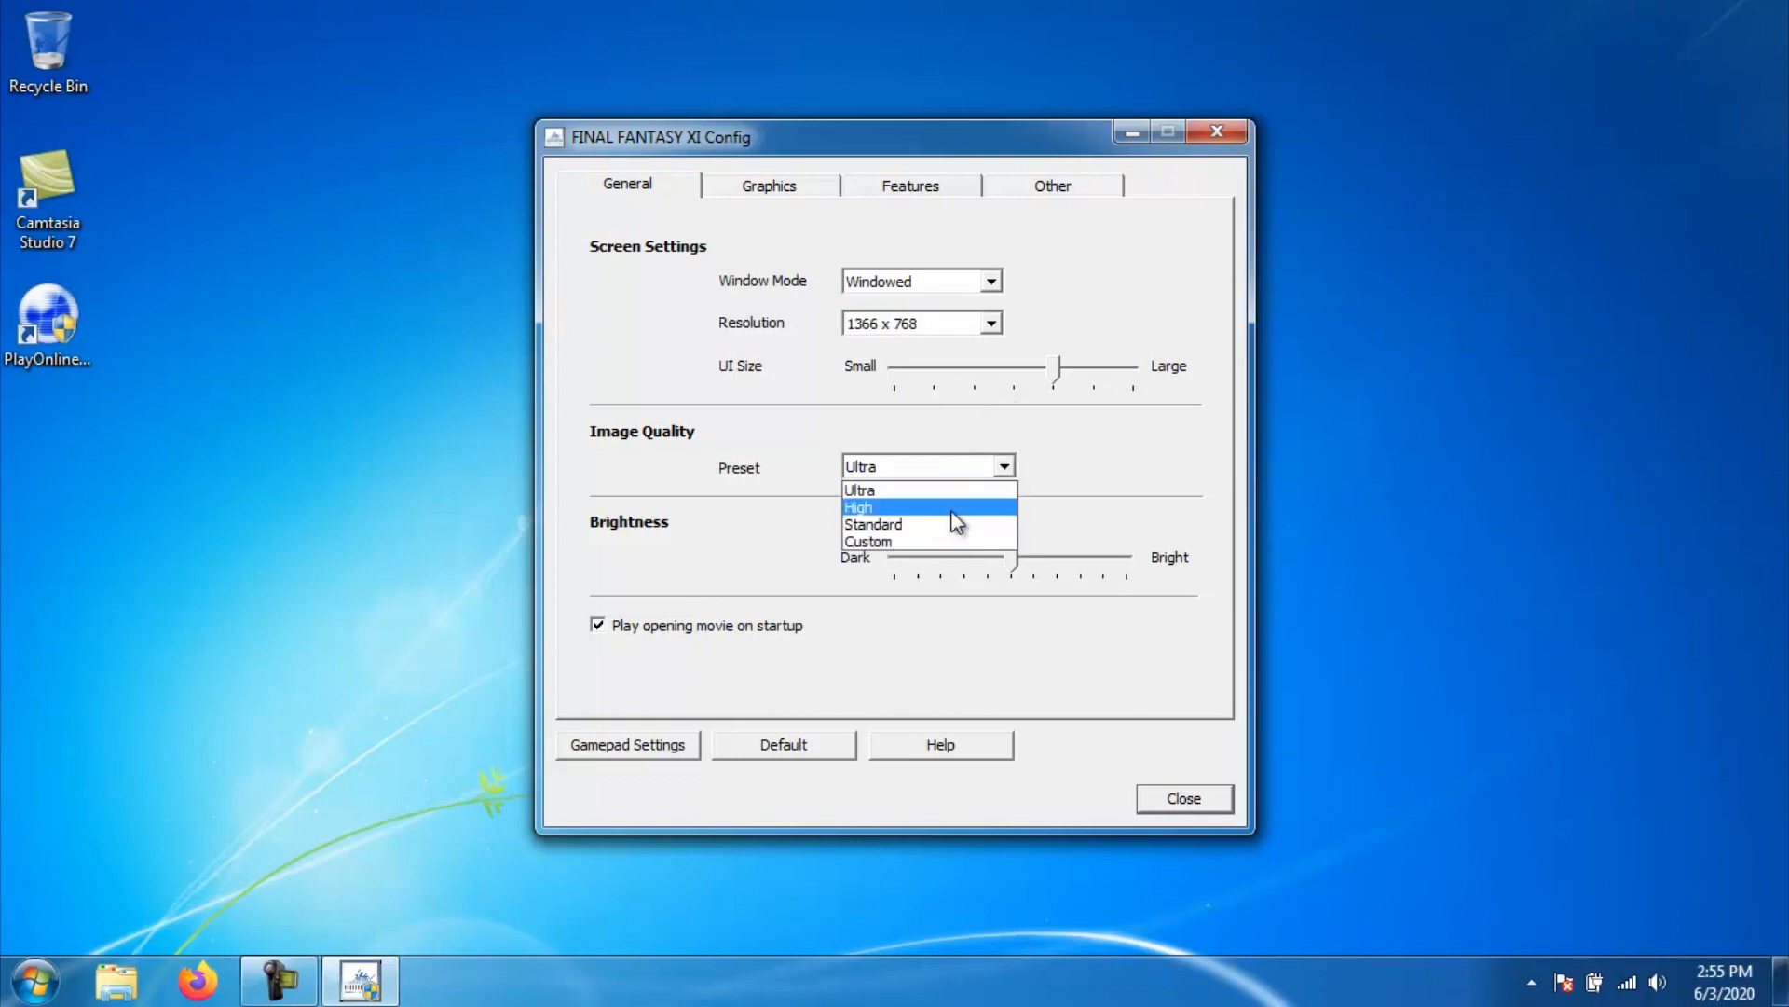
left_click(768, 184)
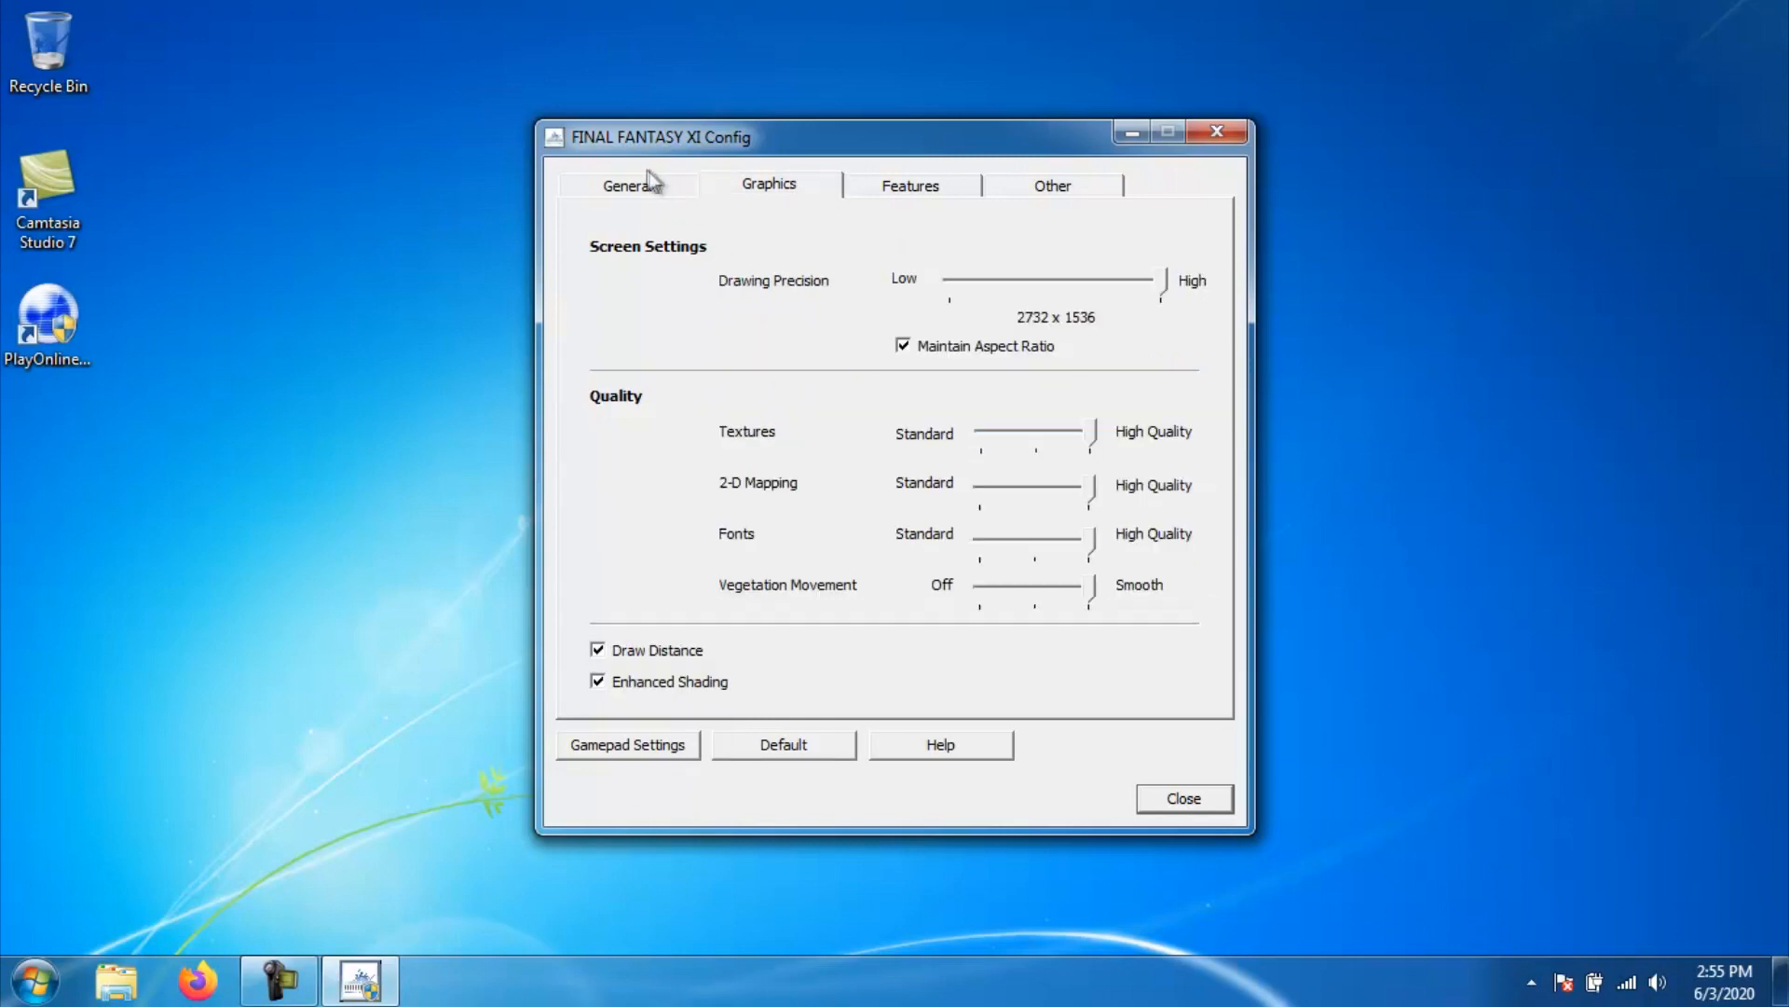
left_click_drag(1096, 431, 1032, 431)
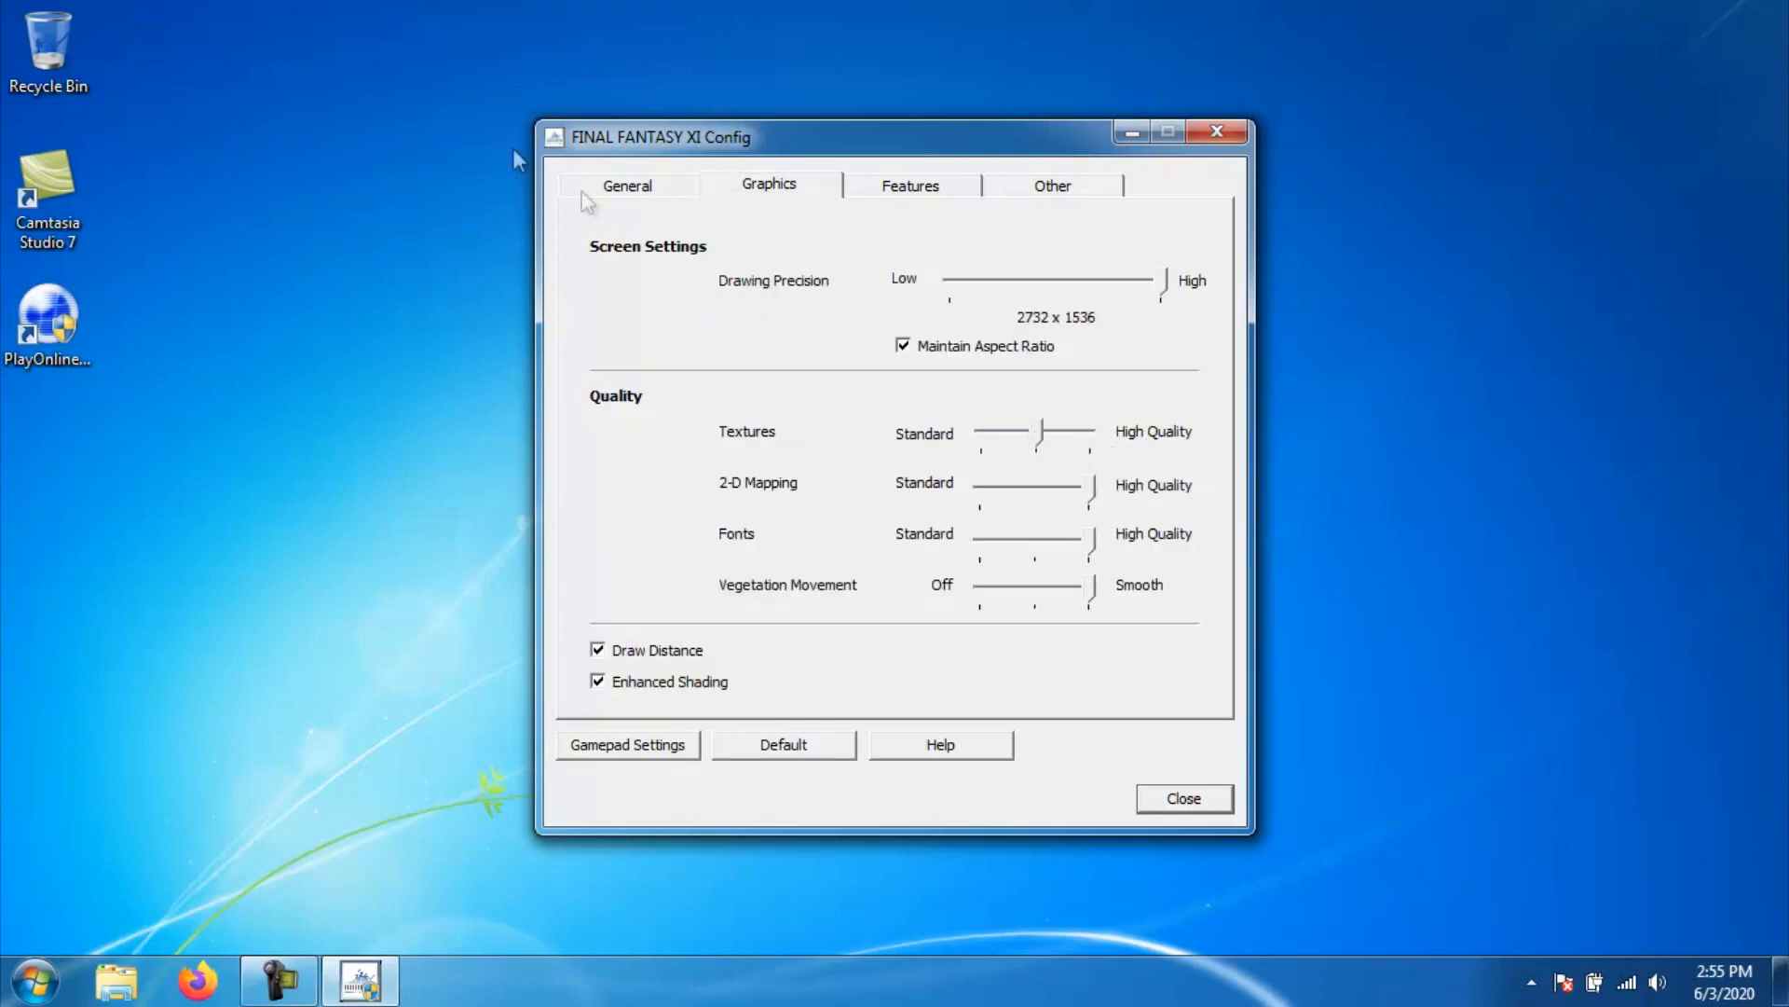
left_click(626, 184)
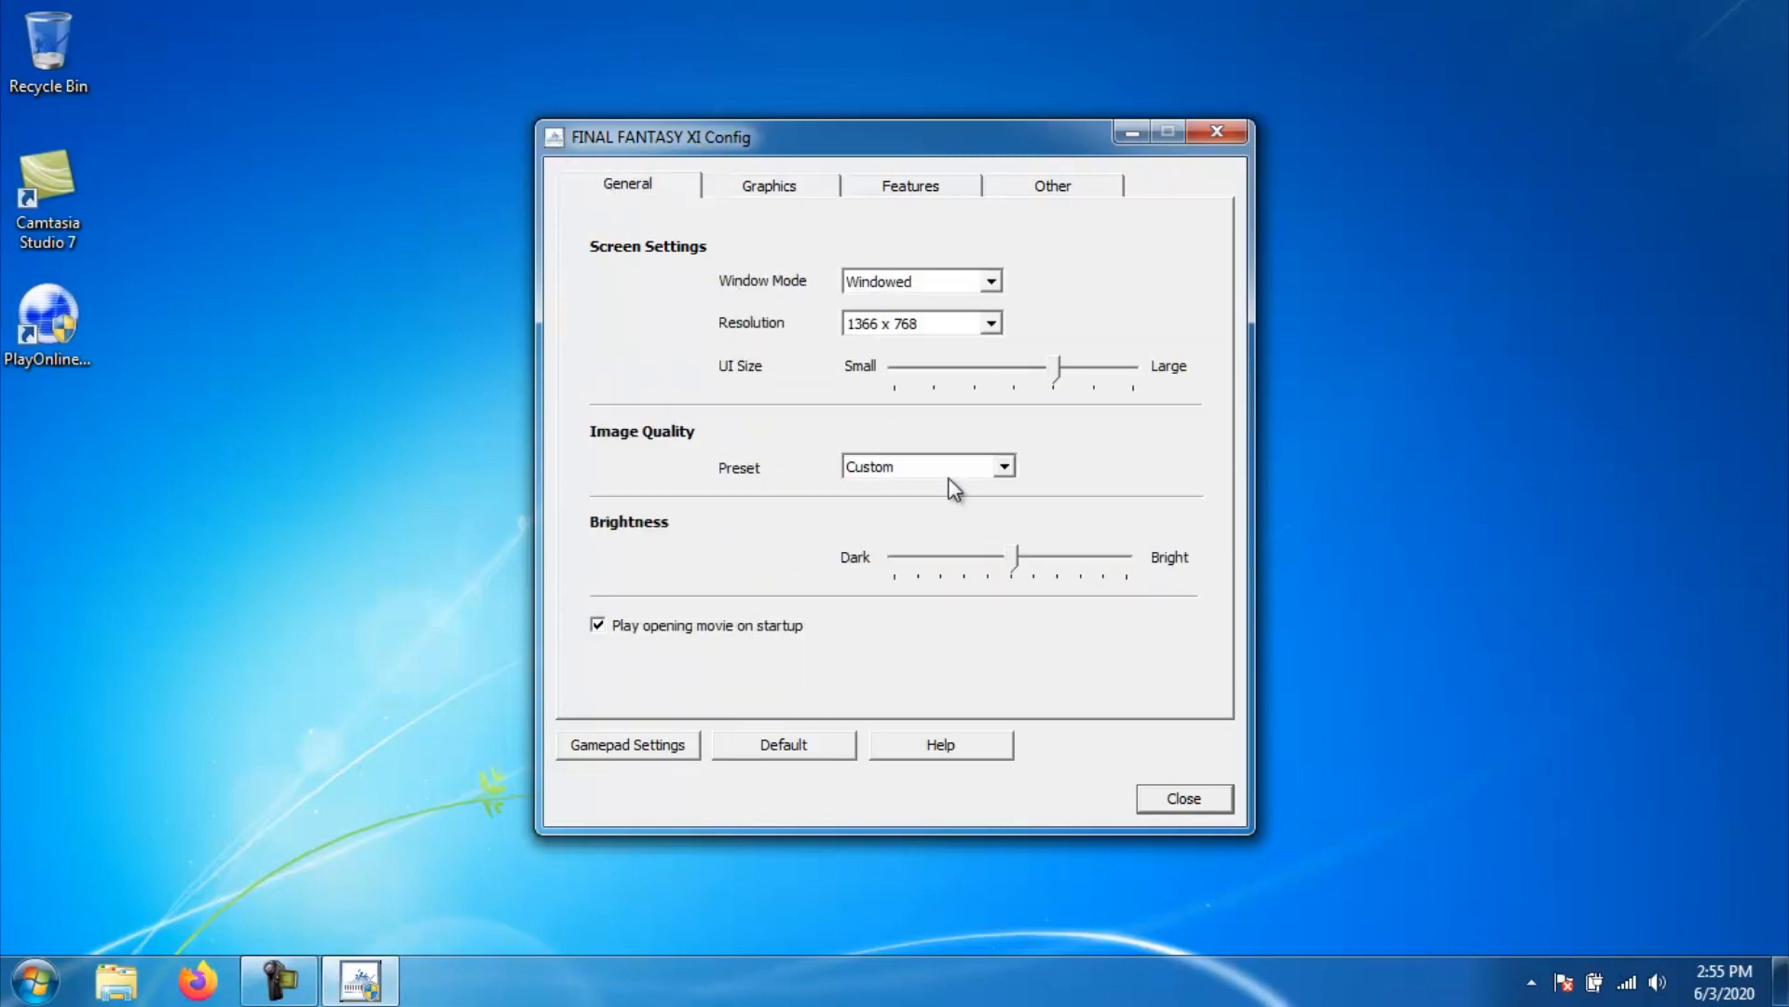
left_click(1002, 466)
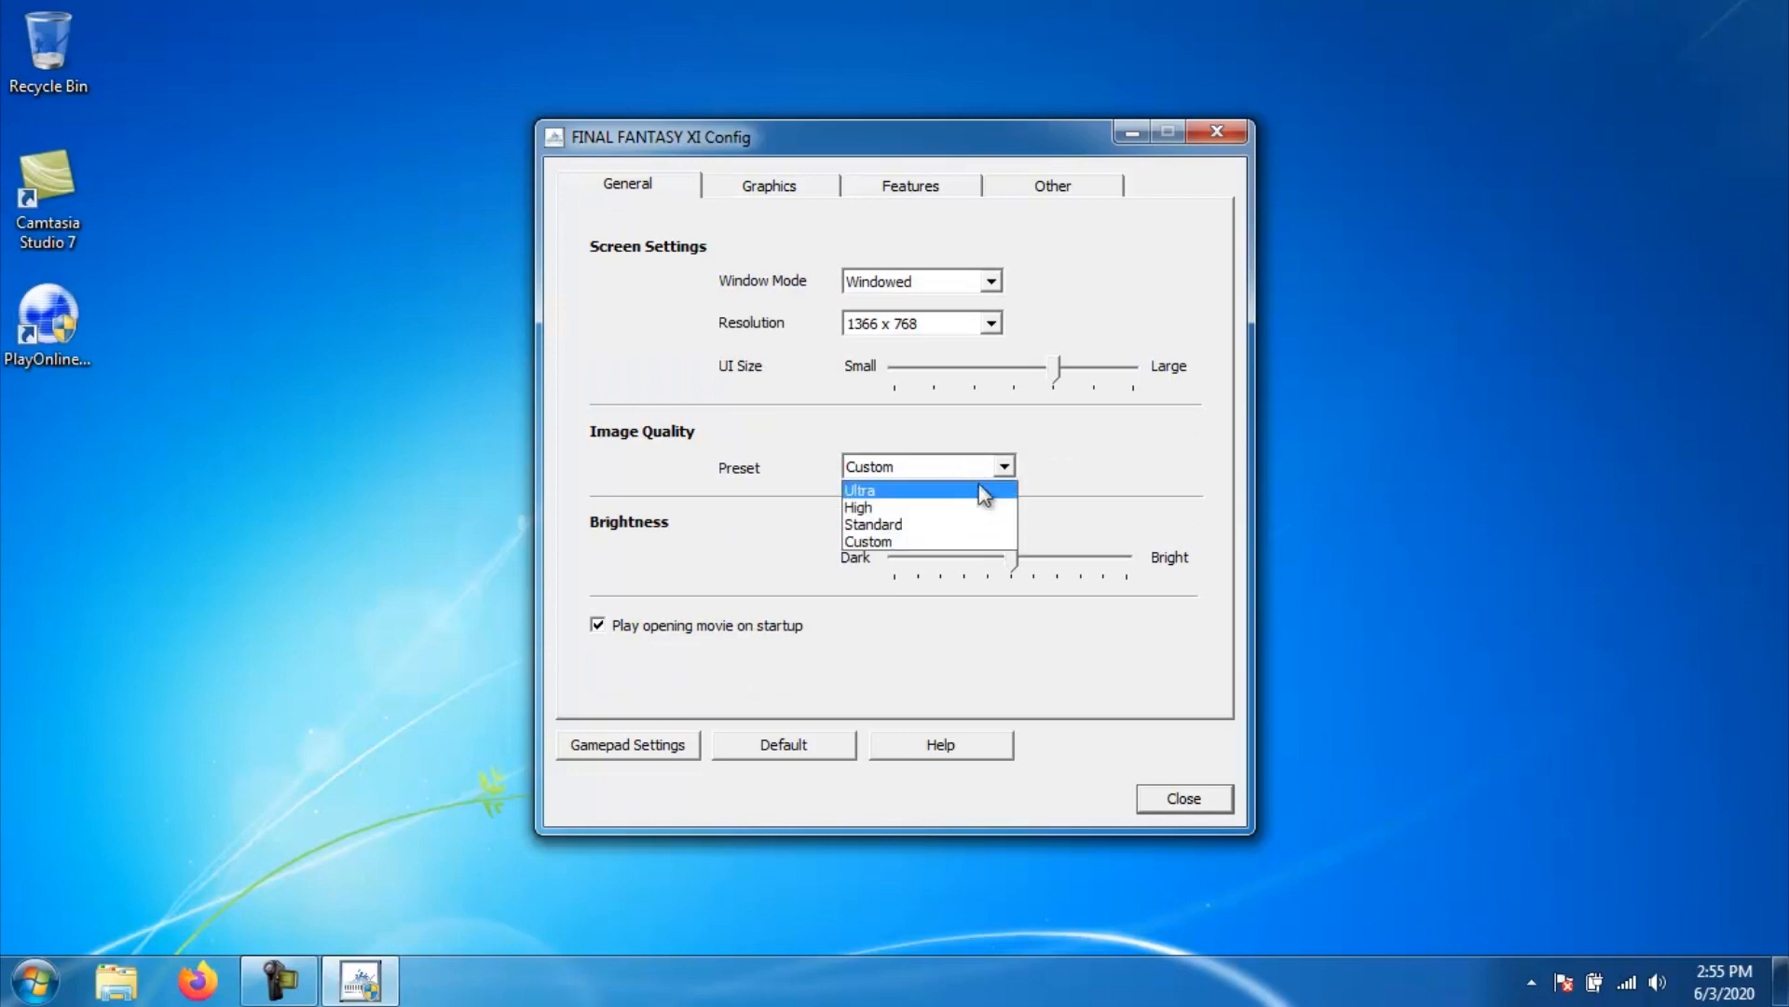
left_click(768, 184)
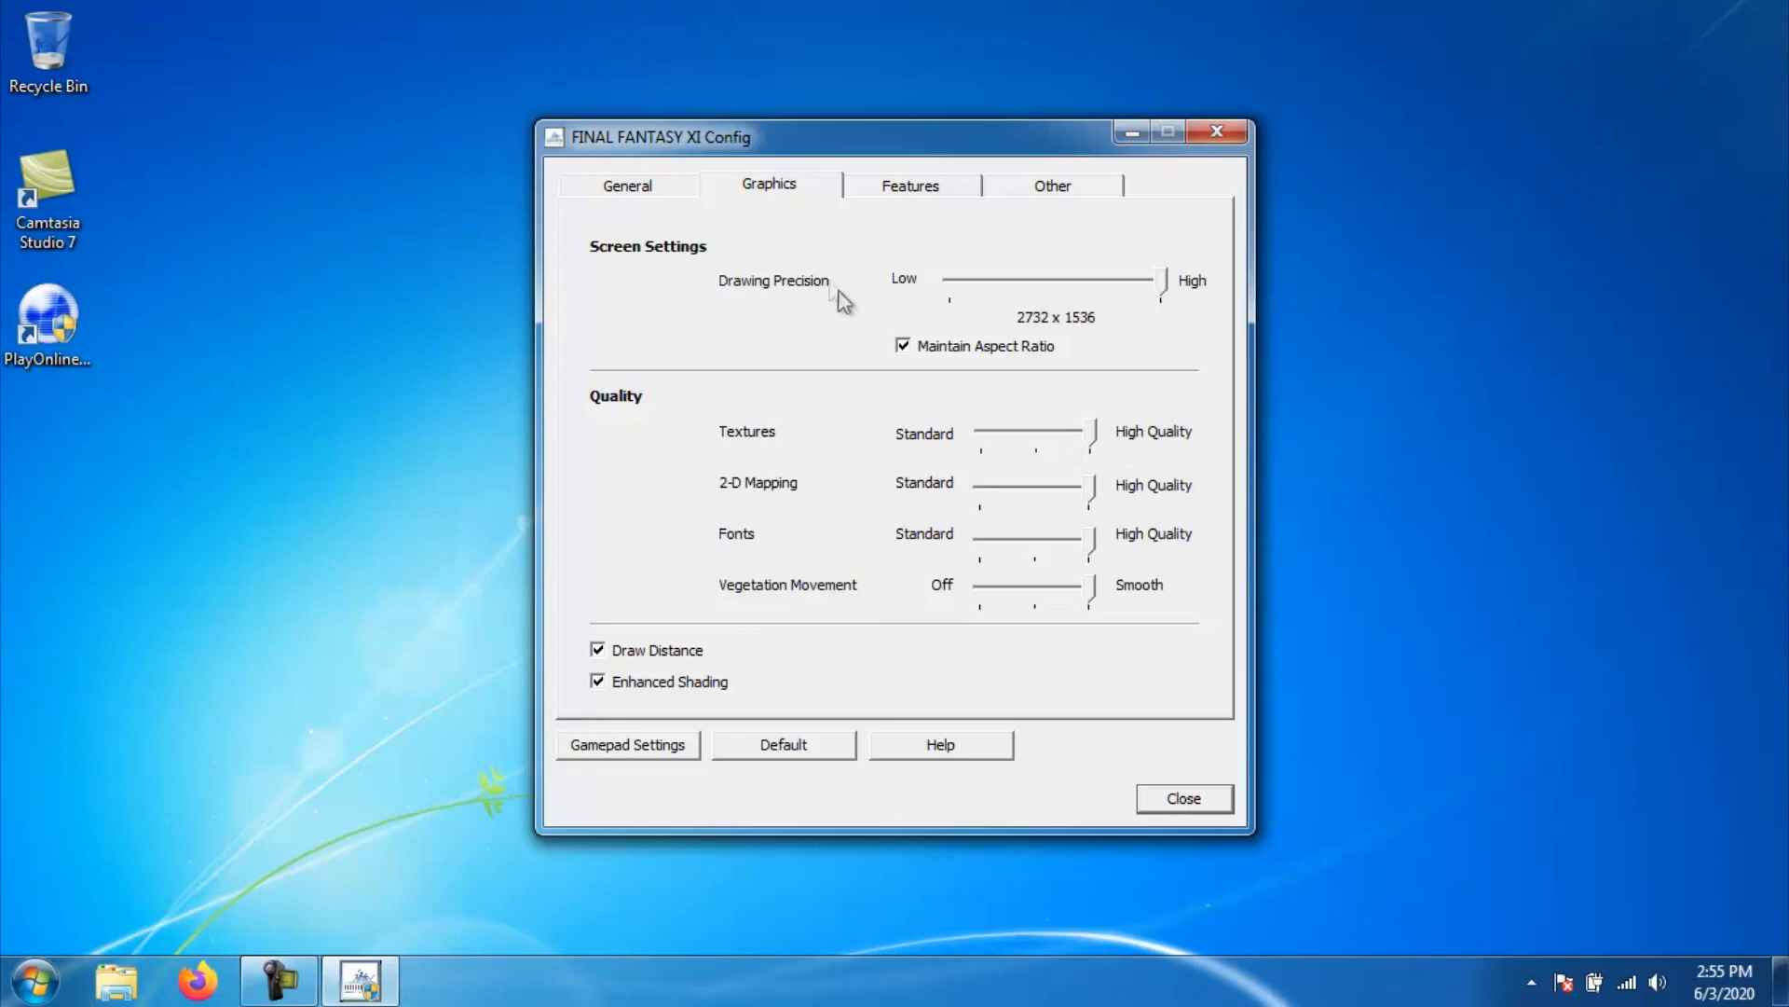
left_click(626, 184)
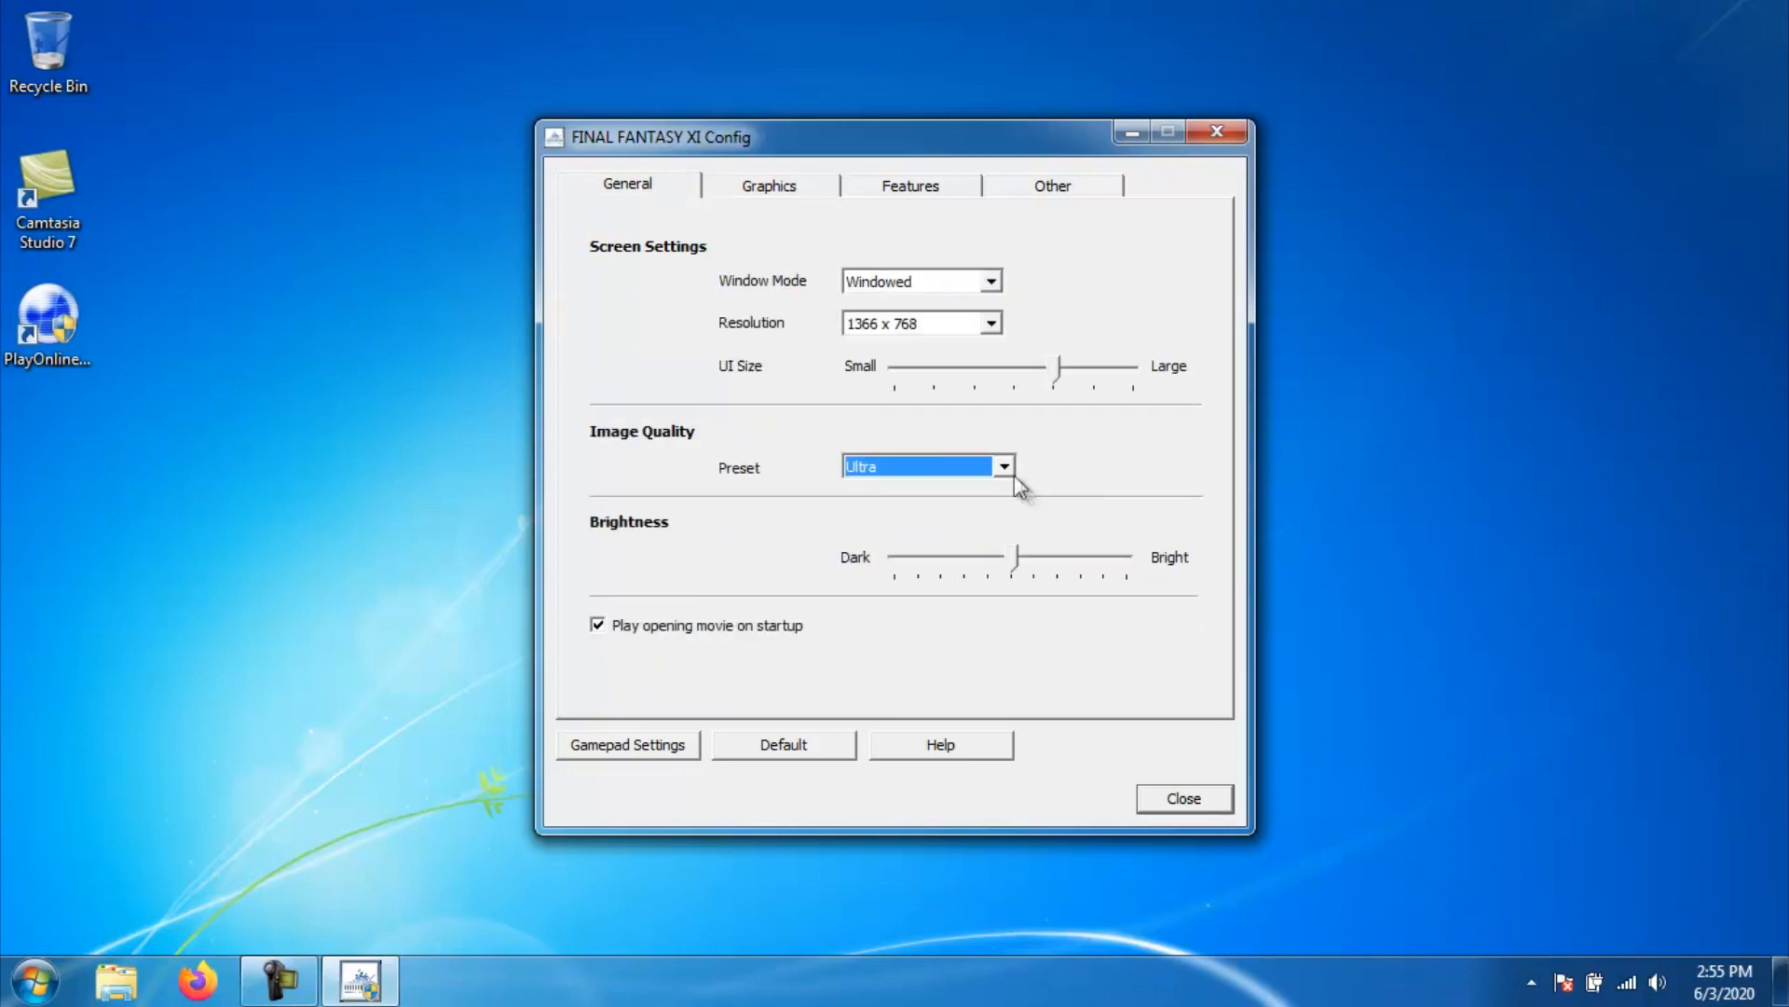
Preview the Standard preset's graphics and turn off 'Play opening movie on startup'
left_click(926, 466)
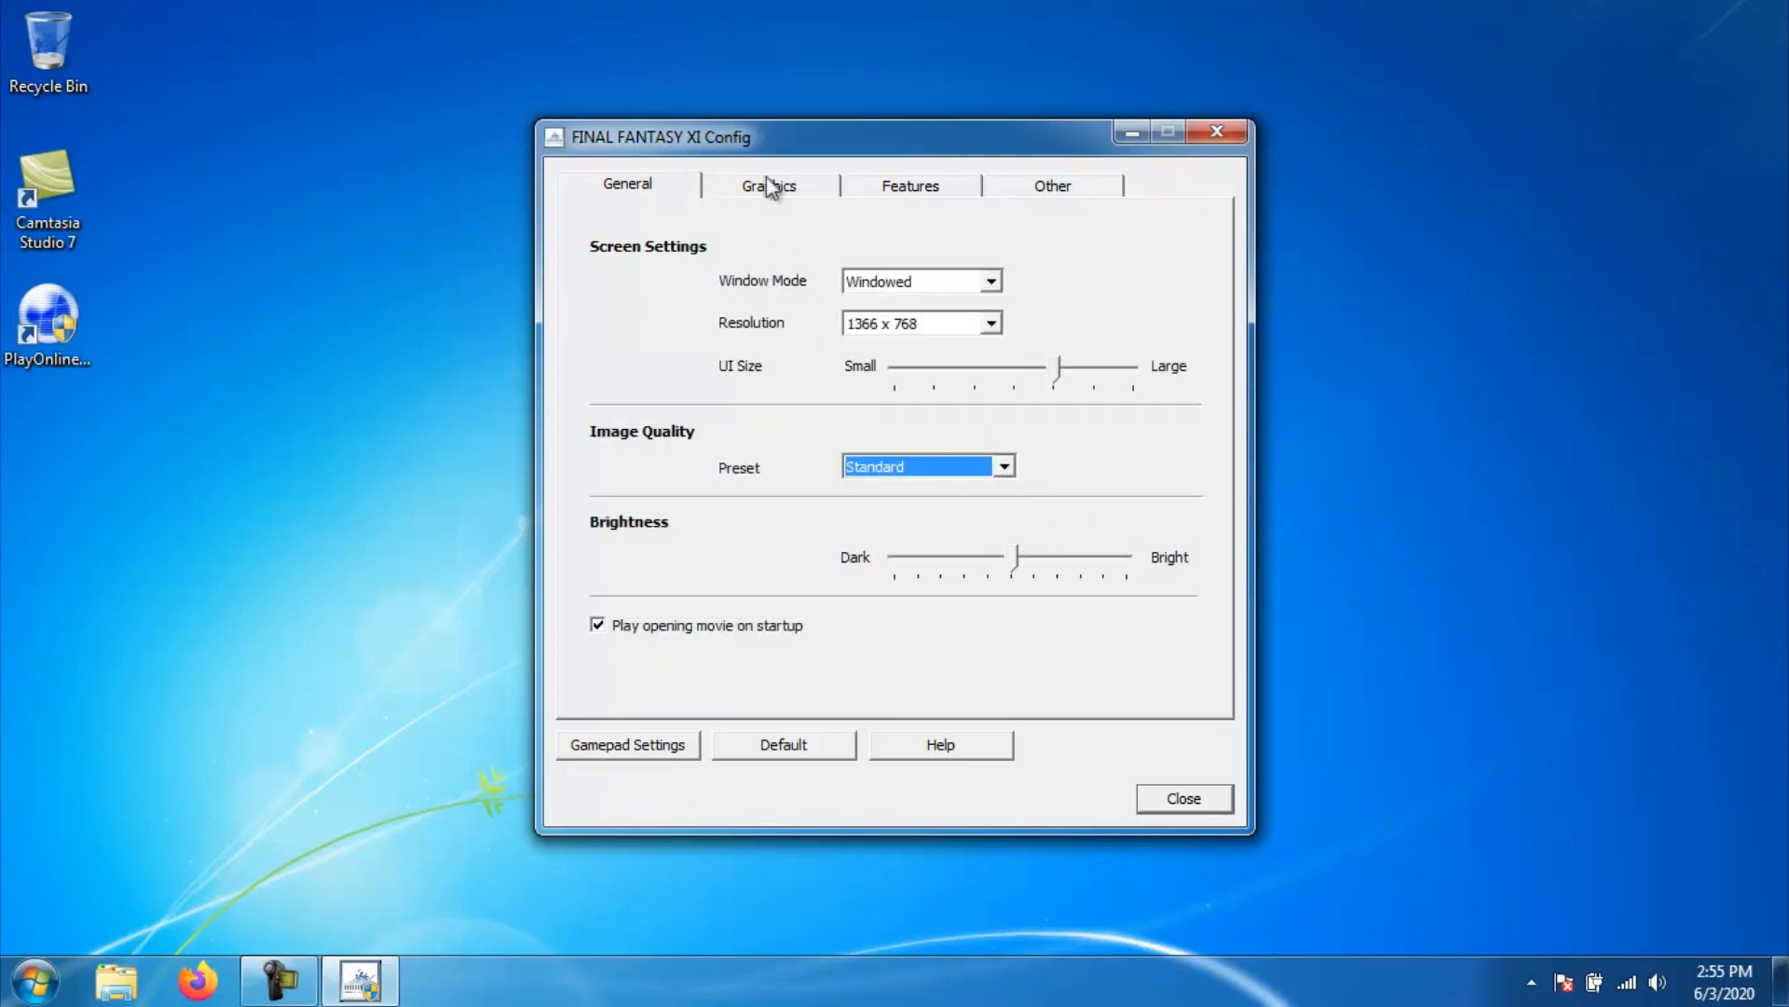
left_click(768, 184)
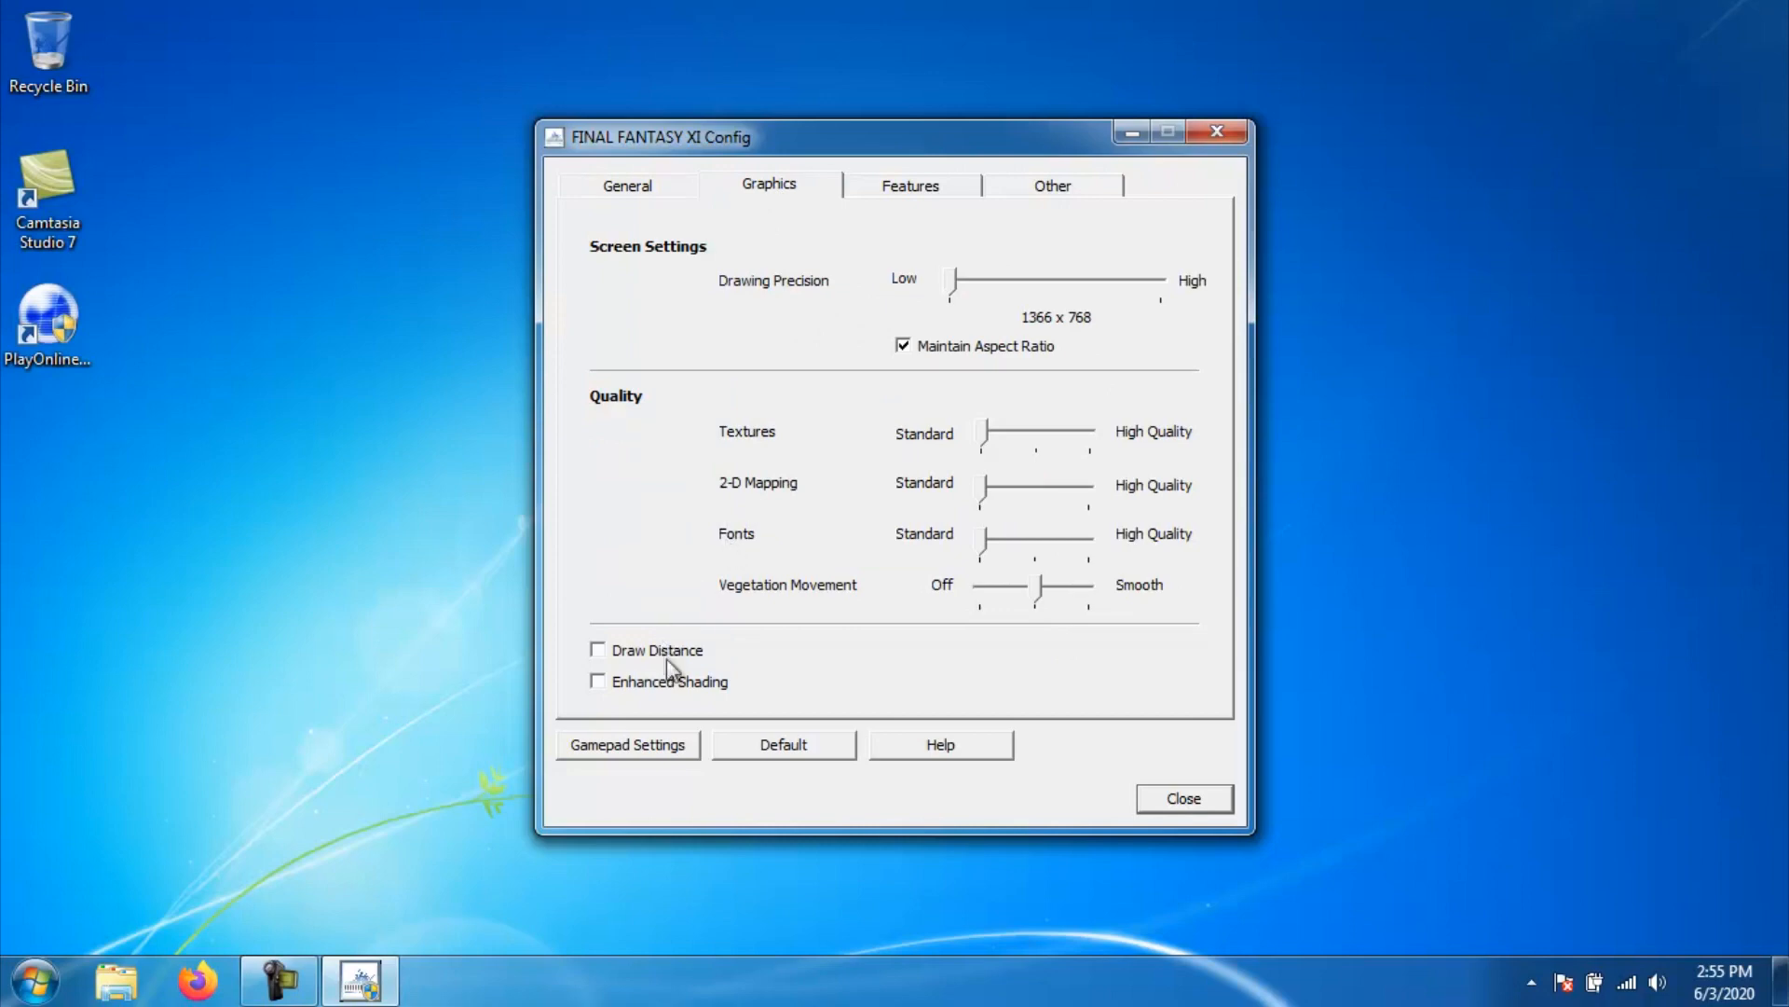
mouse_move(721, 634)
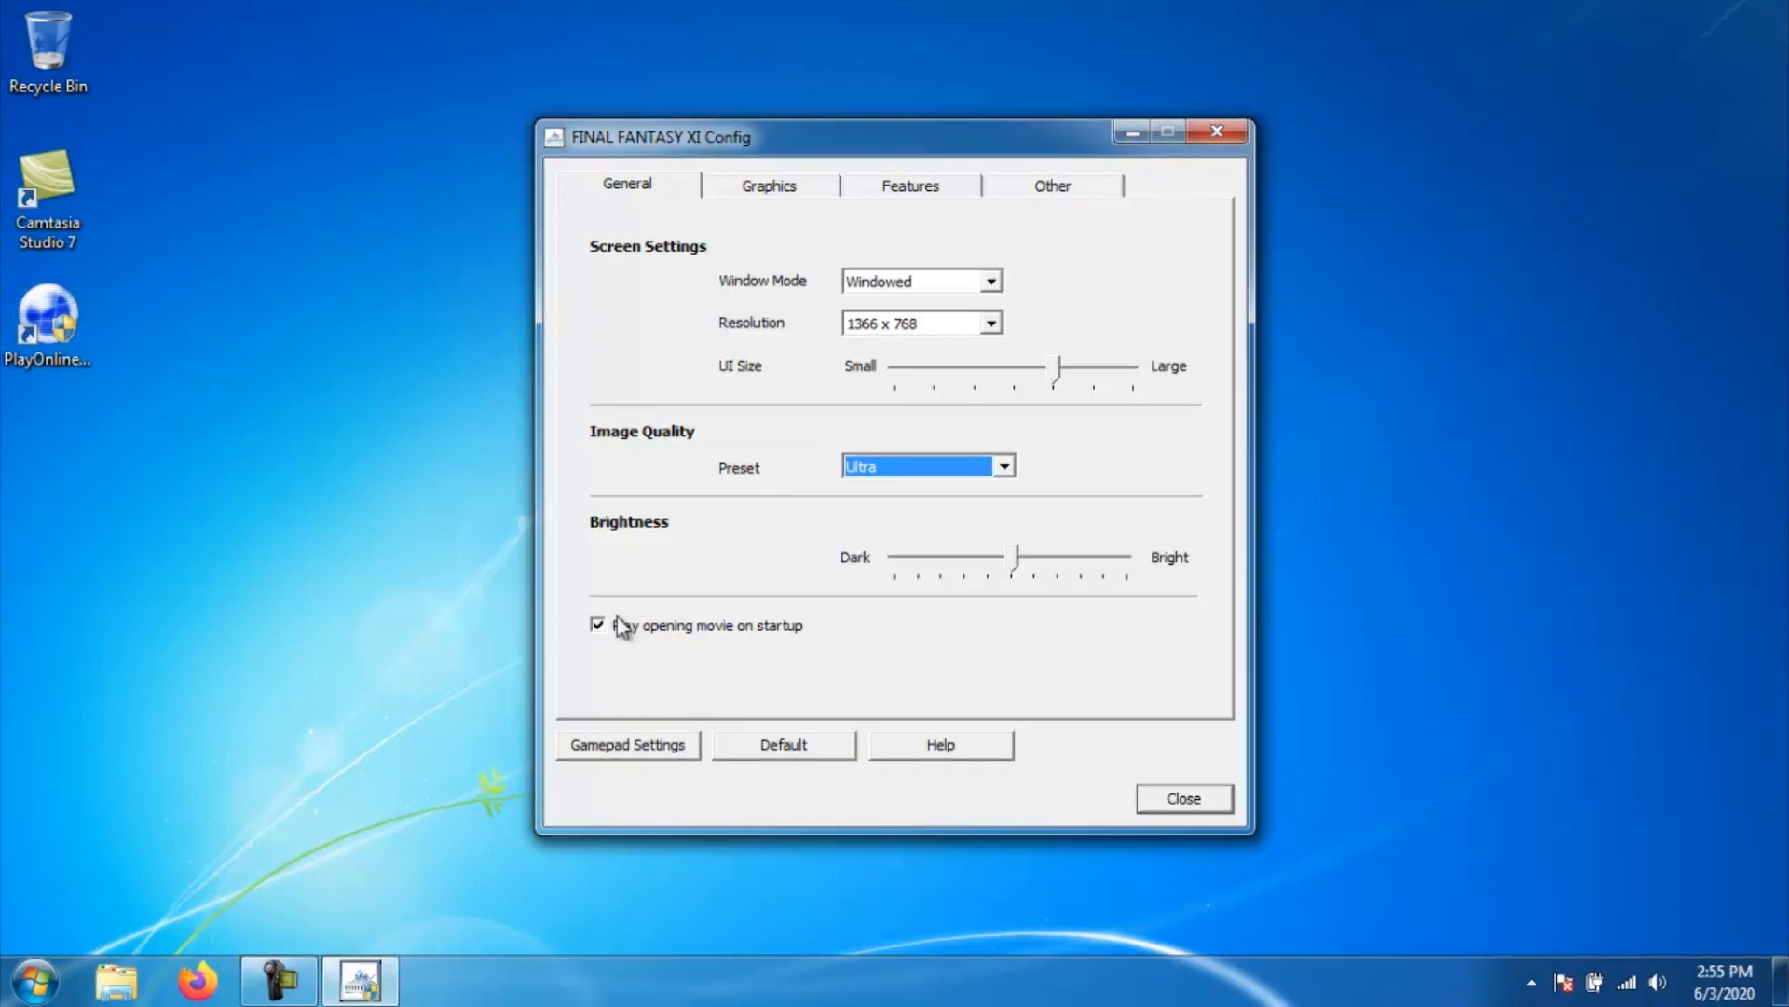
left_click(597, 624)
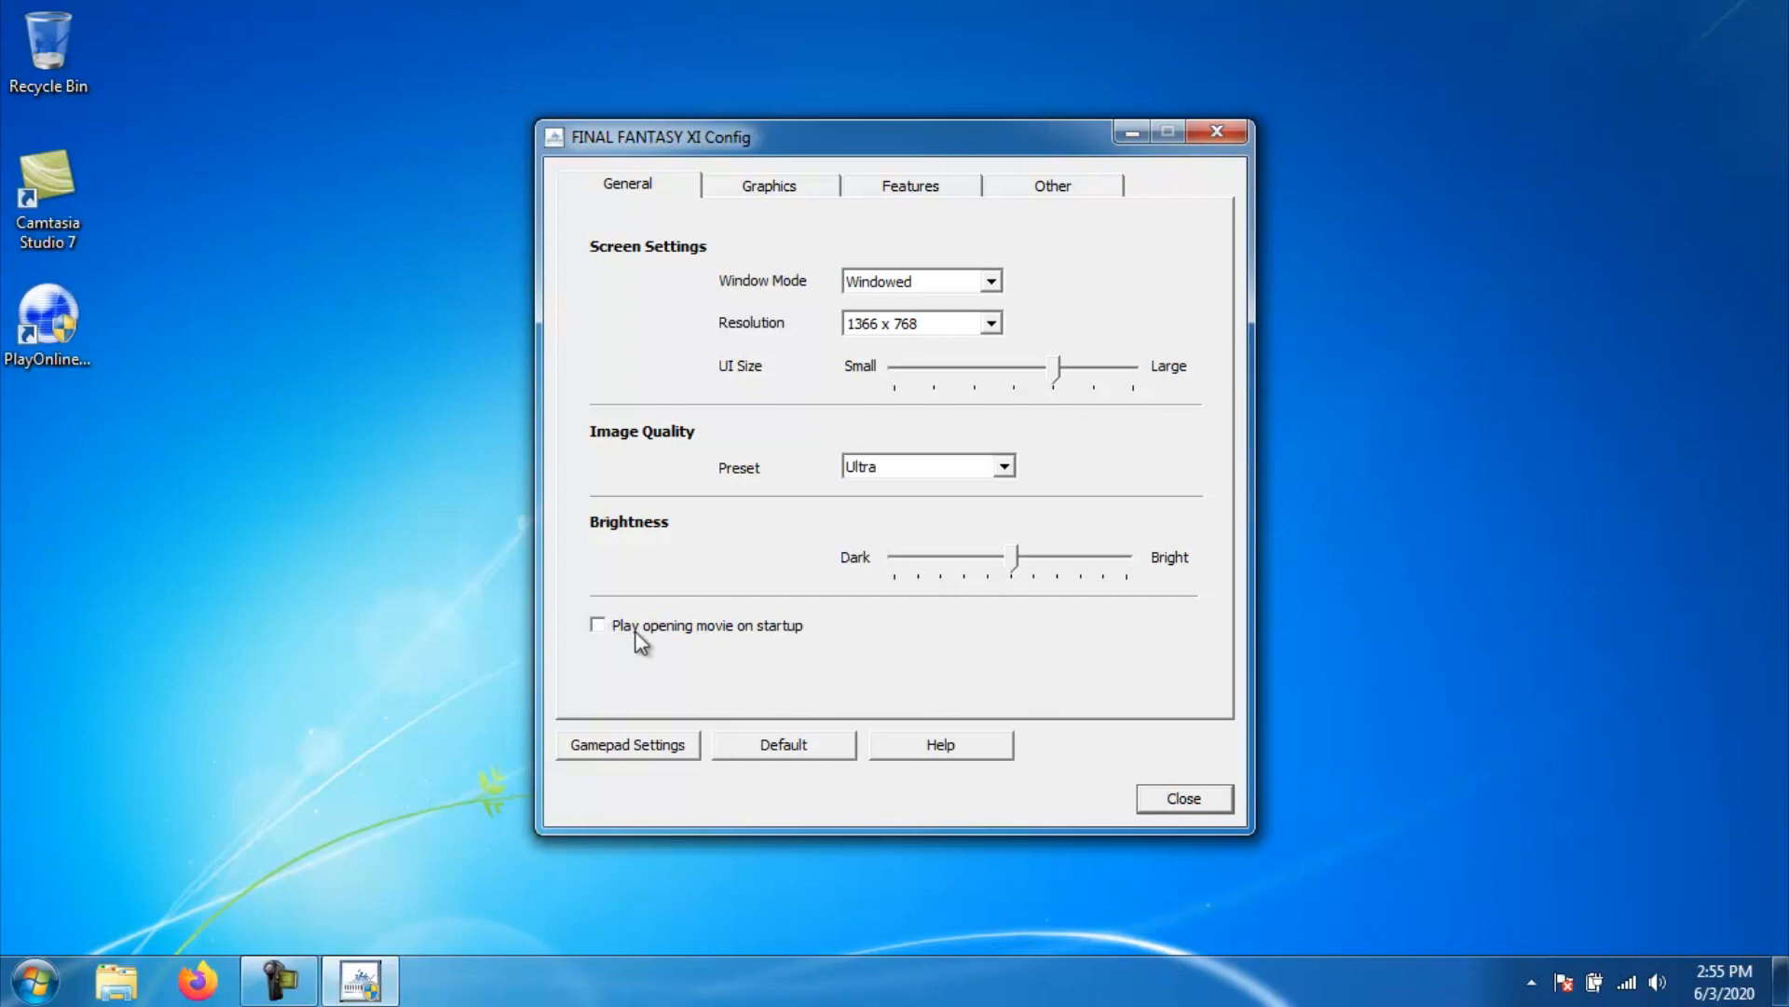
mouse_move(902, 205)
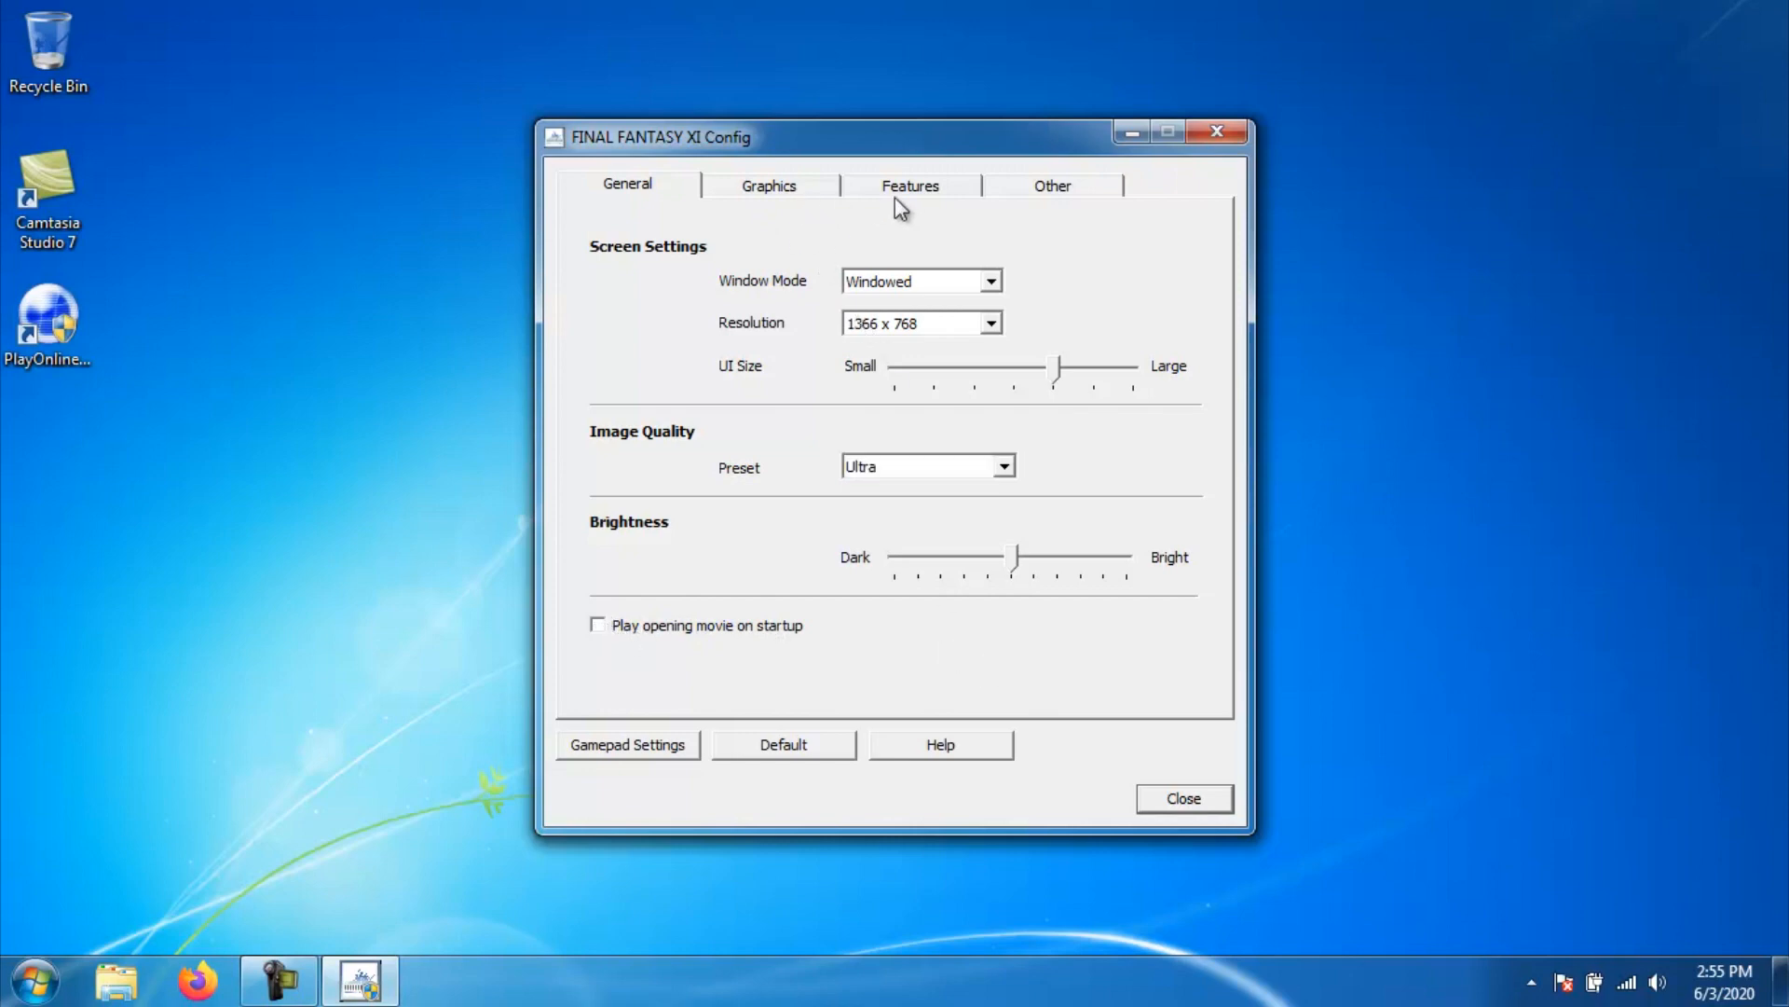
left_click(768, 185)
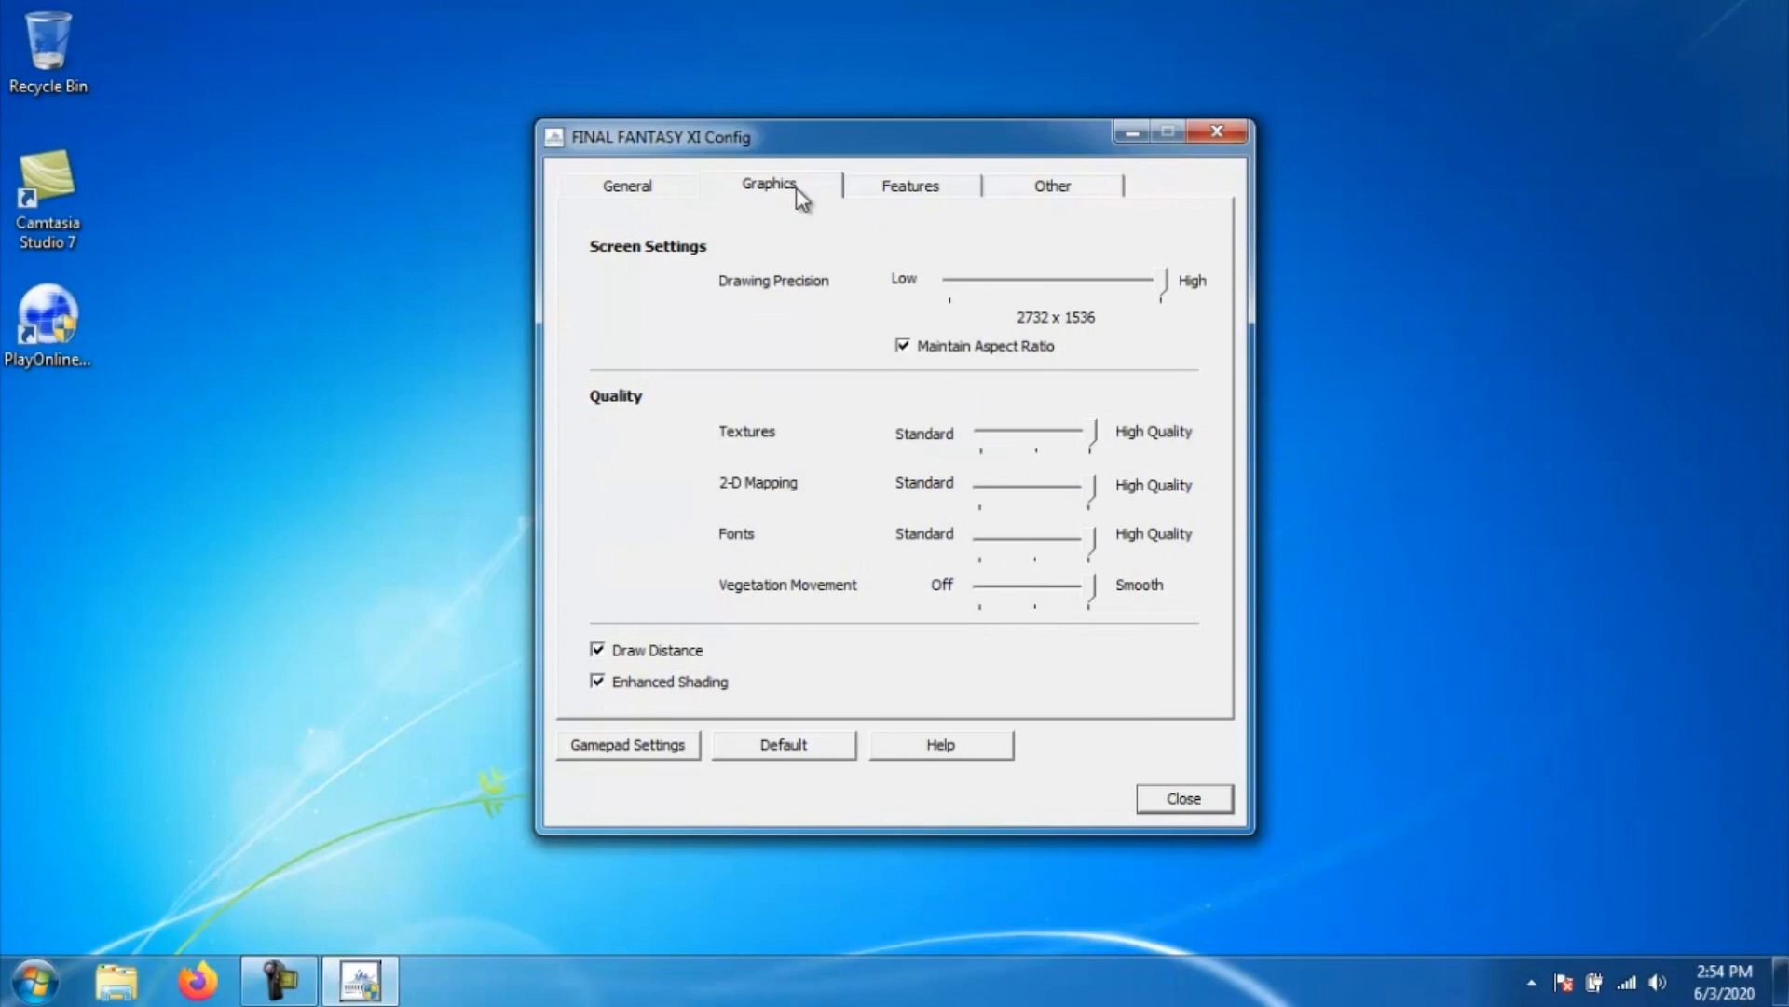
Open the Features page with the settings and screenshot storage options
left_click(909, 184)
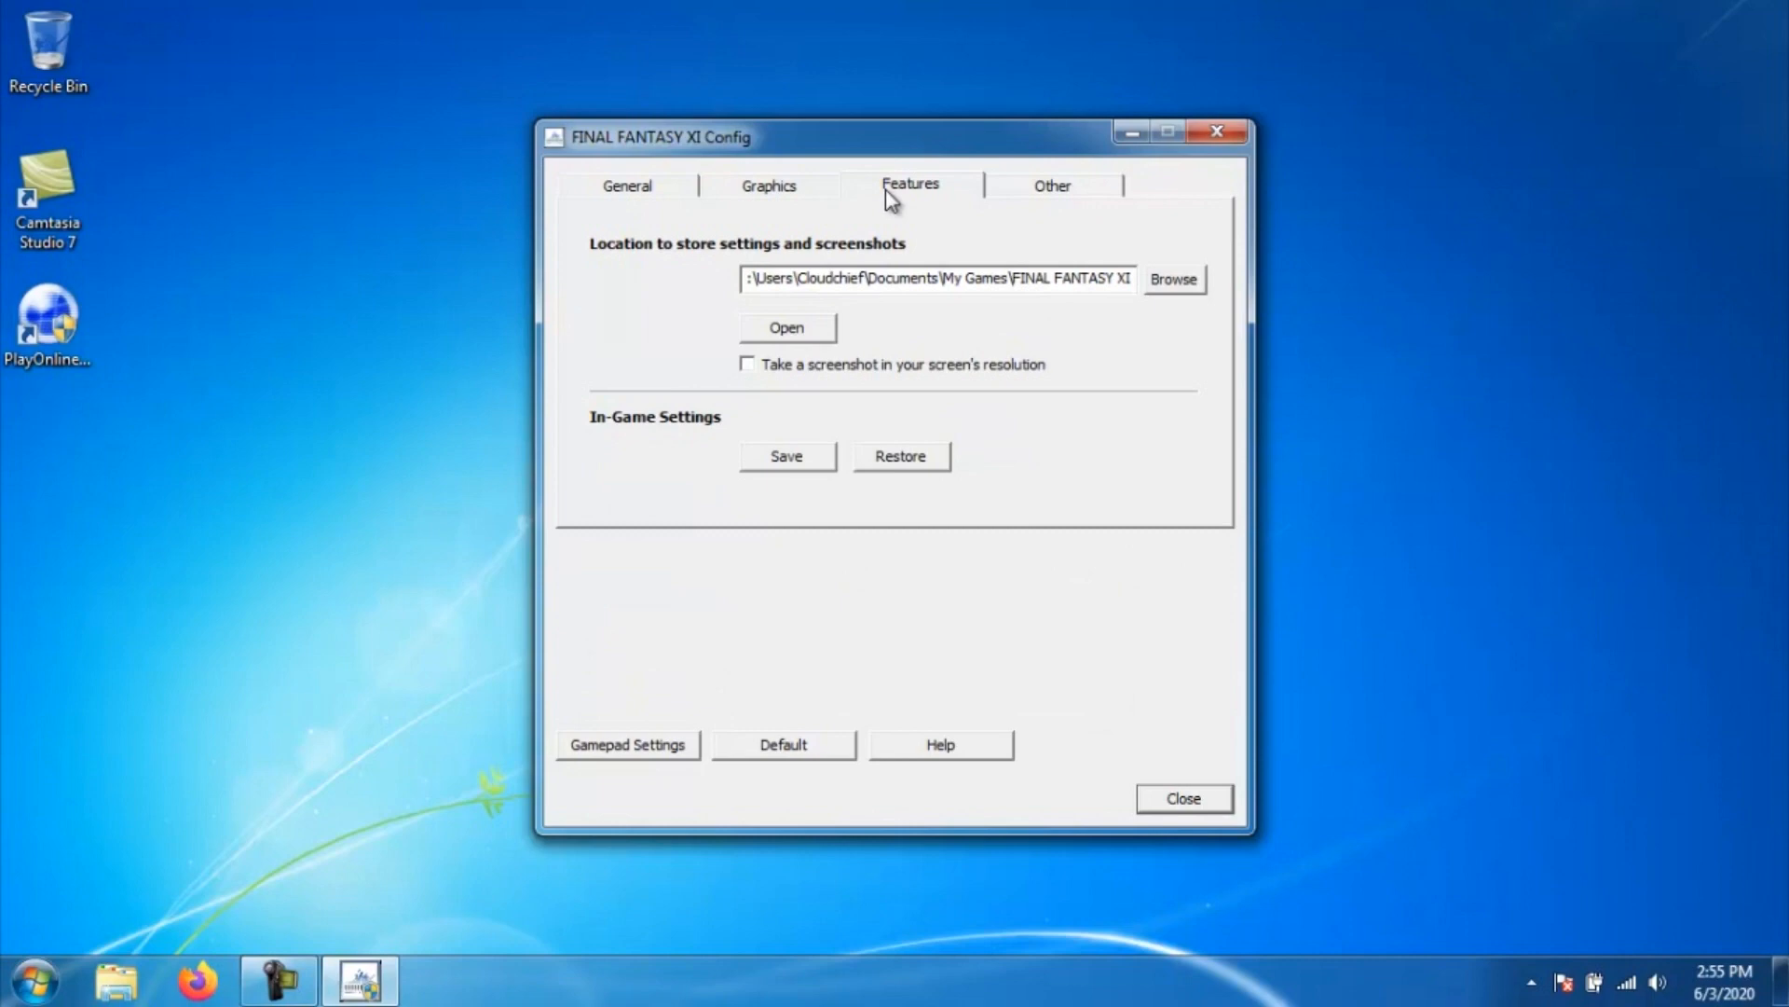
Open the Other page with sound, legacy, file check and shortcut options
left_click(1050, 184)
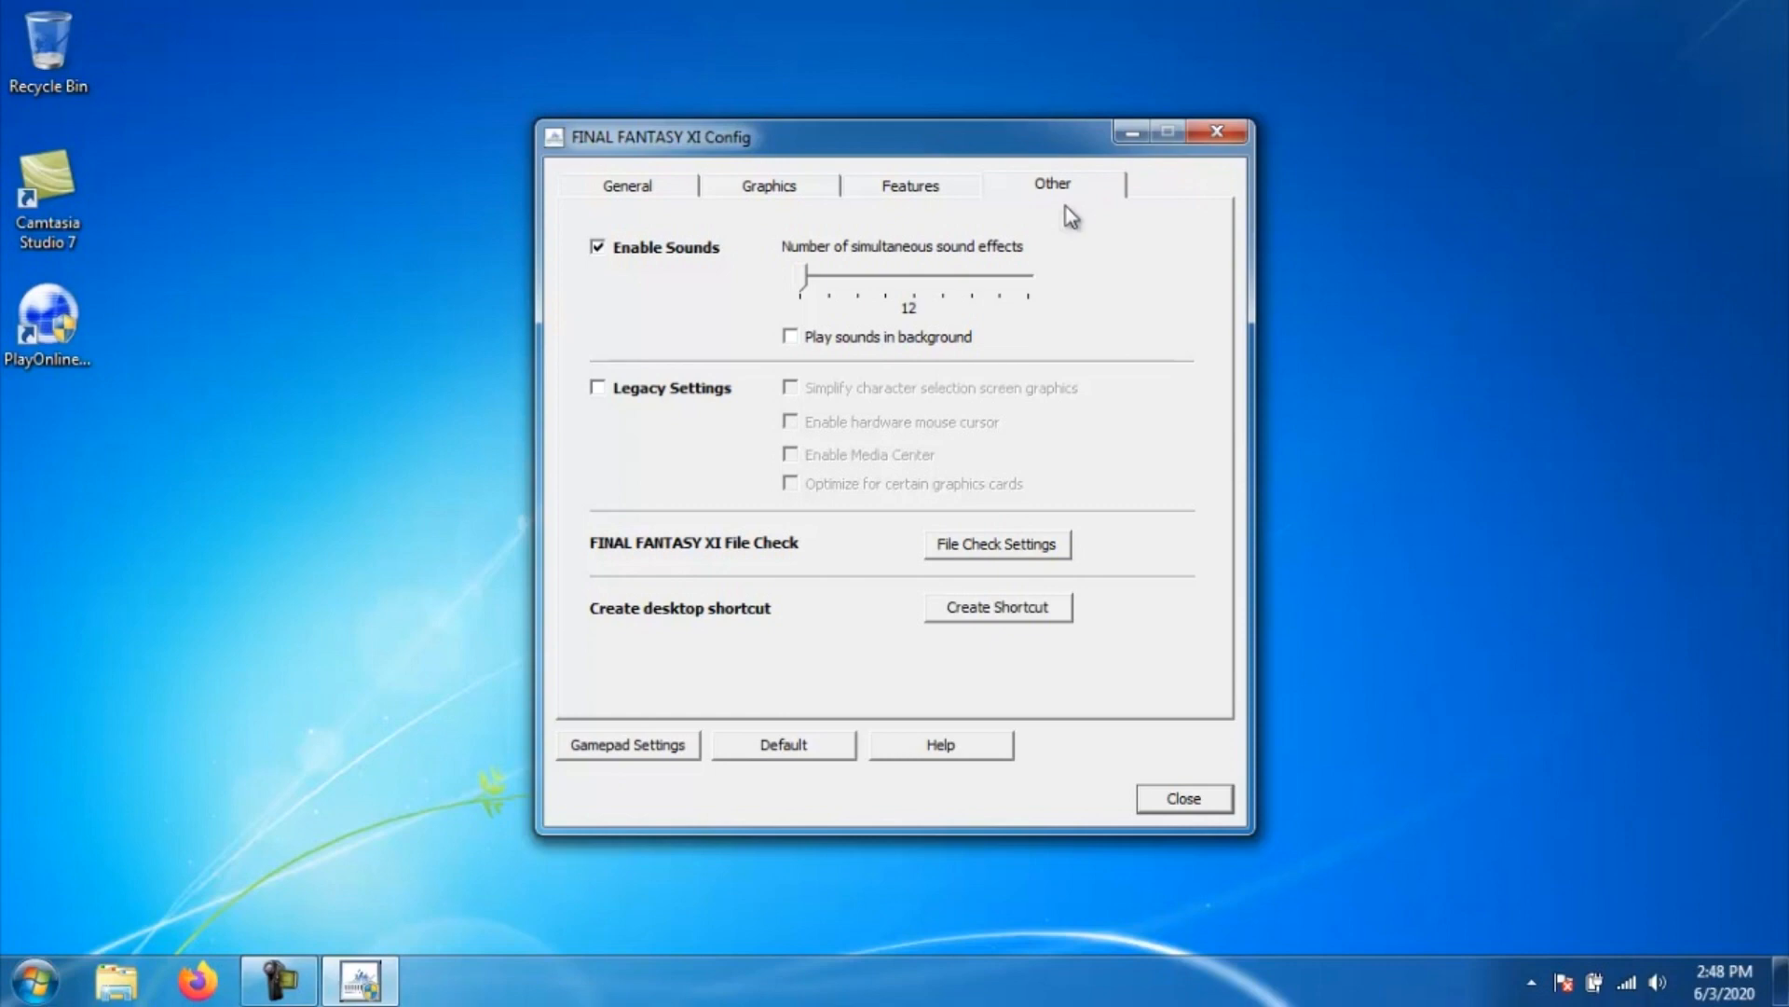
Return to the General tab and open the GAMEPAD Config window
left_click(627, 185)
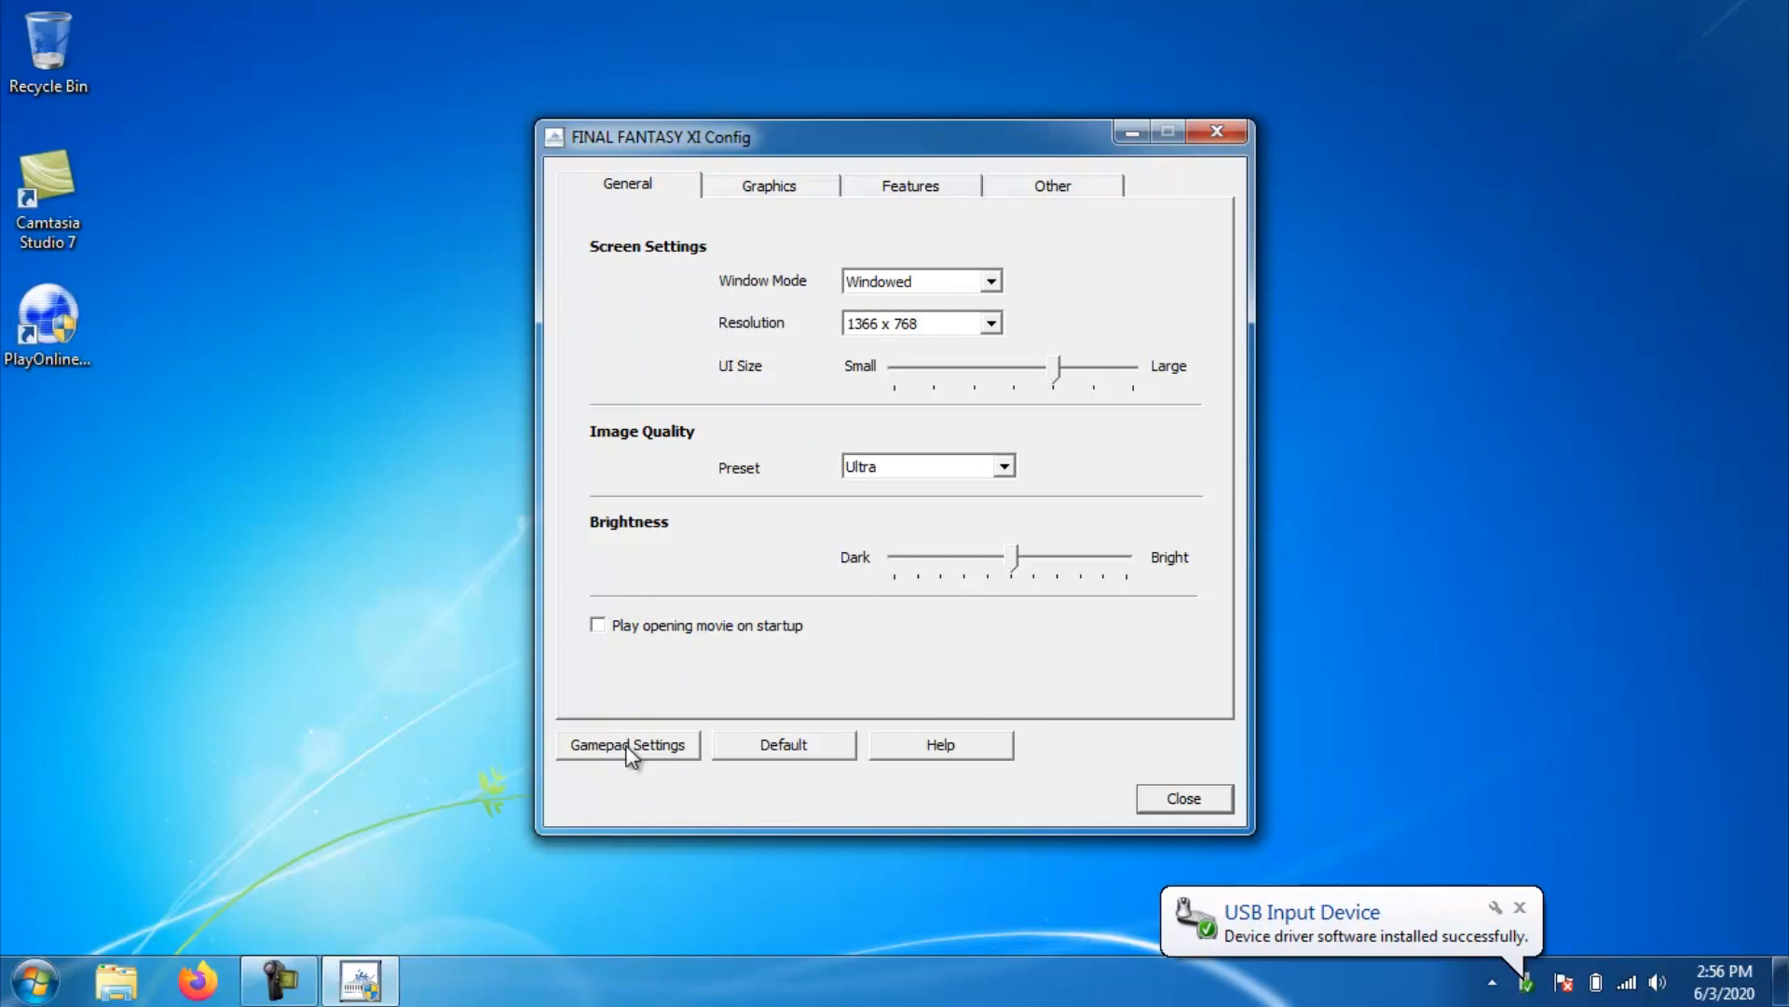
mouse_move(1368, 924)
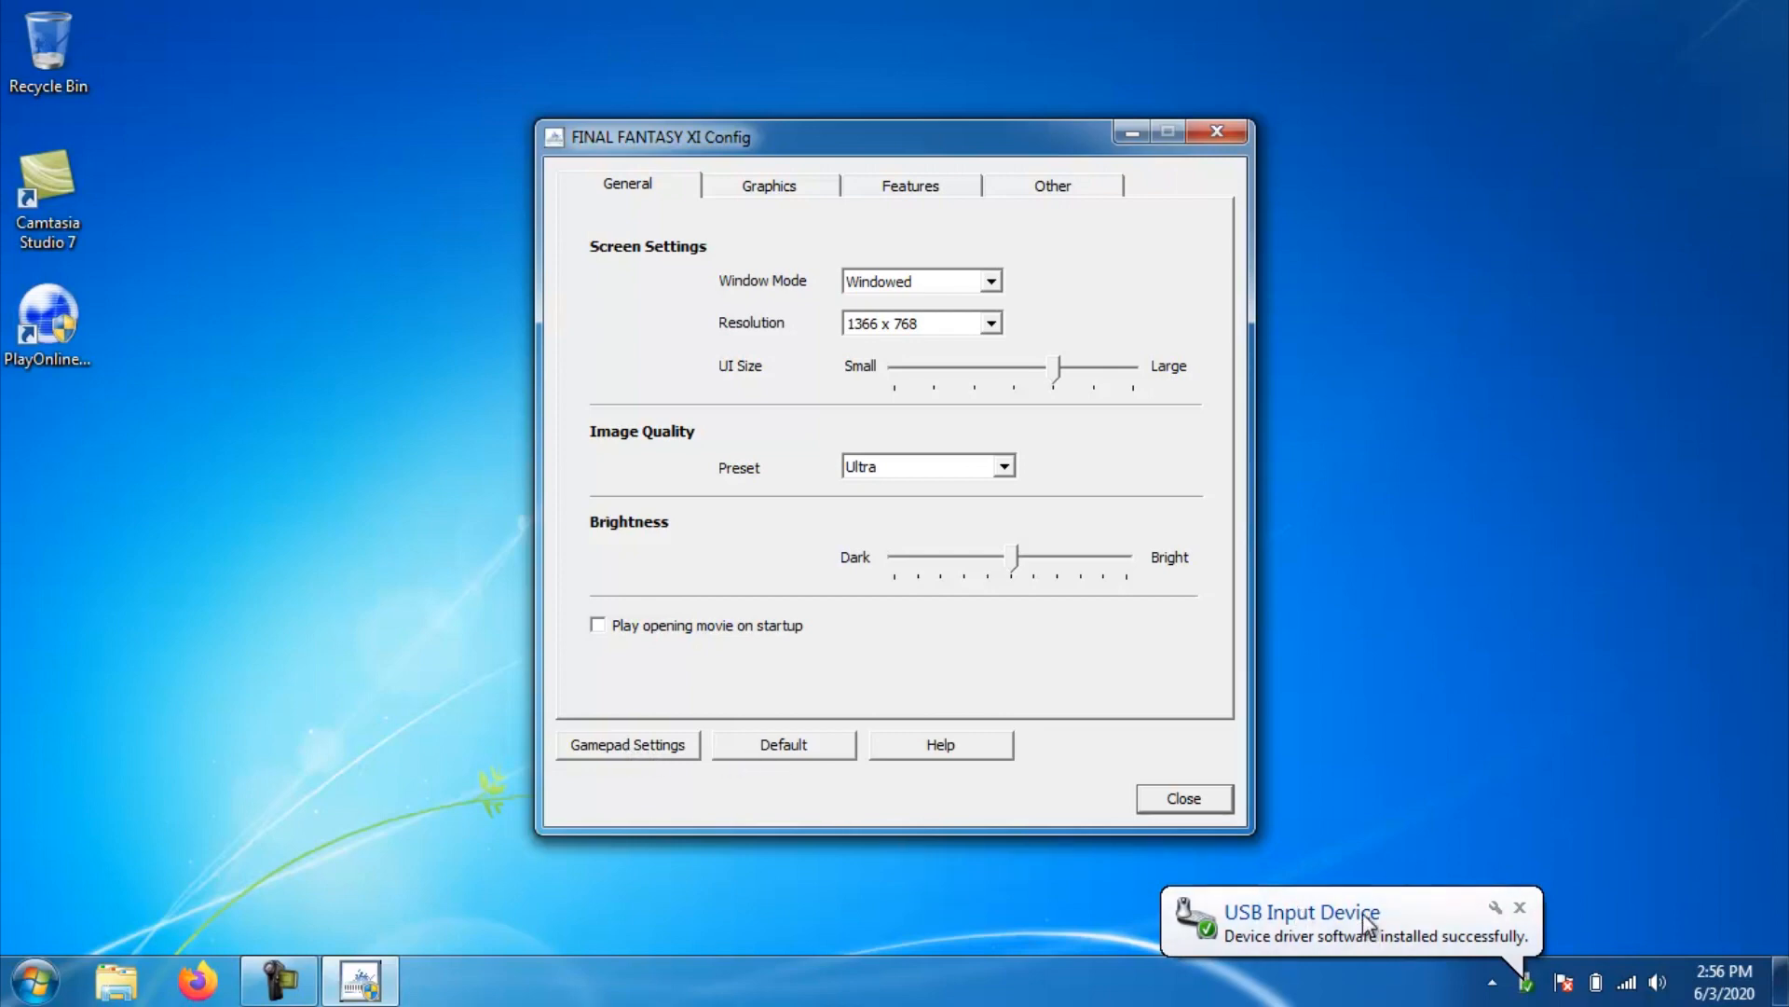
mouse_move(621, 772)
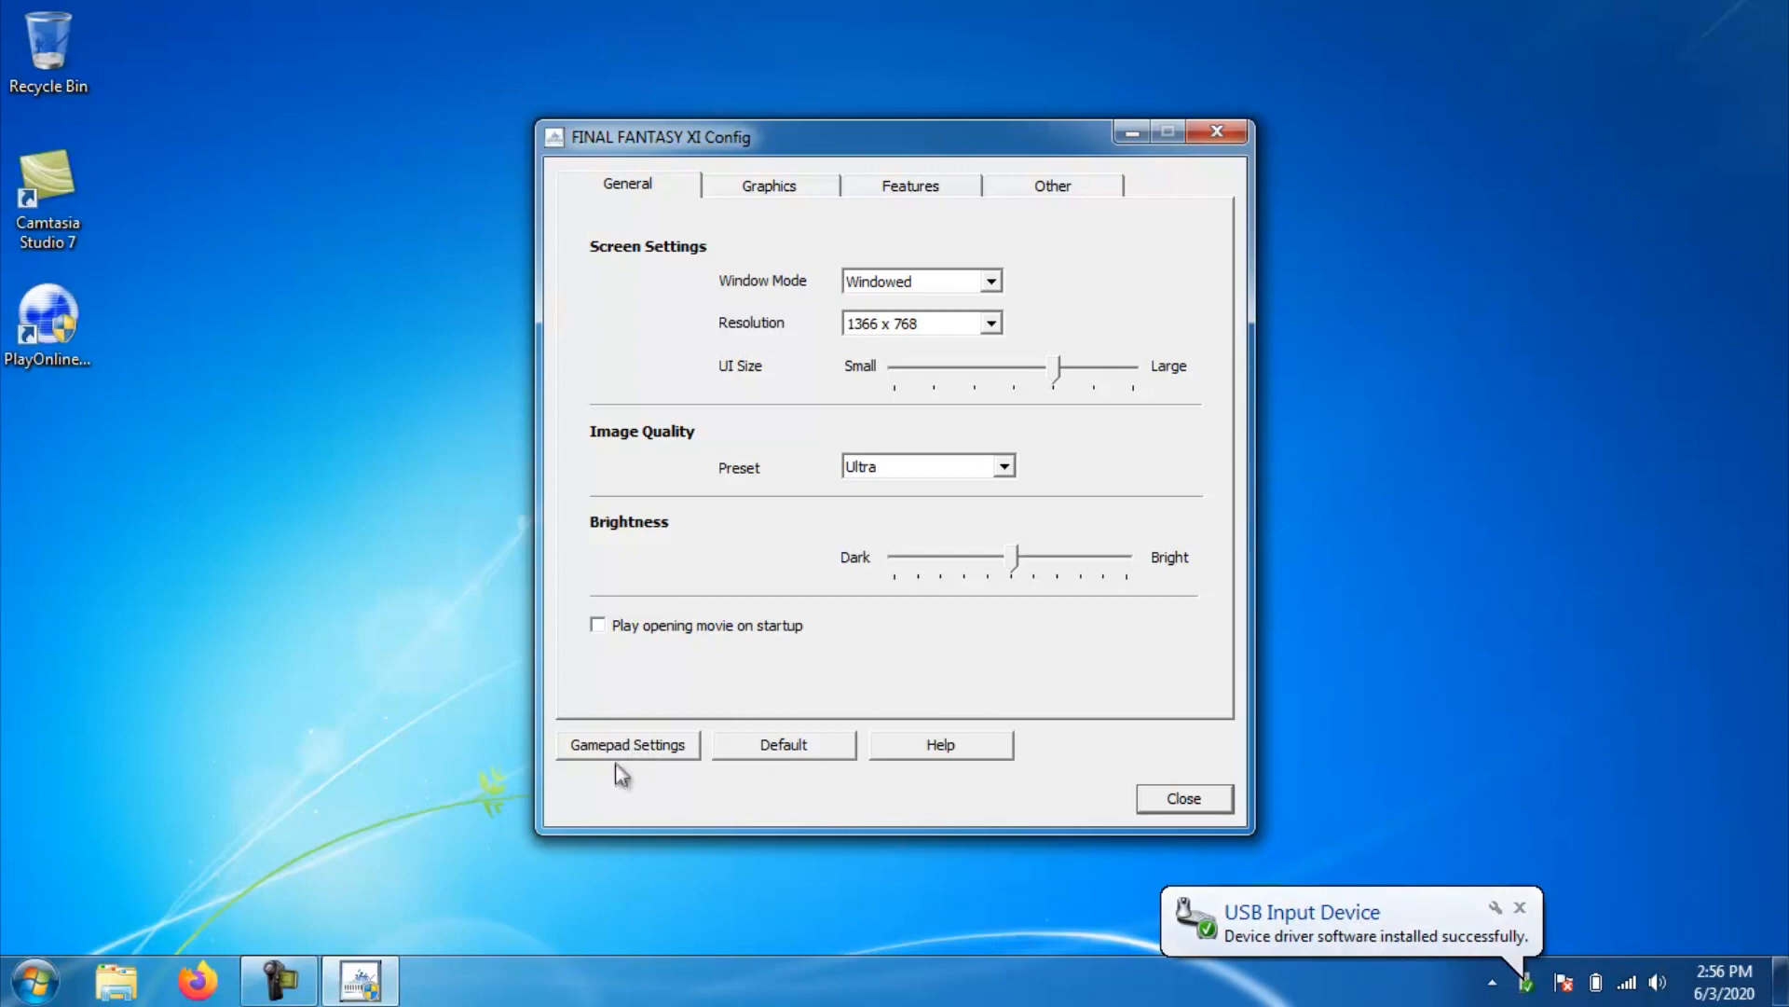
mouse_move(635, 762)
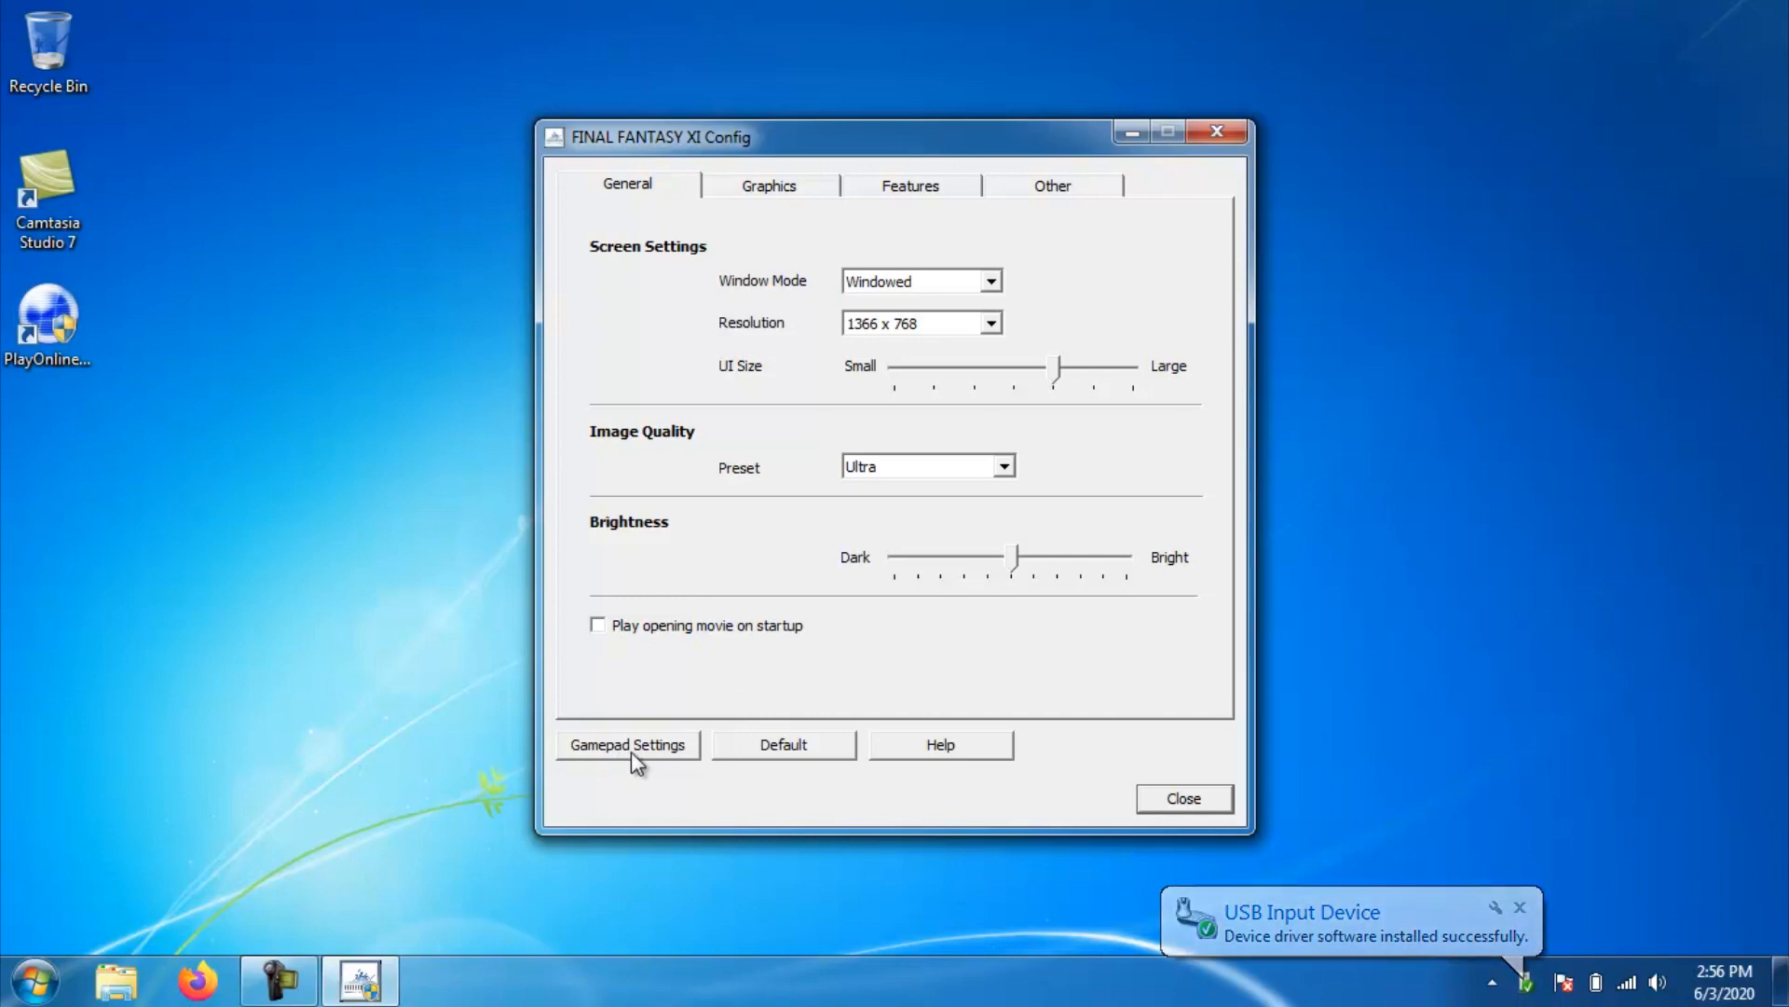
left_click(627, 744)
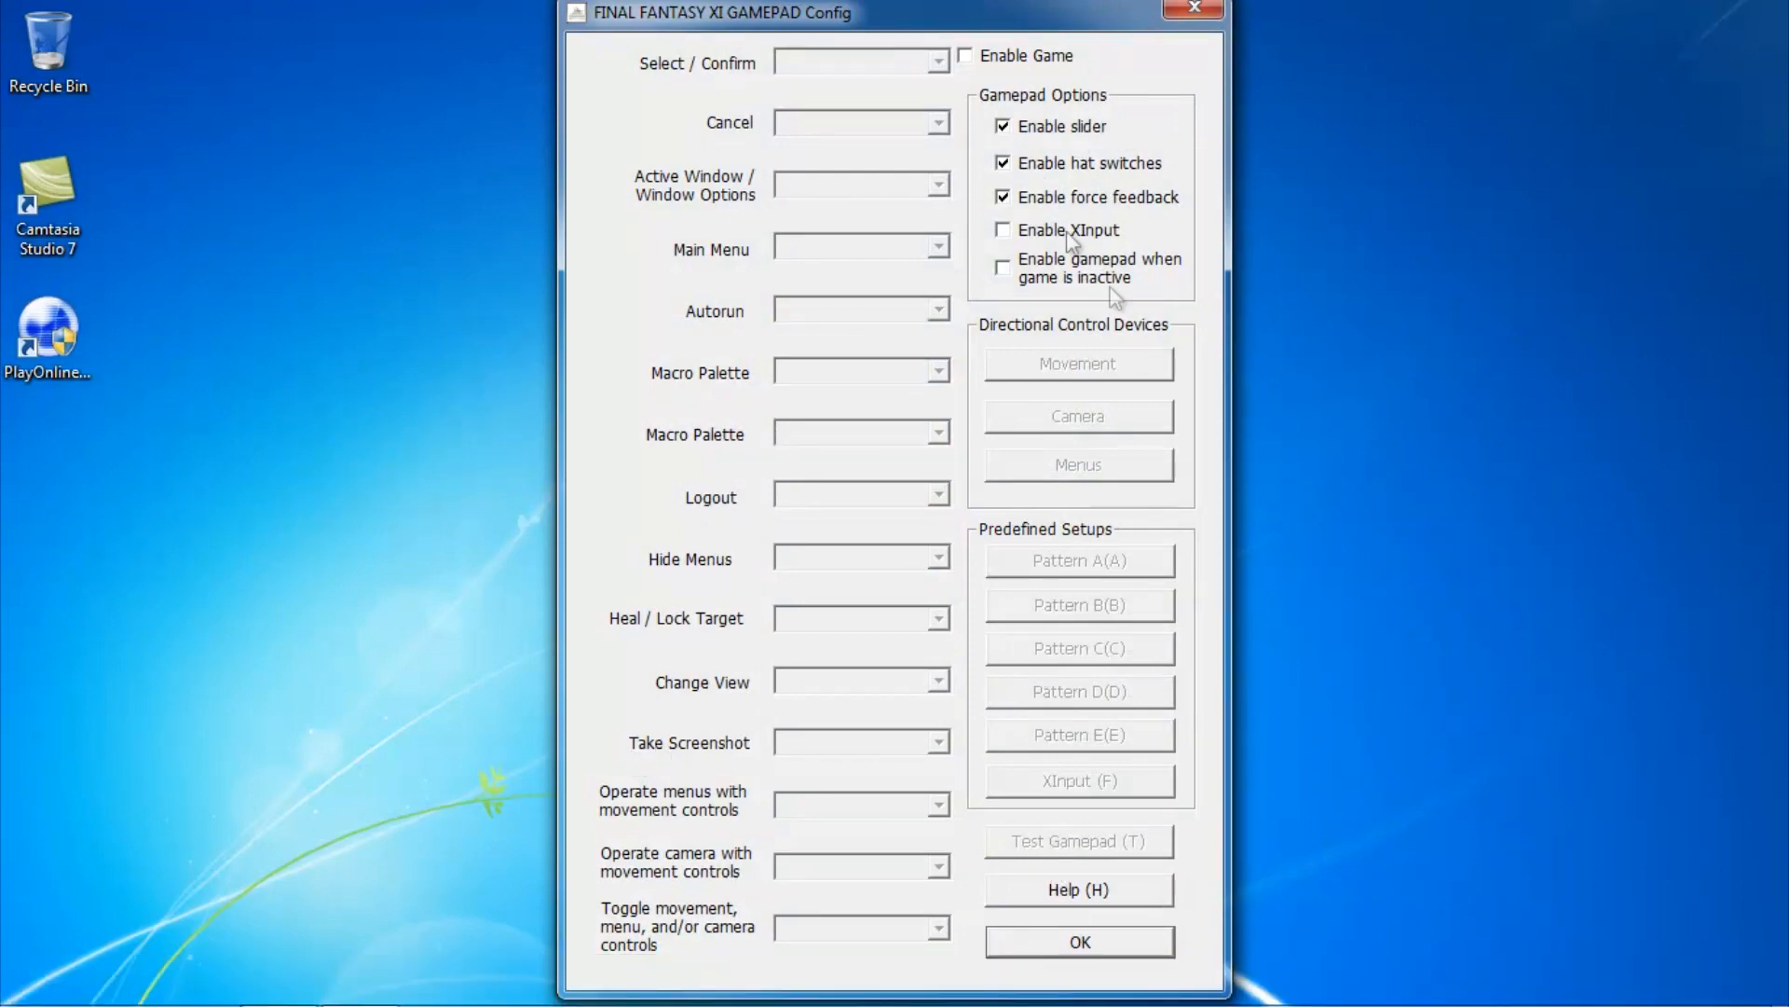
Enable the gamepad and map buttons, Button3 for Select / Confirm through Change View
left_click(966, 55)
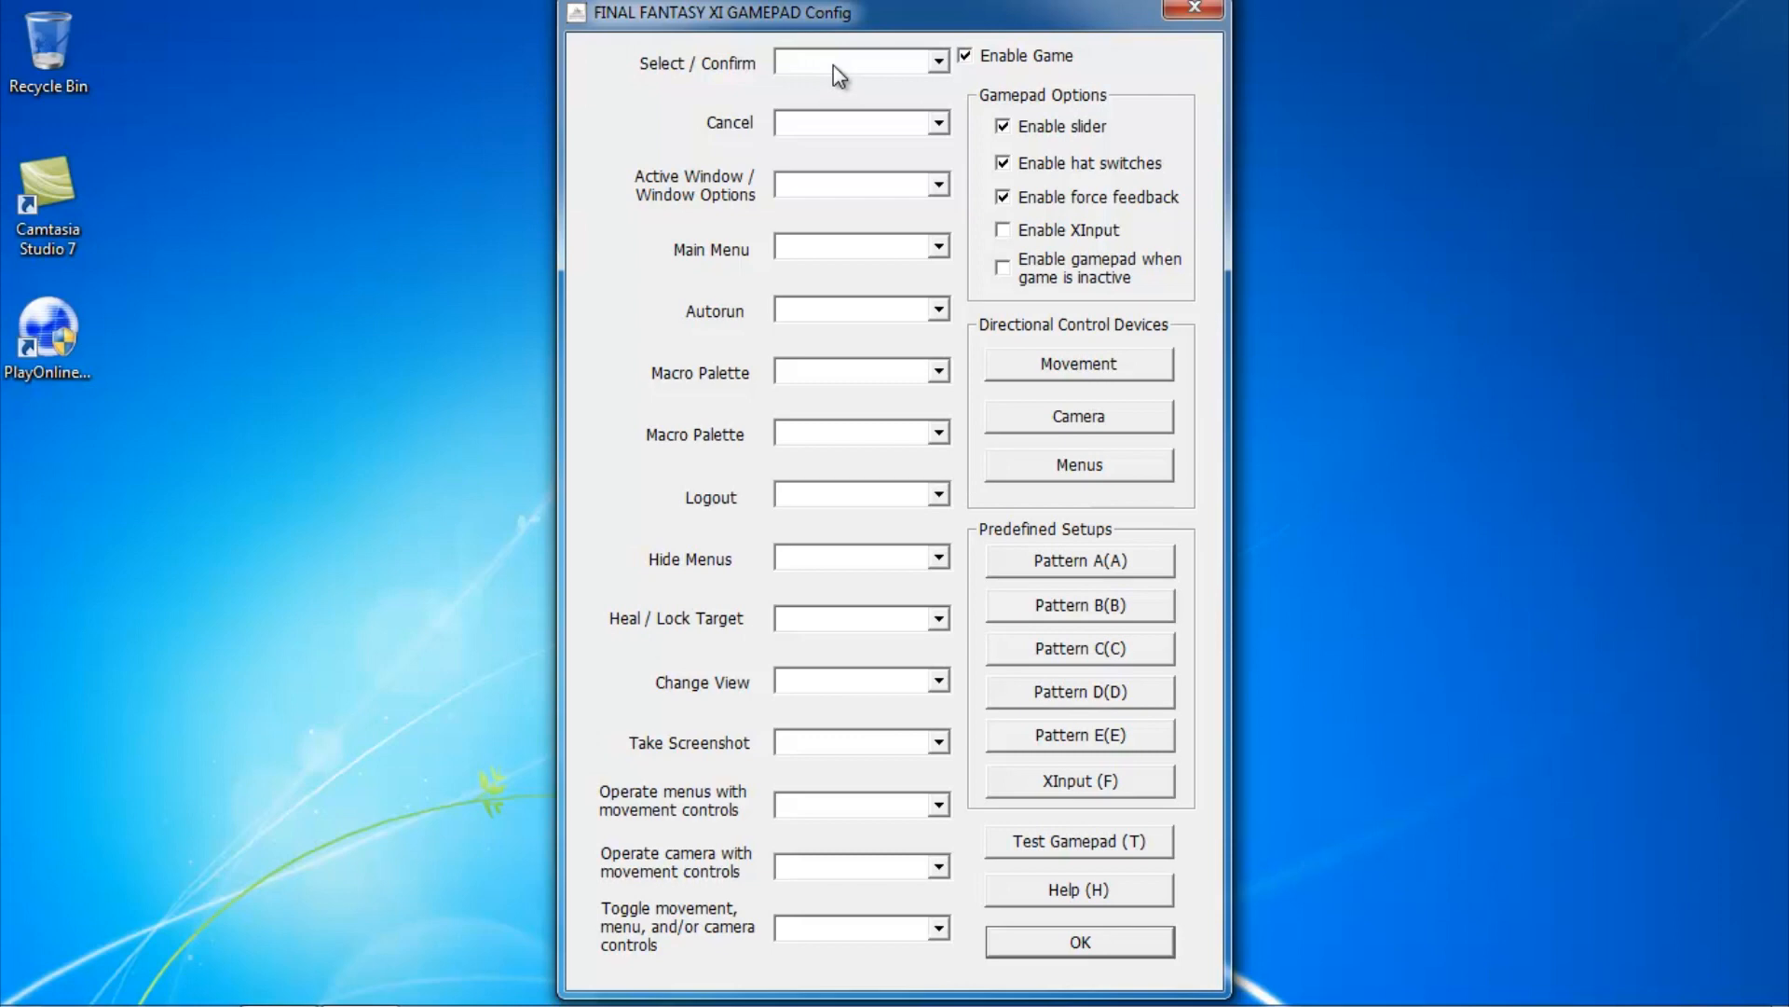
left_click(937, 61)
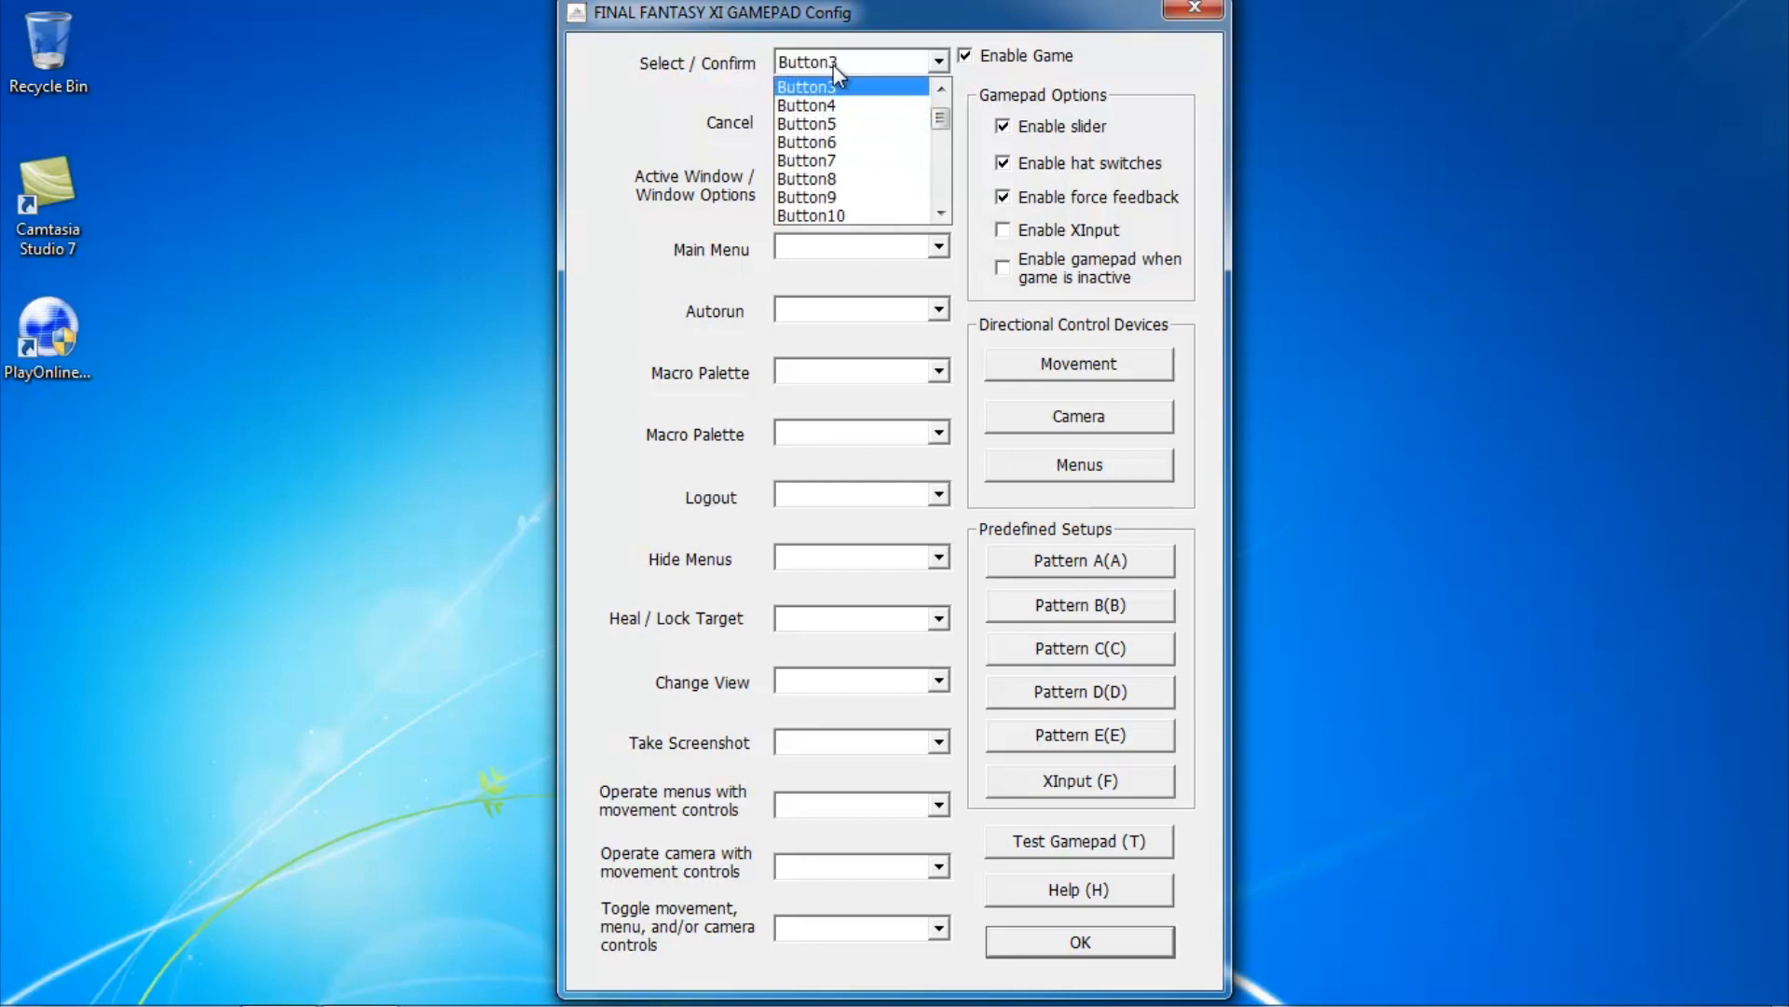
left_click(808, 86)
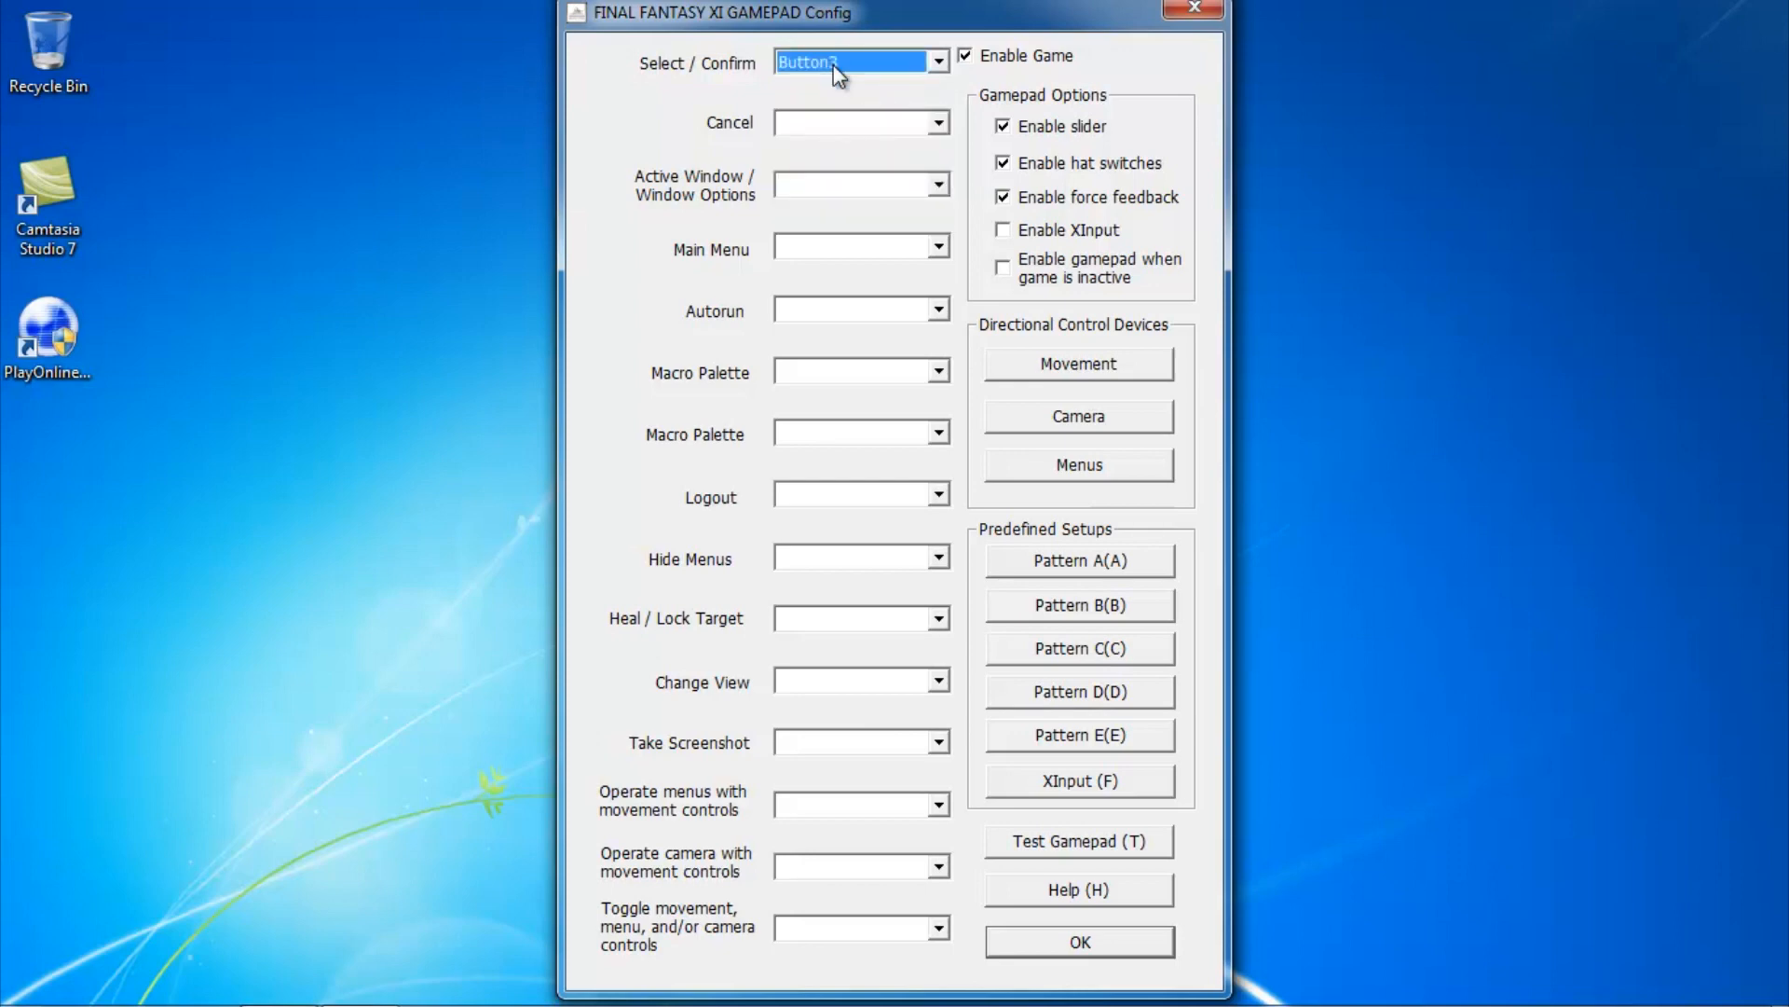
left_click(858, 122)
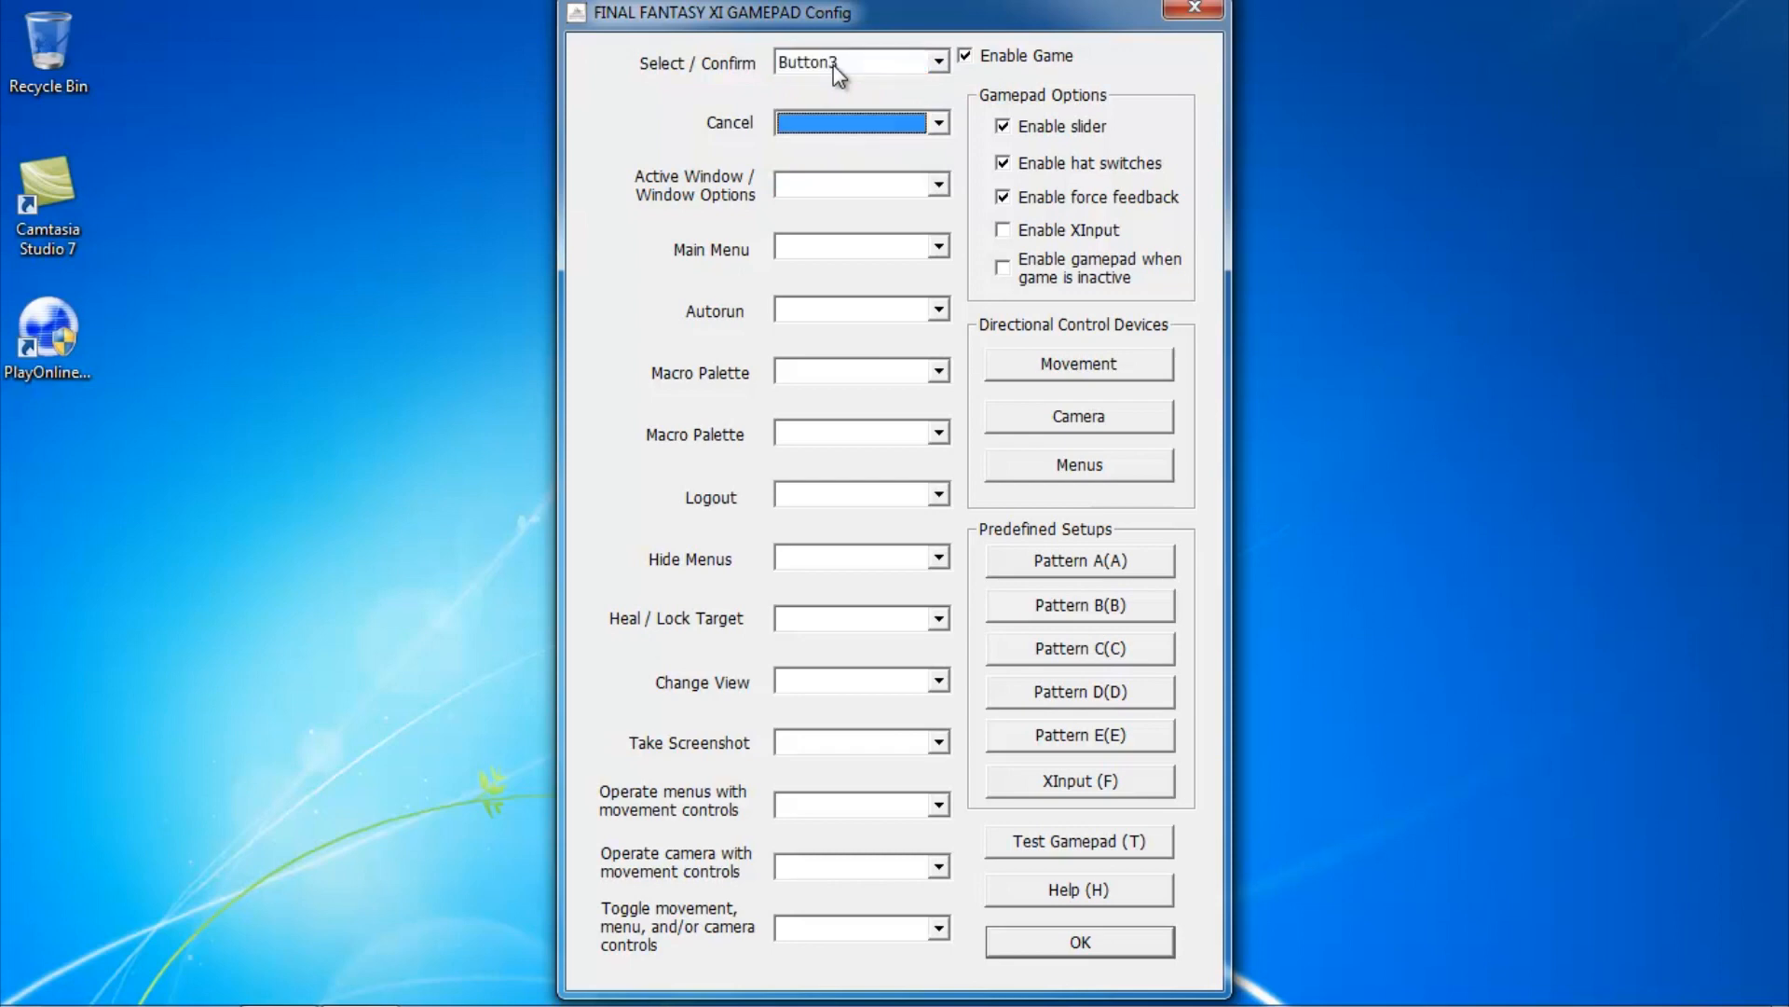
left_click(850, 122)
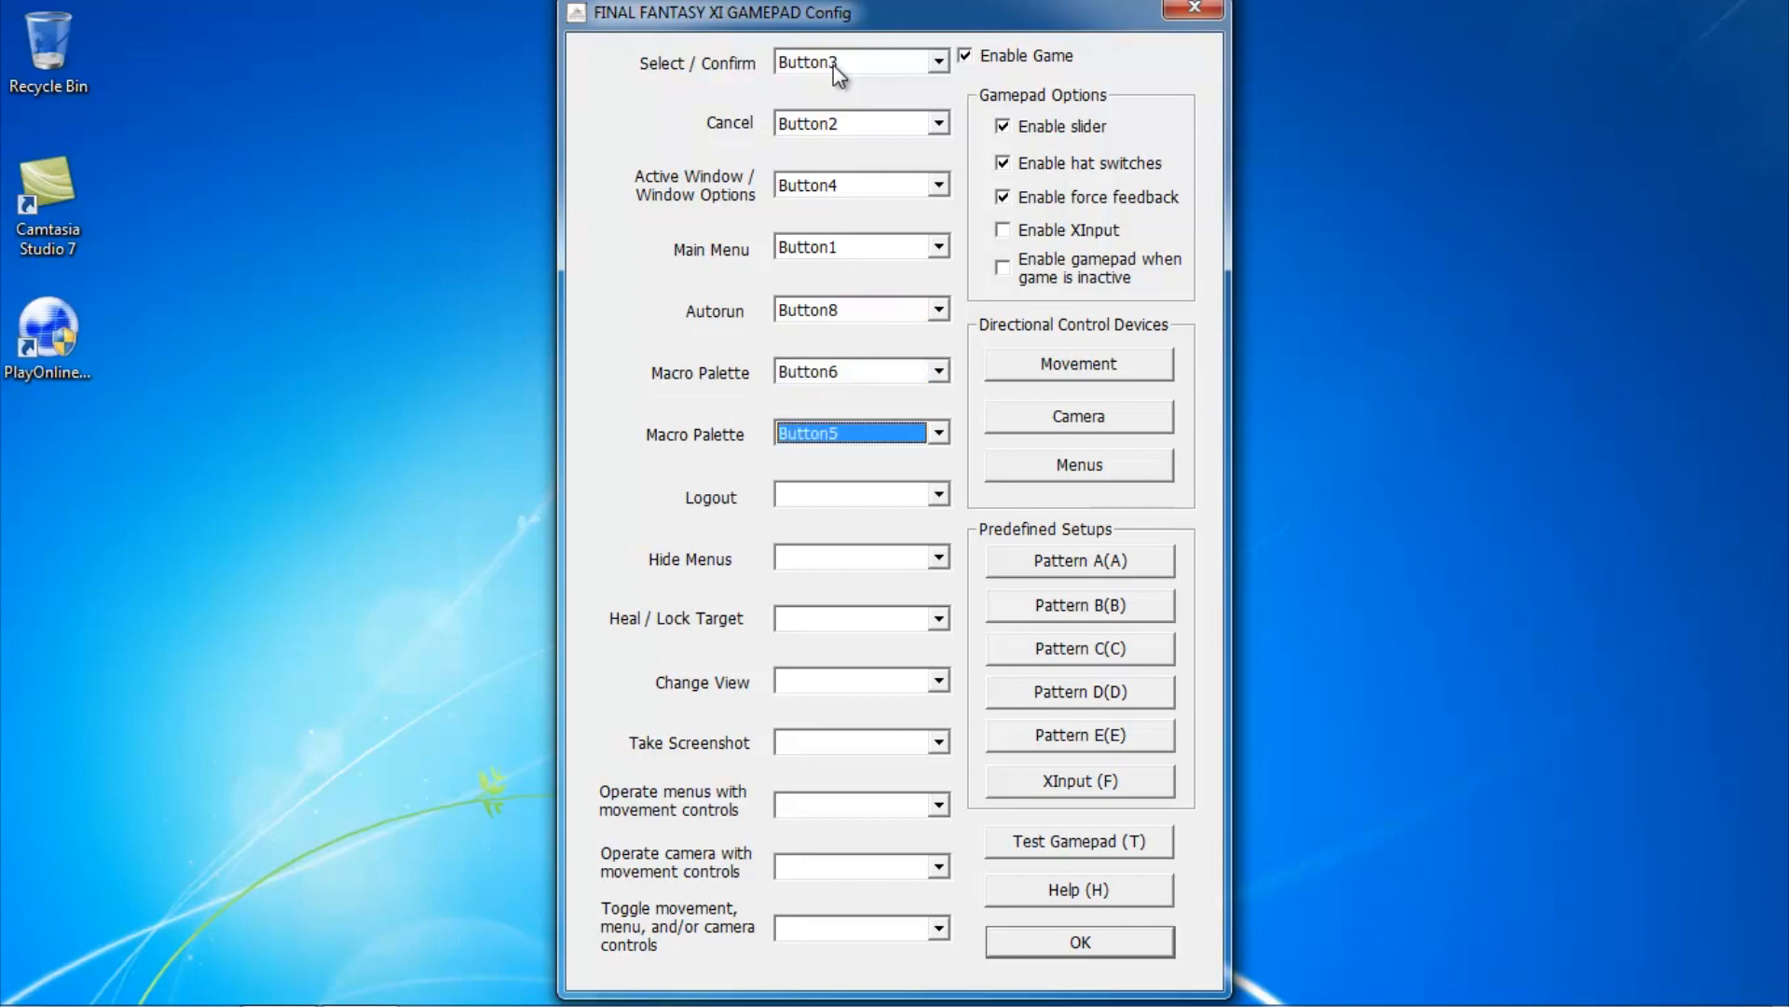
left_click(854, 493)
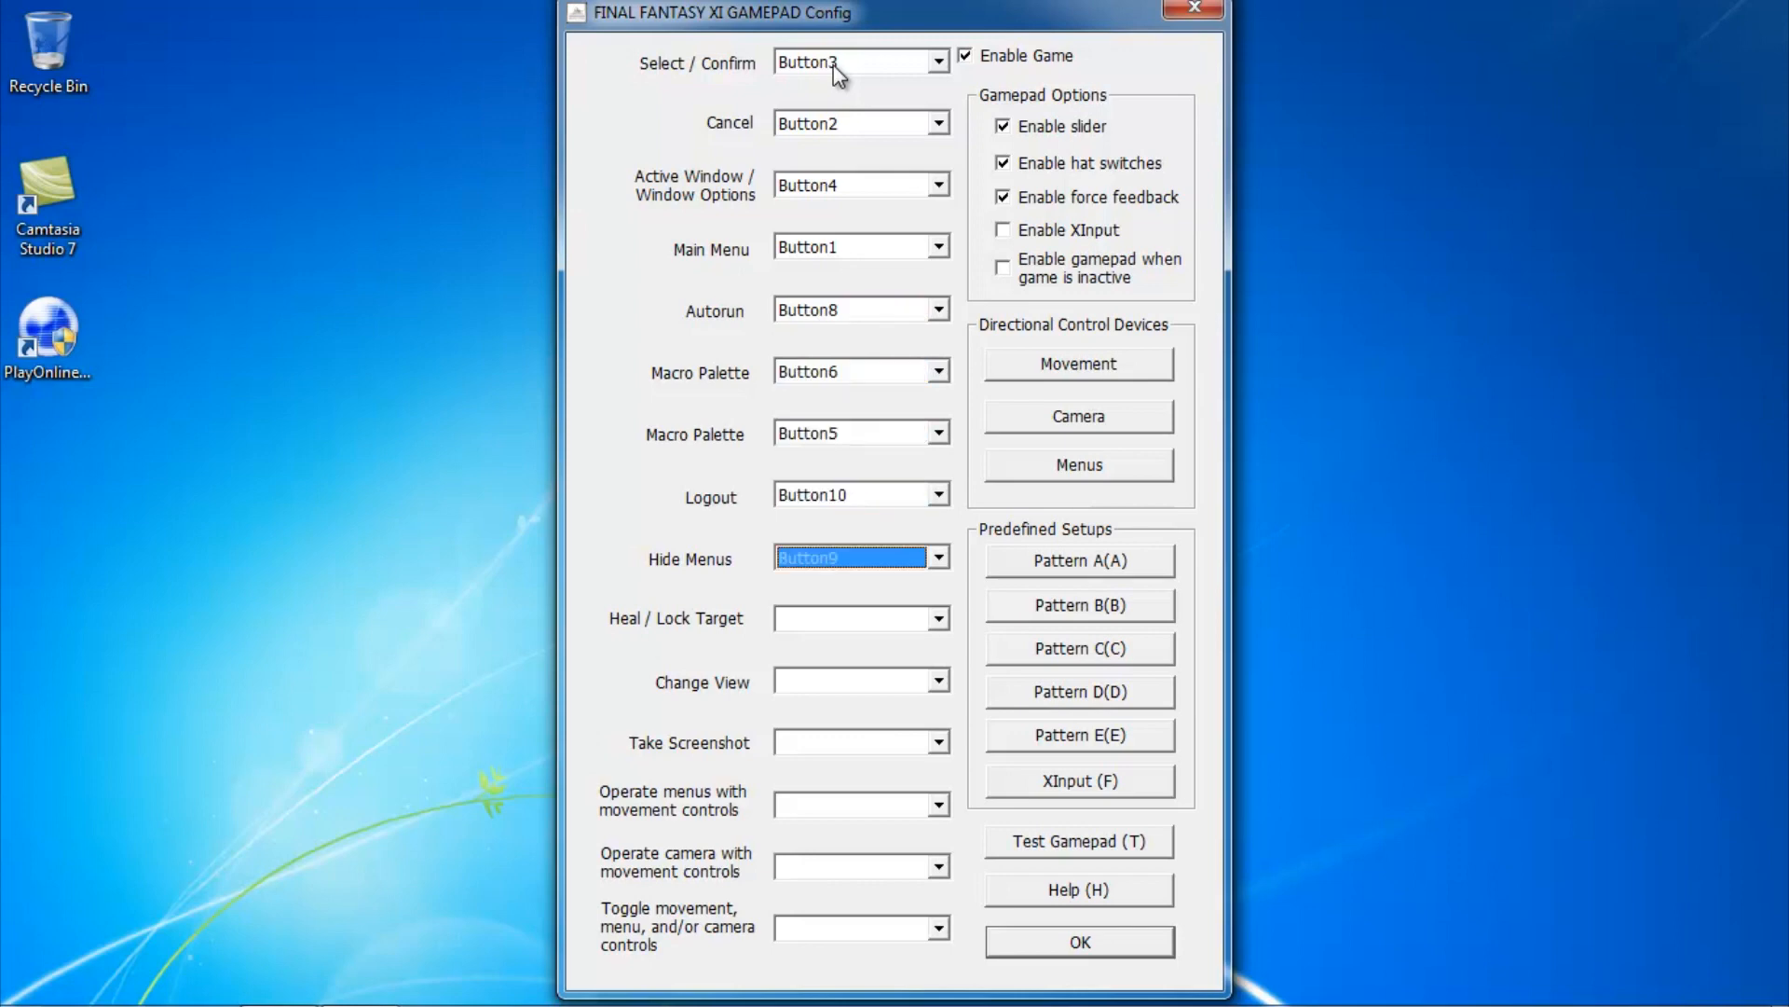
left_click(854, 617)
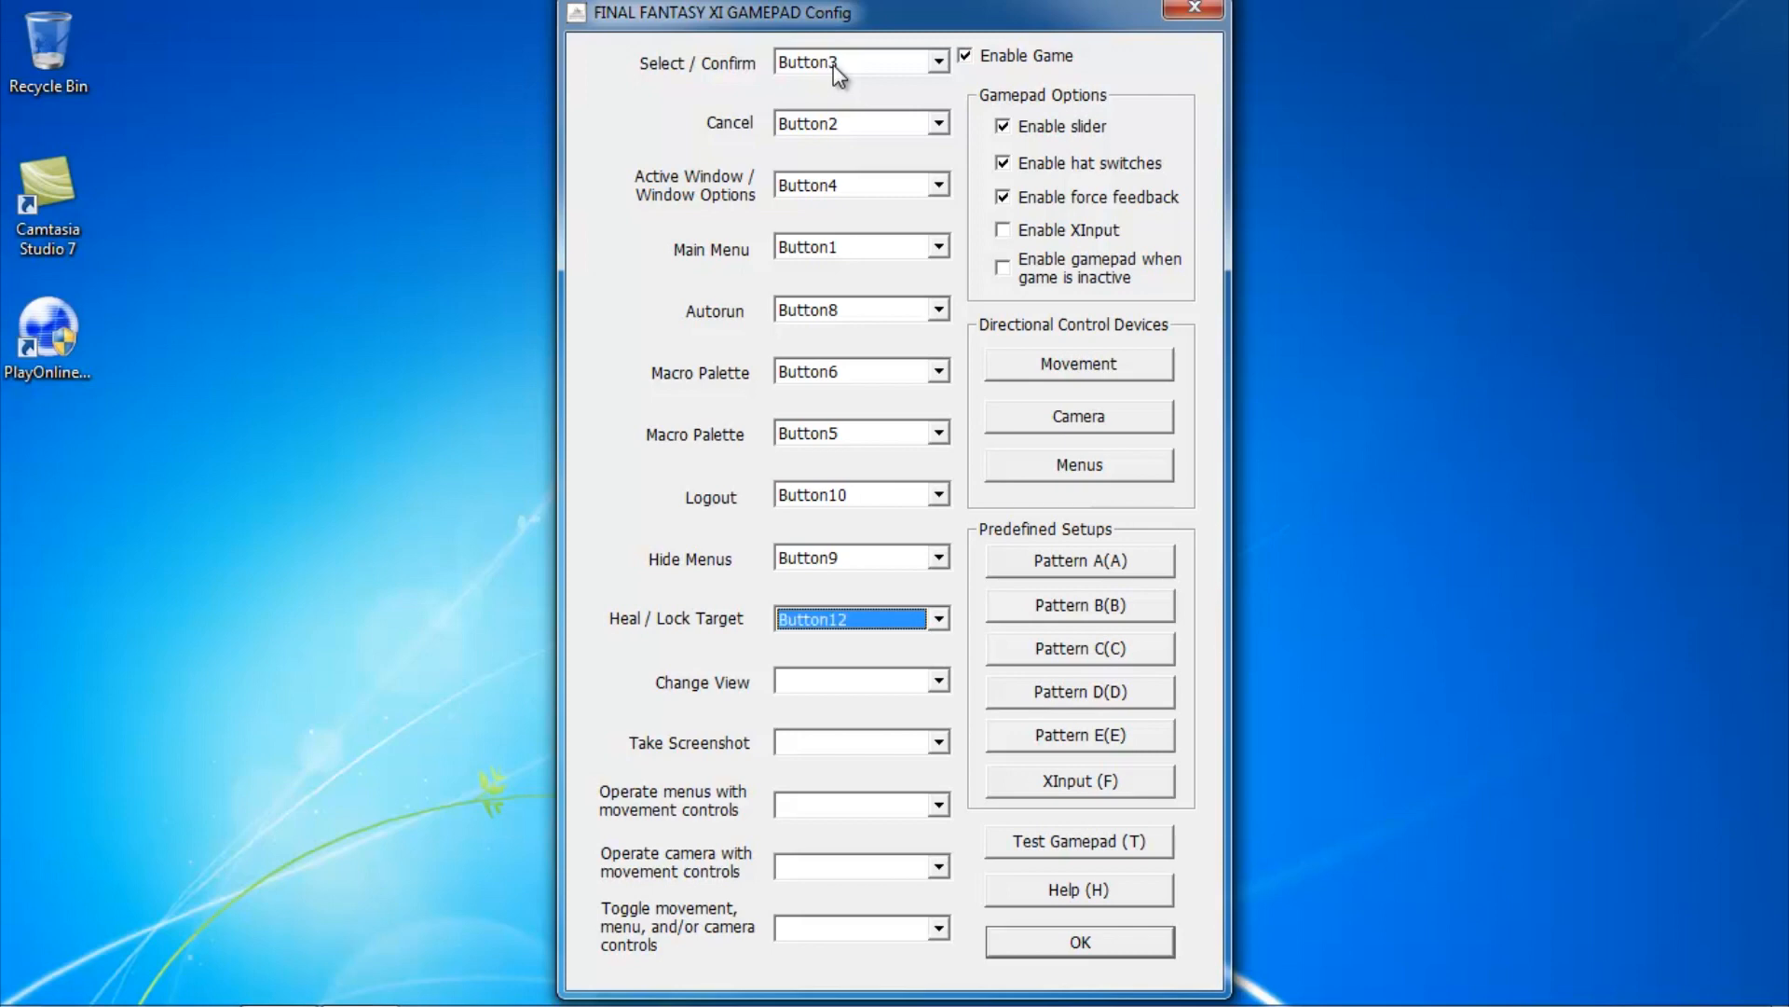
left_click(850, 681)
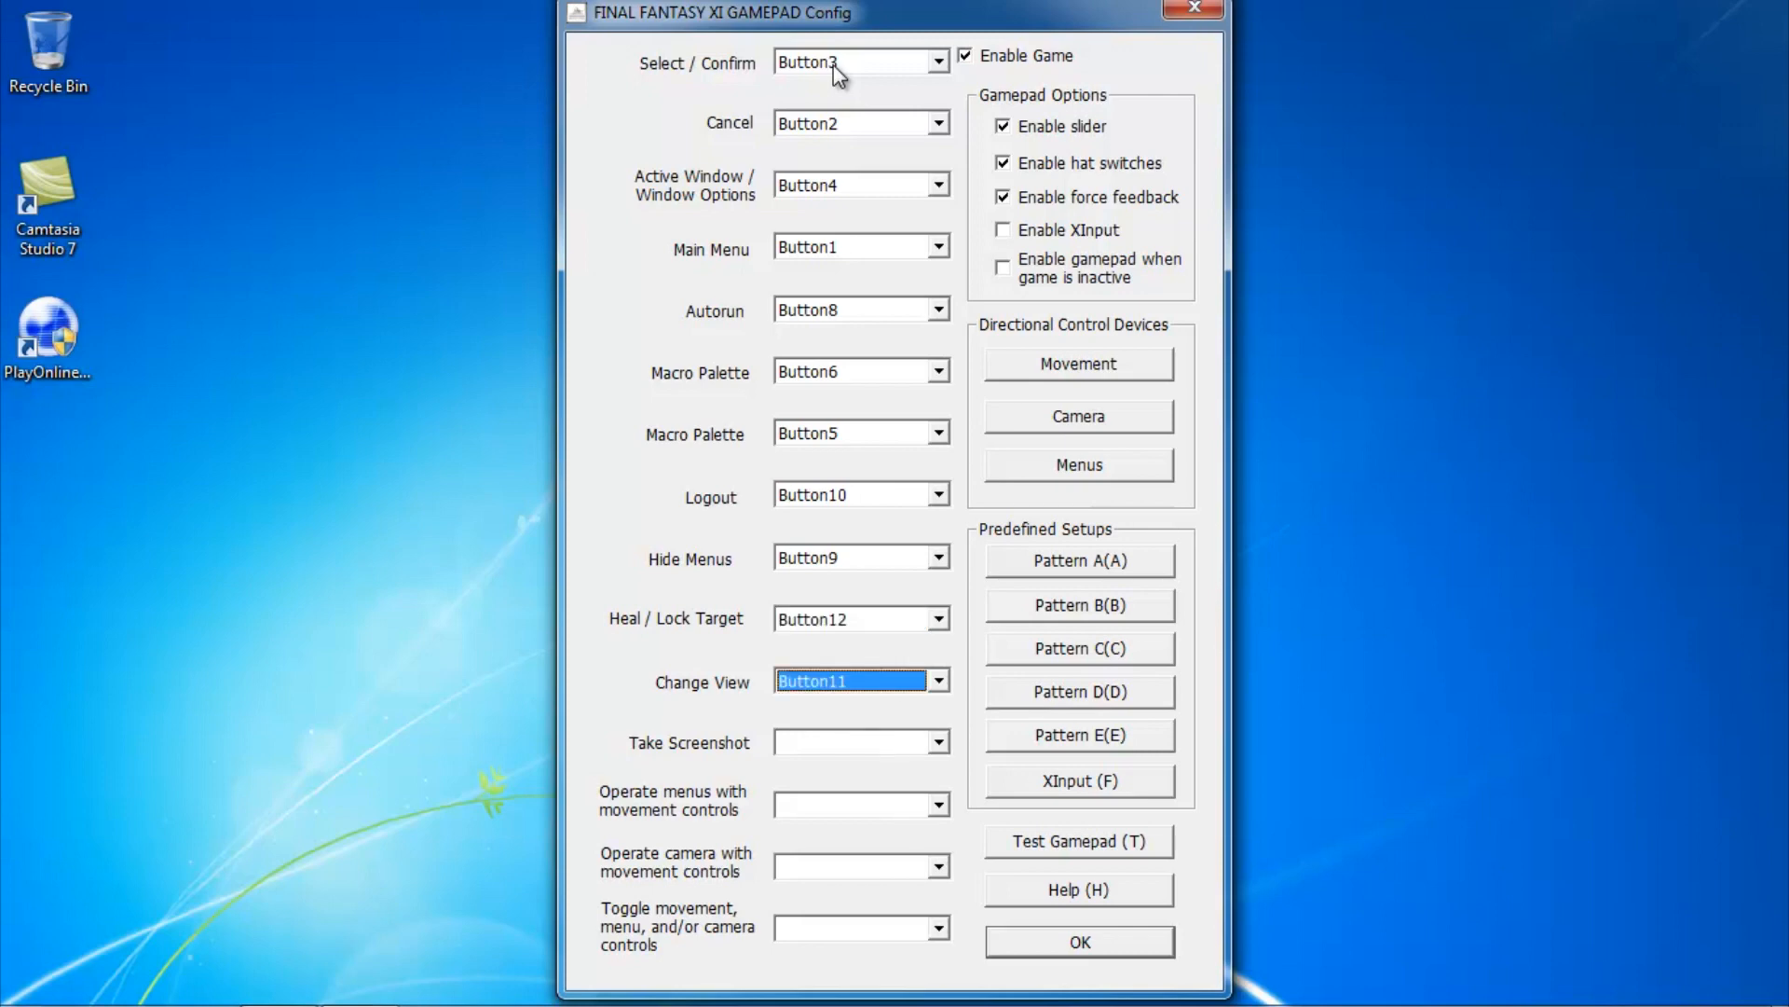
left_click(859, 804)
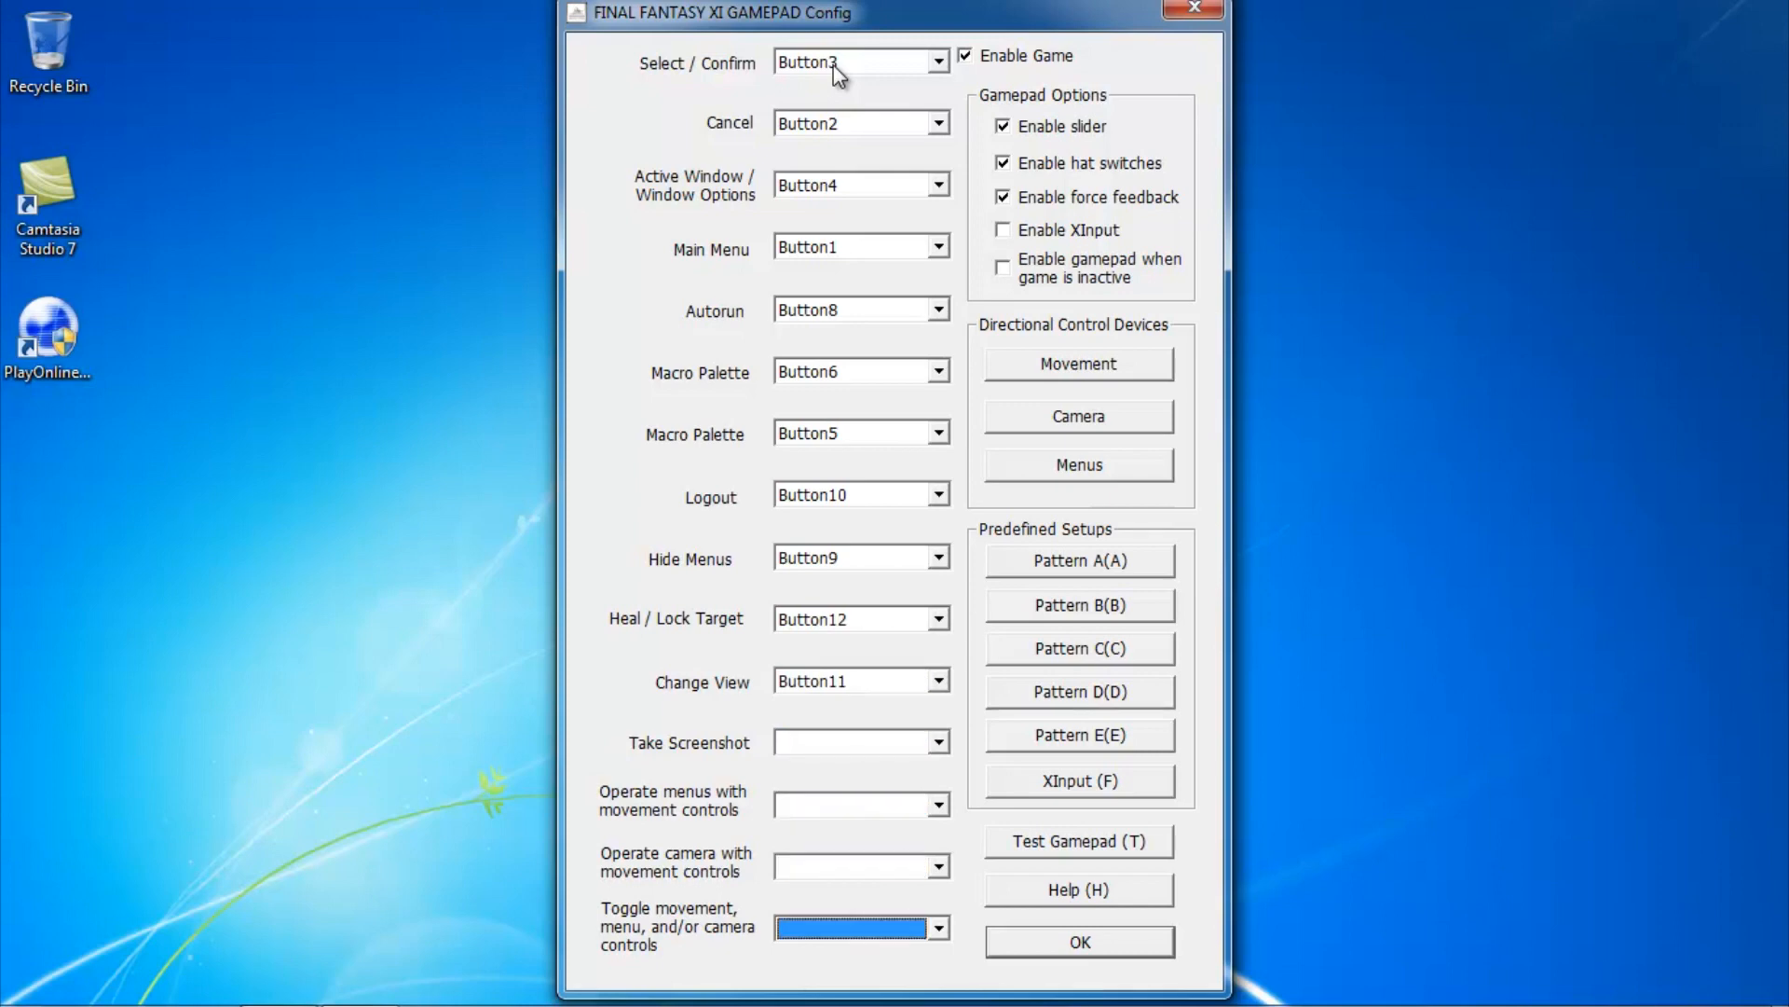
mouse_move(1046, 366)
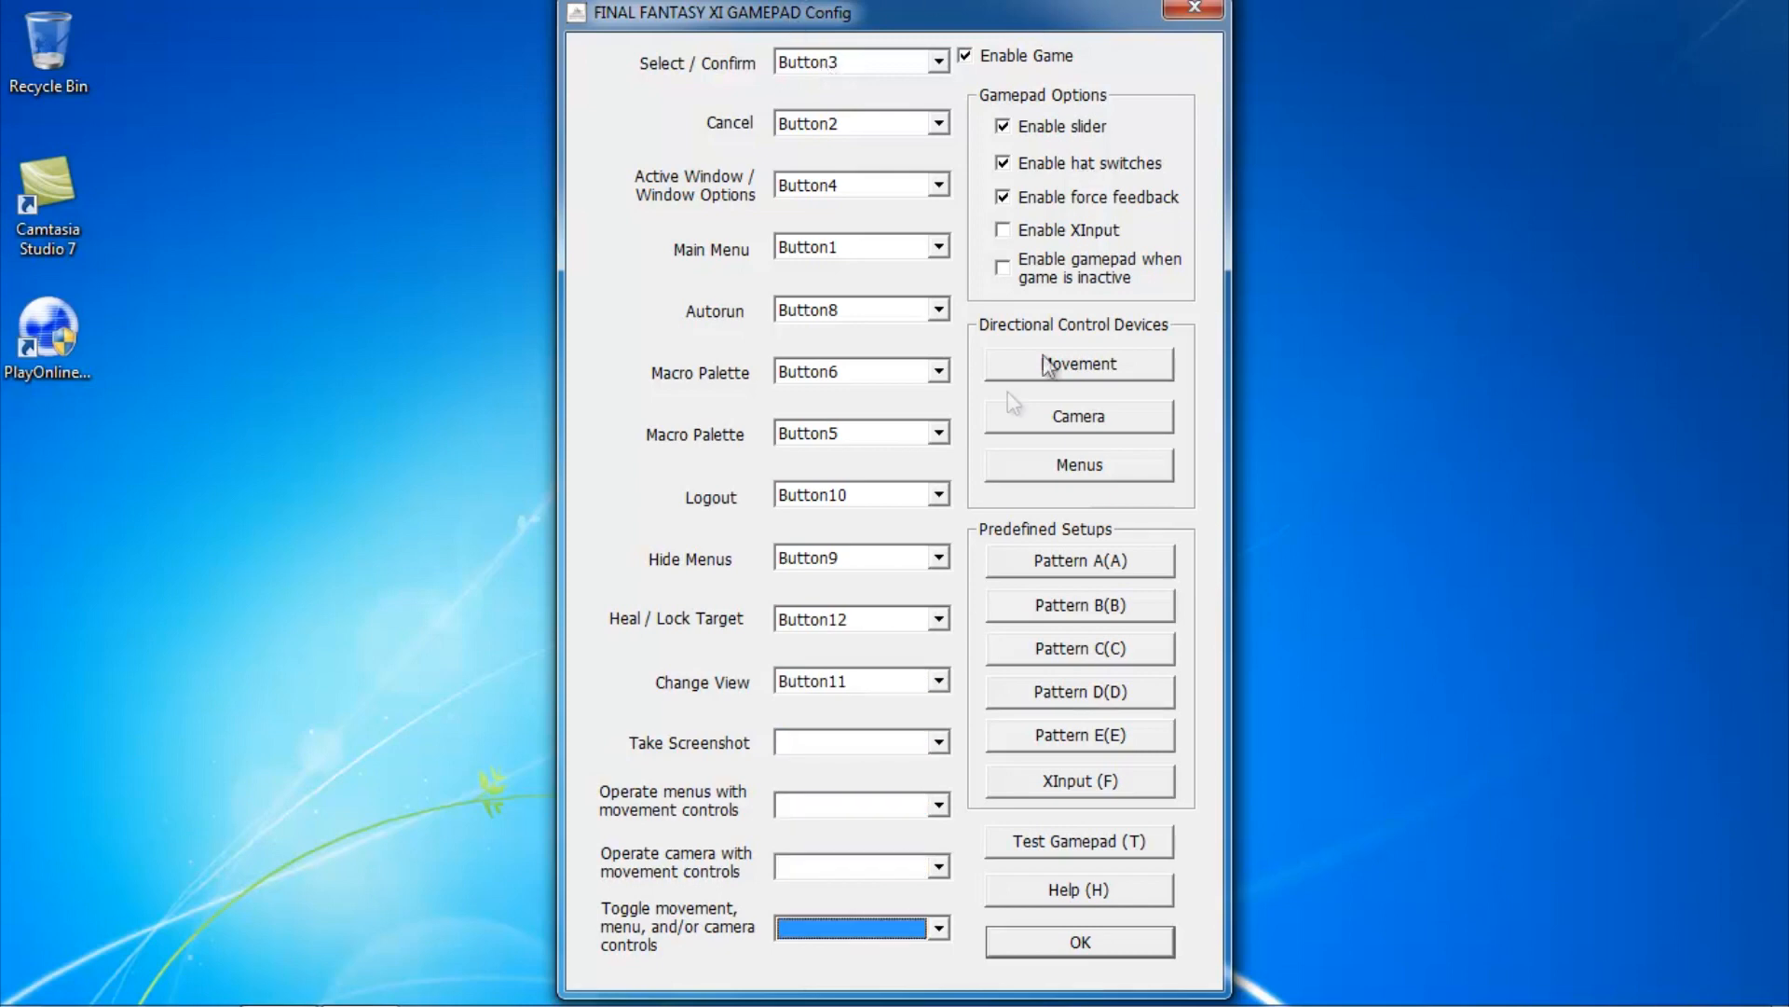
mouse_move(1061, 374)
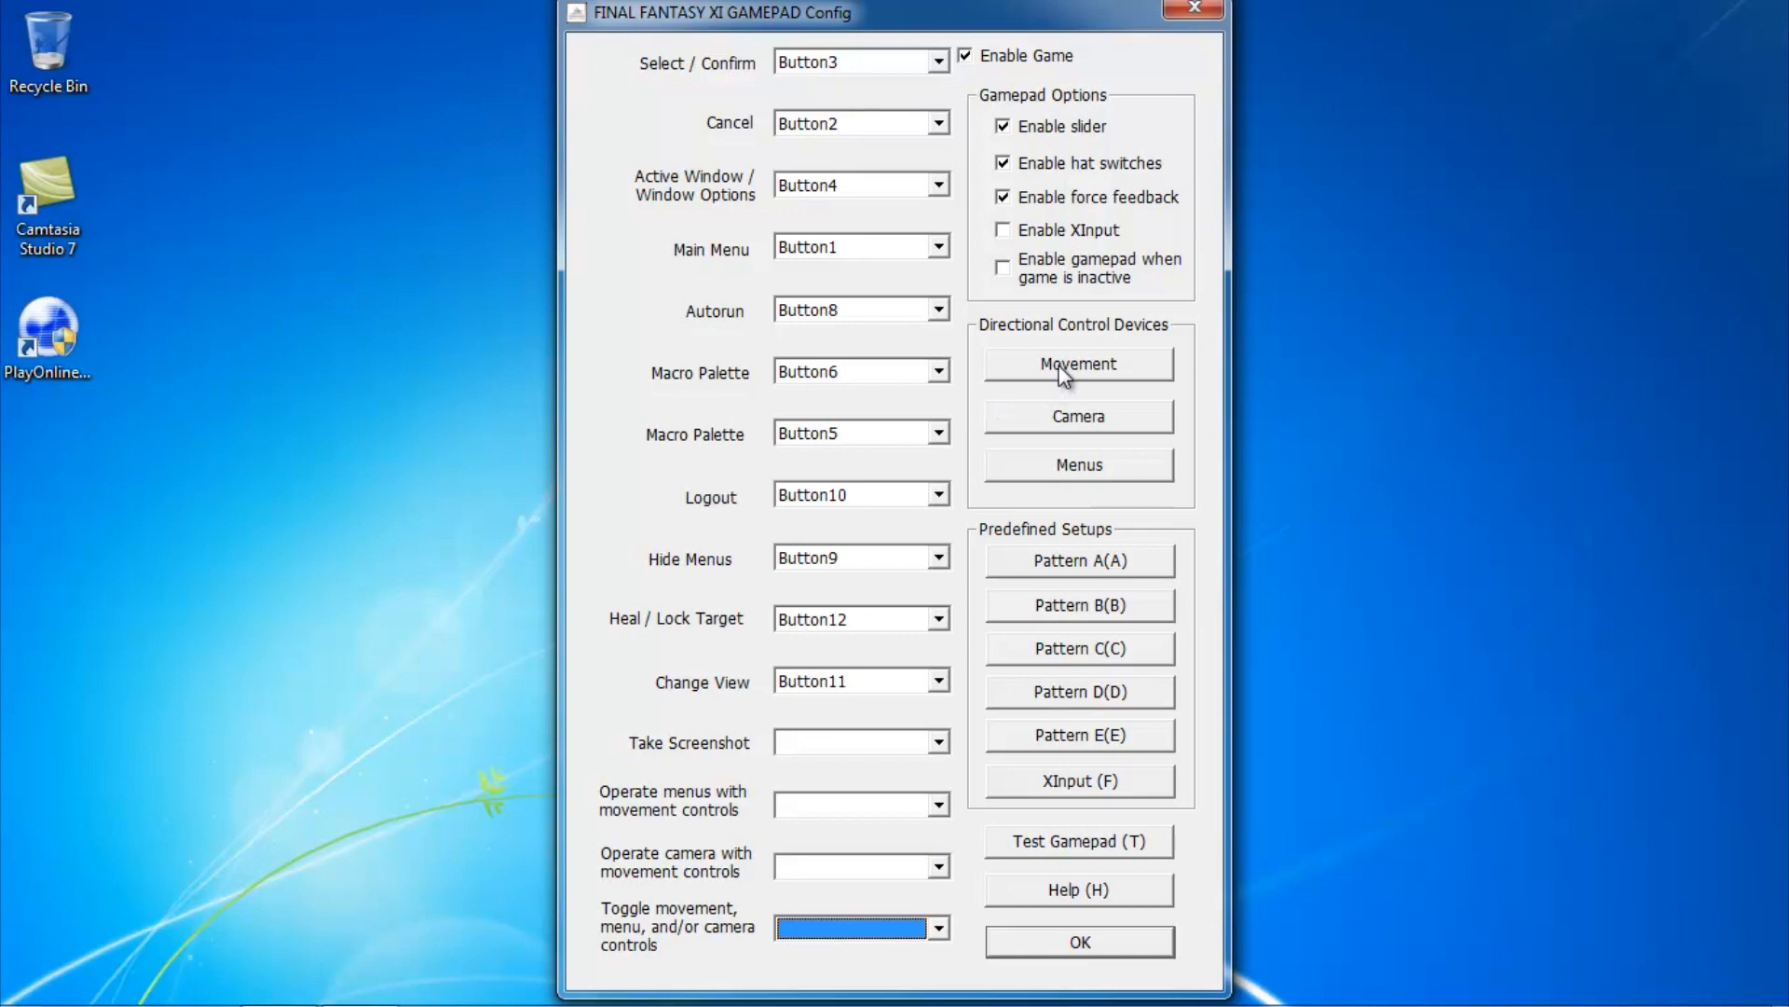
Calibrate the movement stick, run the gamepad test, and accept the gamepad settings
left_click(1077, 363)
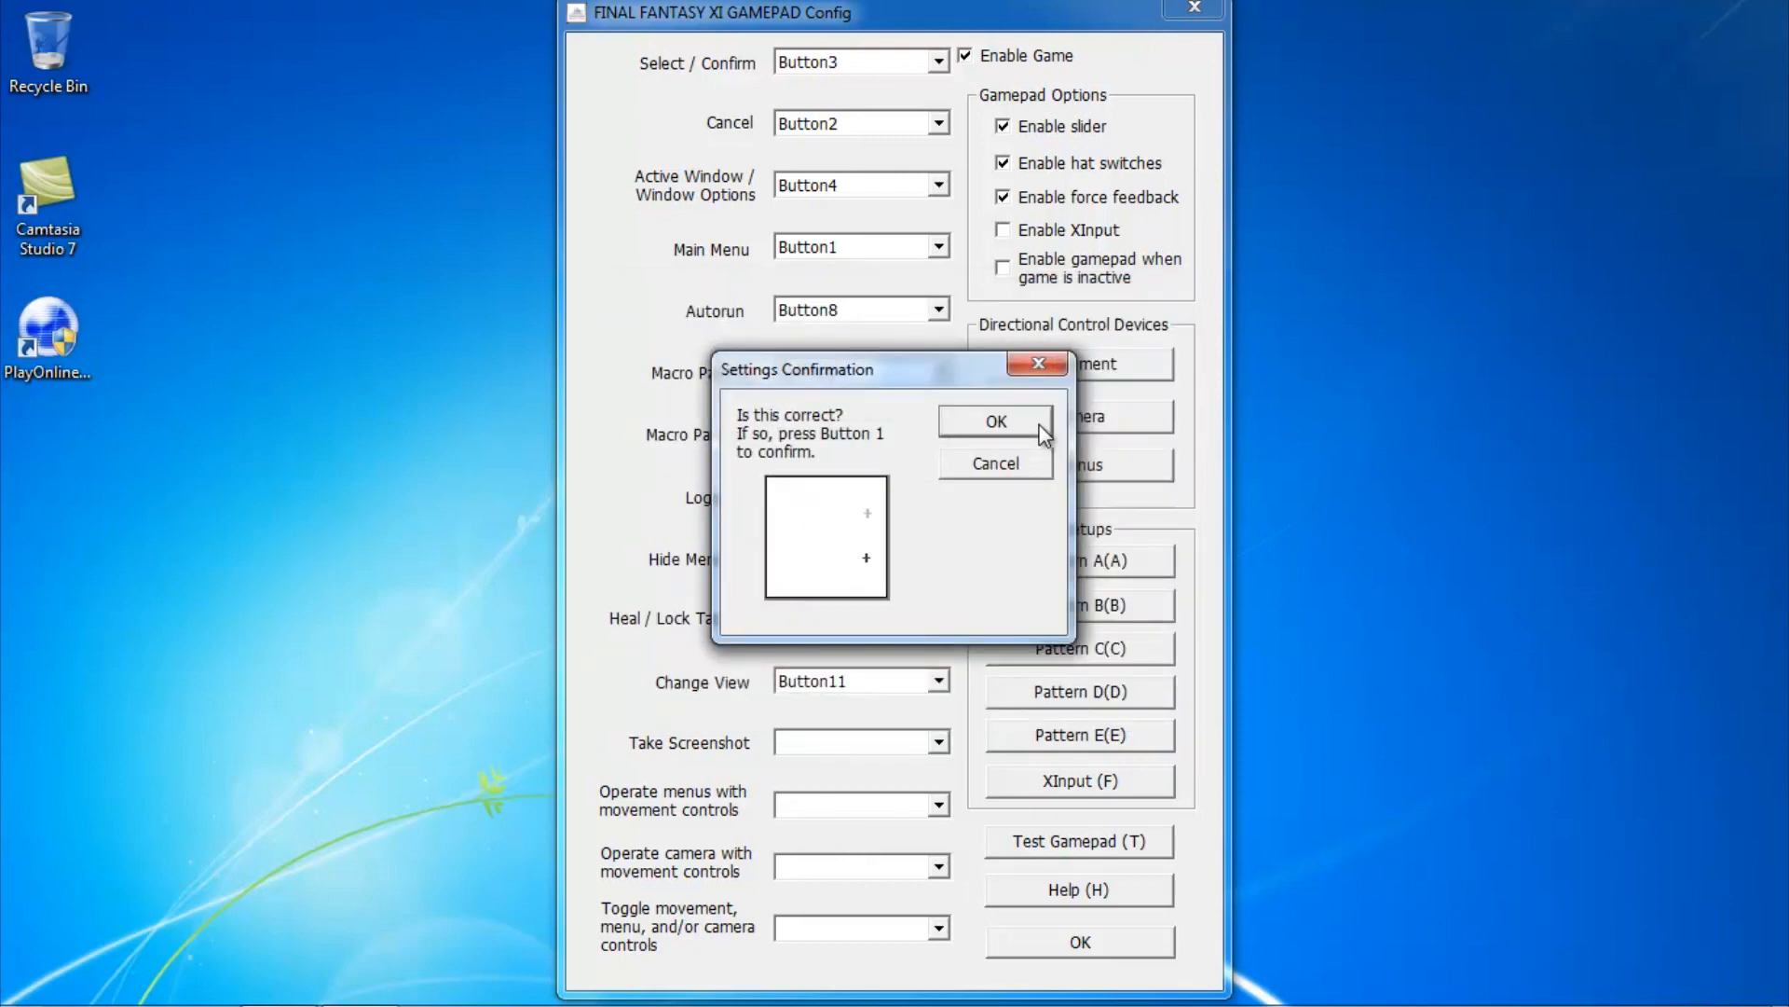
left_click(993, 420)
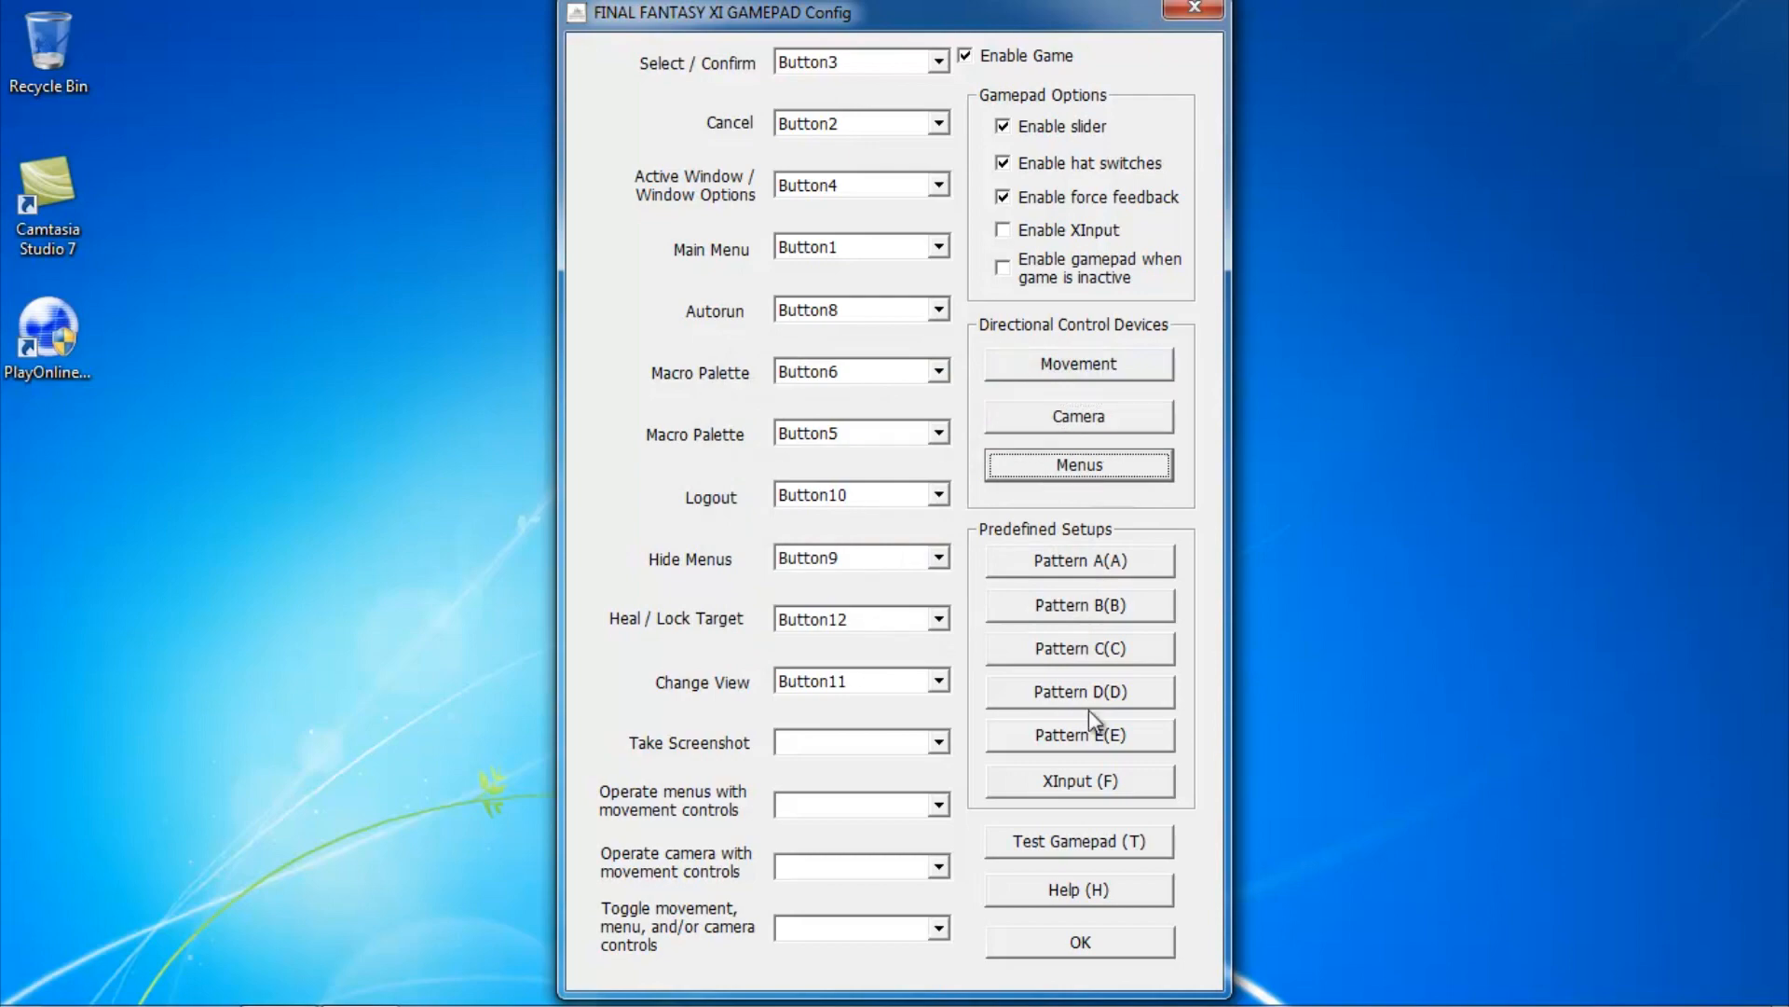
left_click(1078, 841)
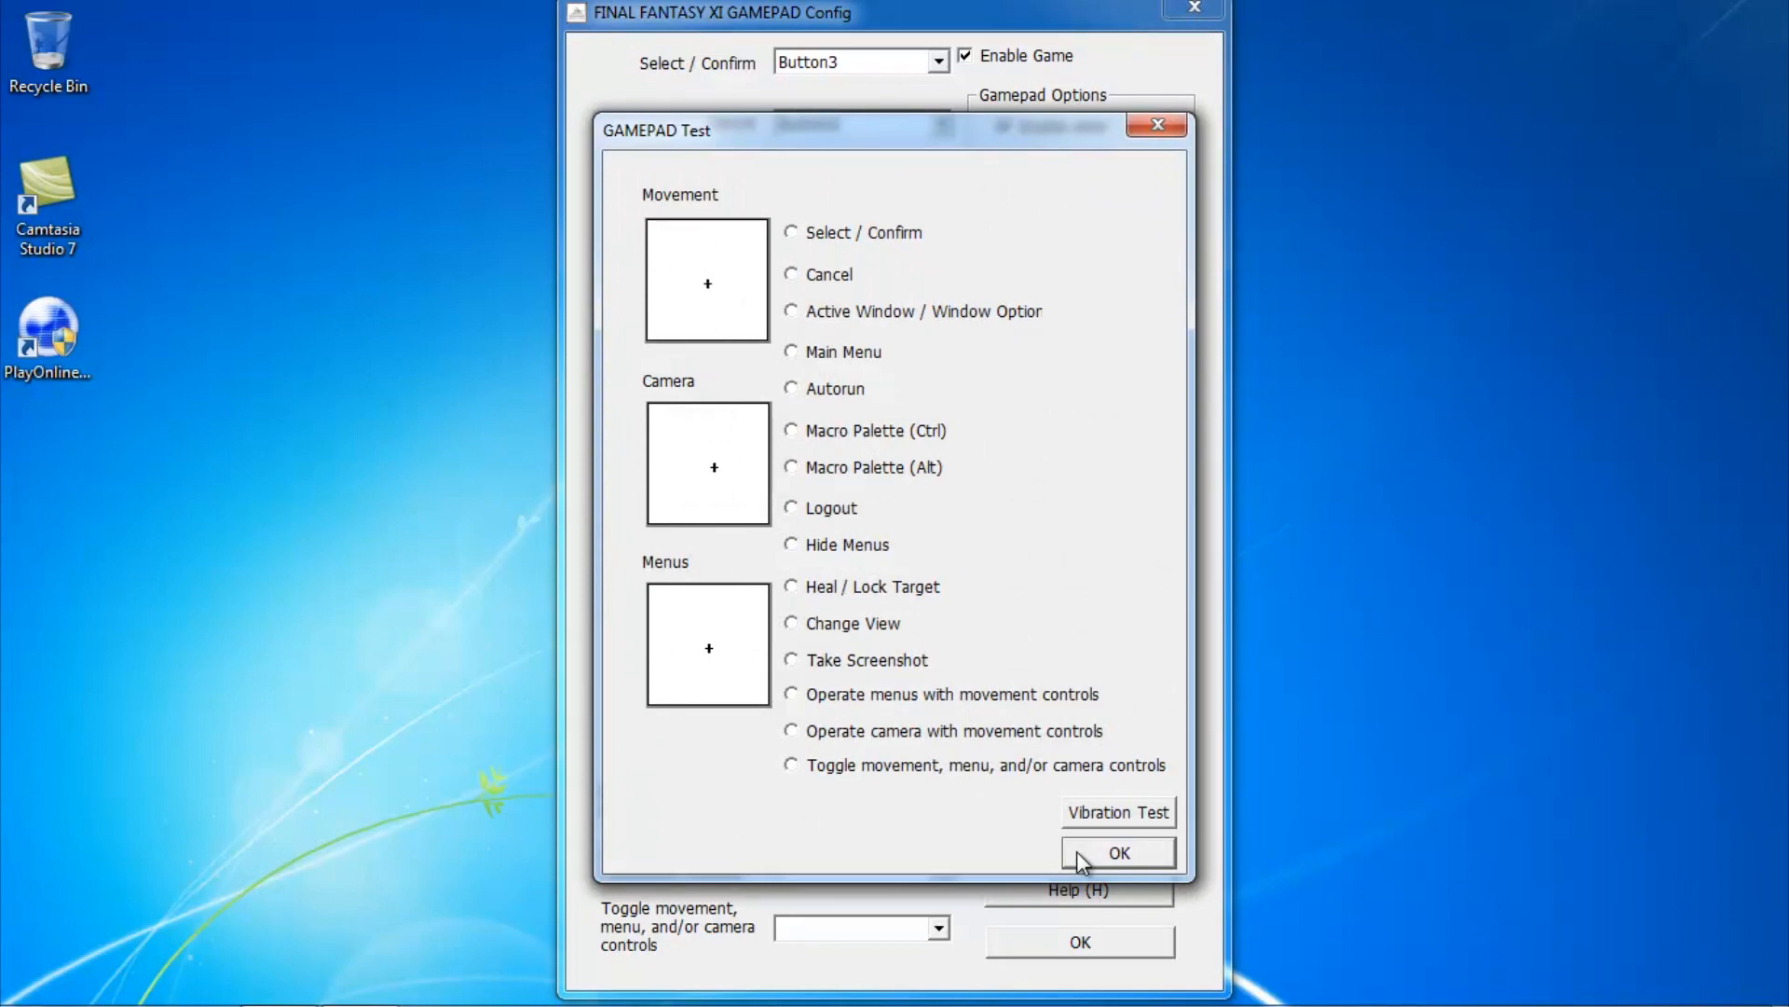
left_click(791, 310)
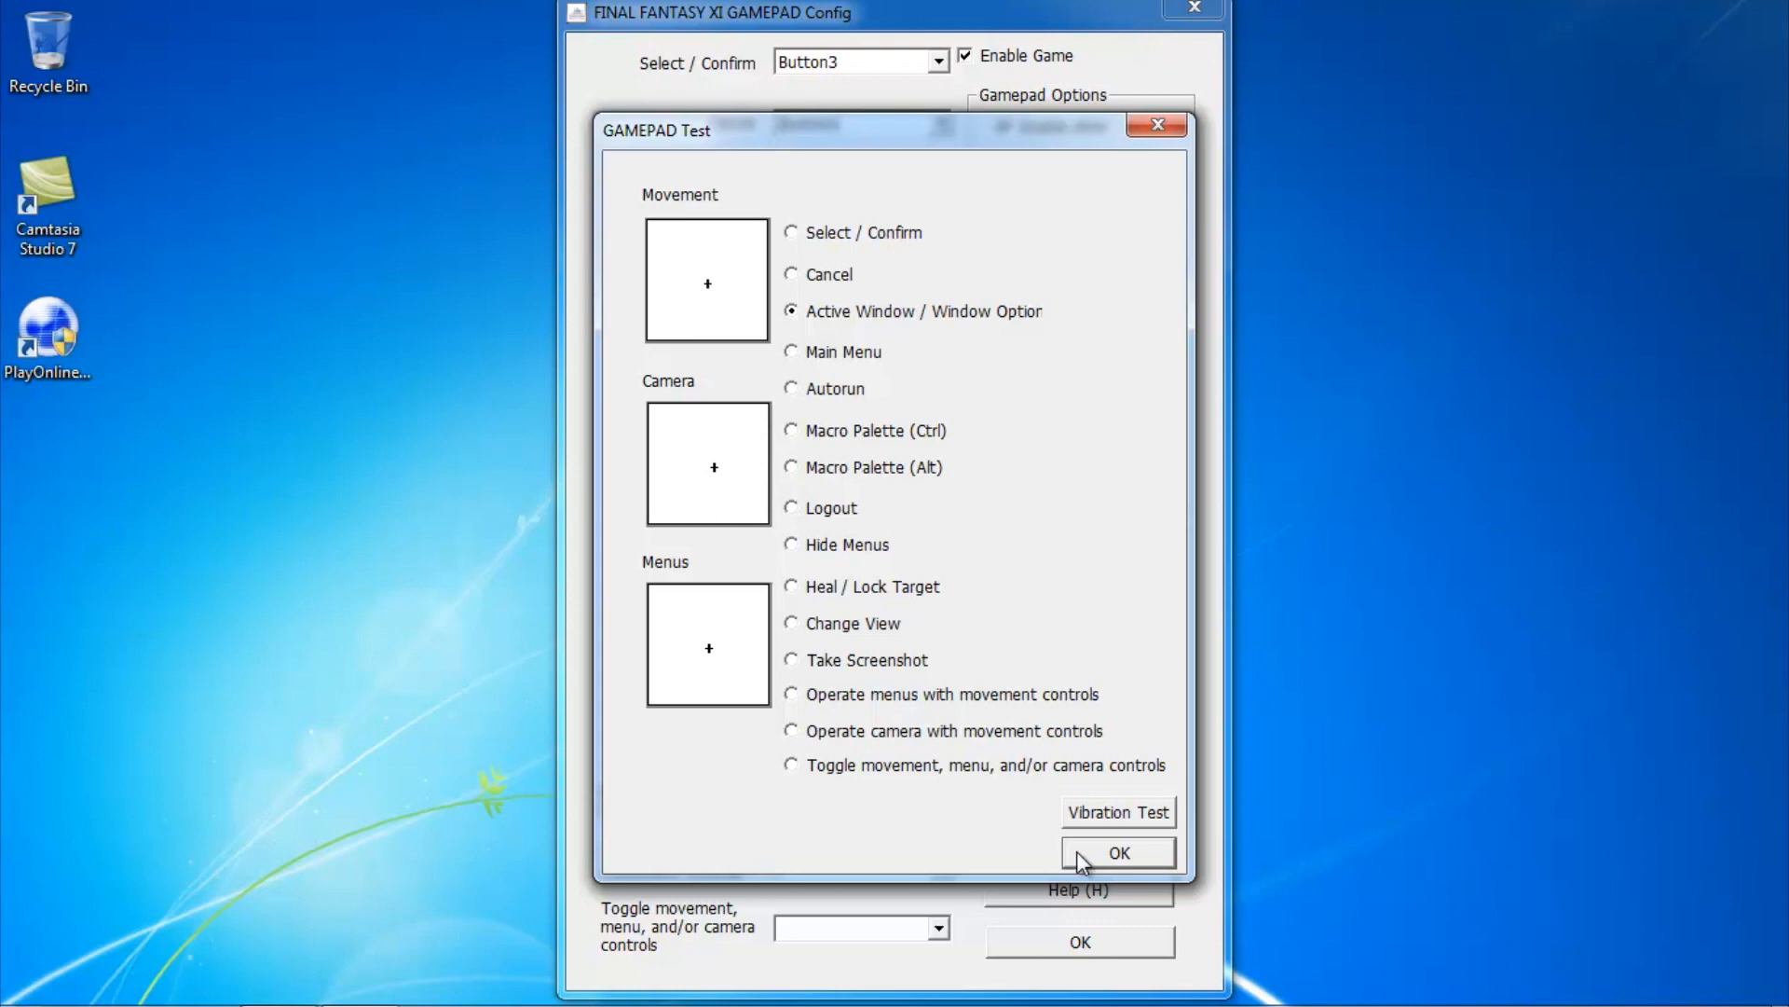
left_click(1118, 853)
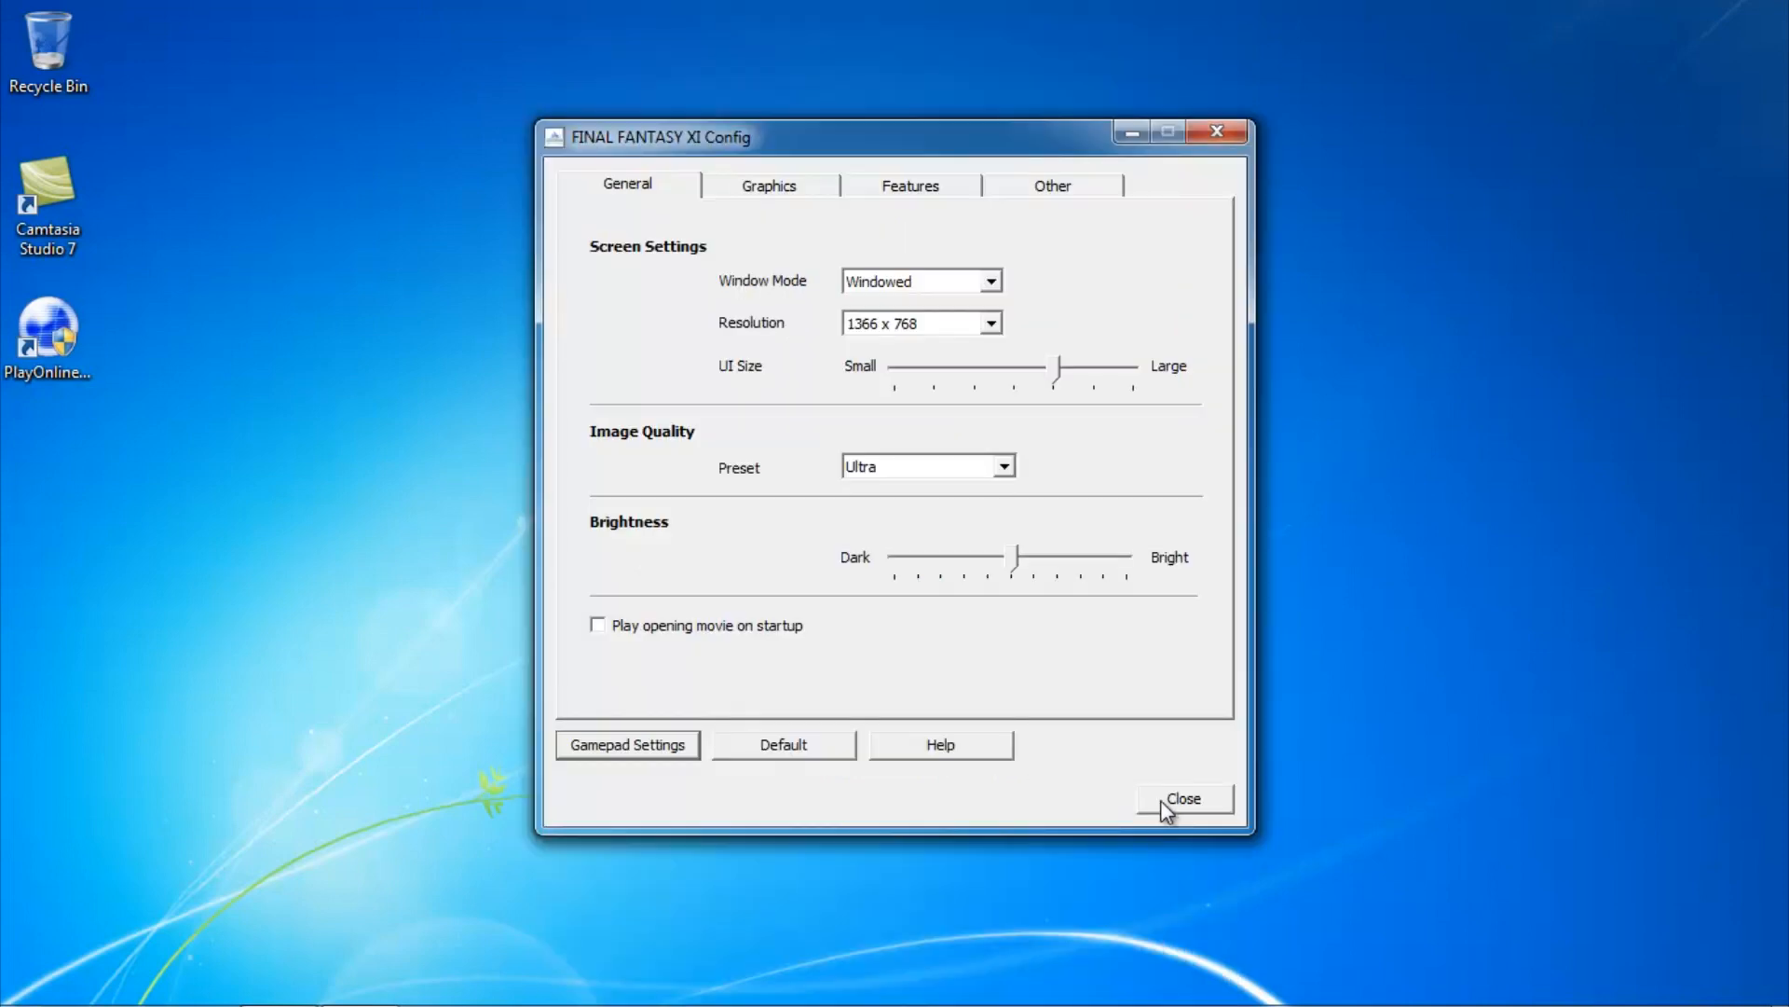
Close FINAL FANTASY XI Config, confirming Yes to save settings and acknowledging the saved message
left_click(1183, 798)
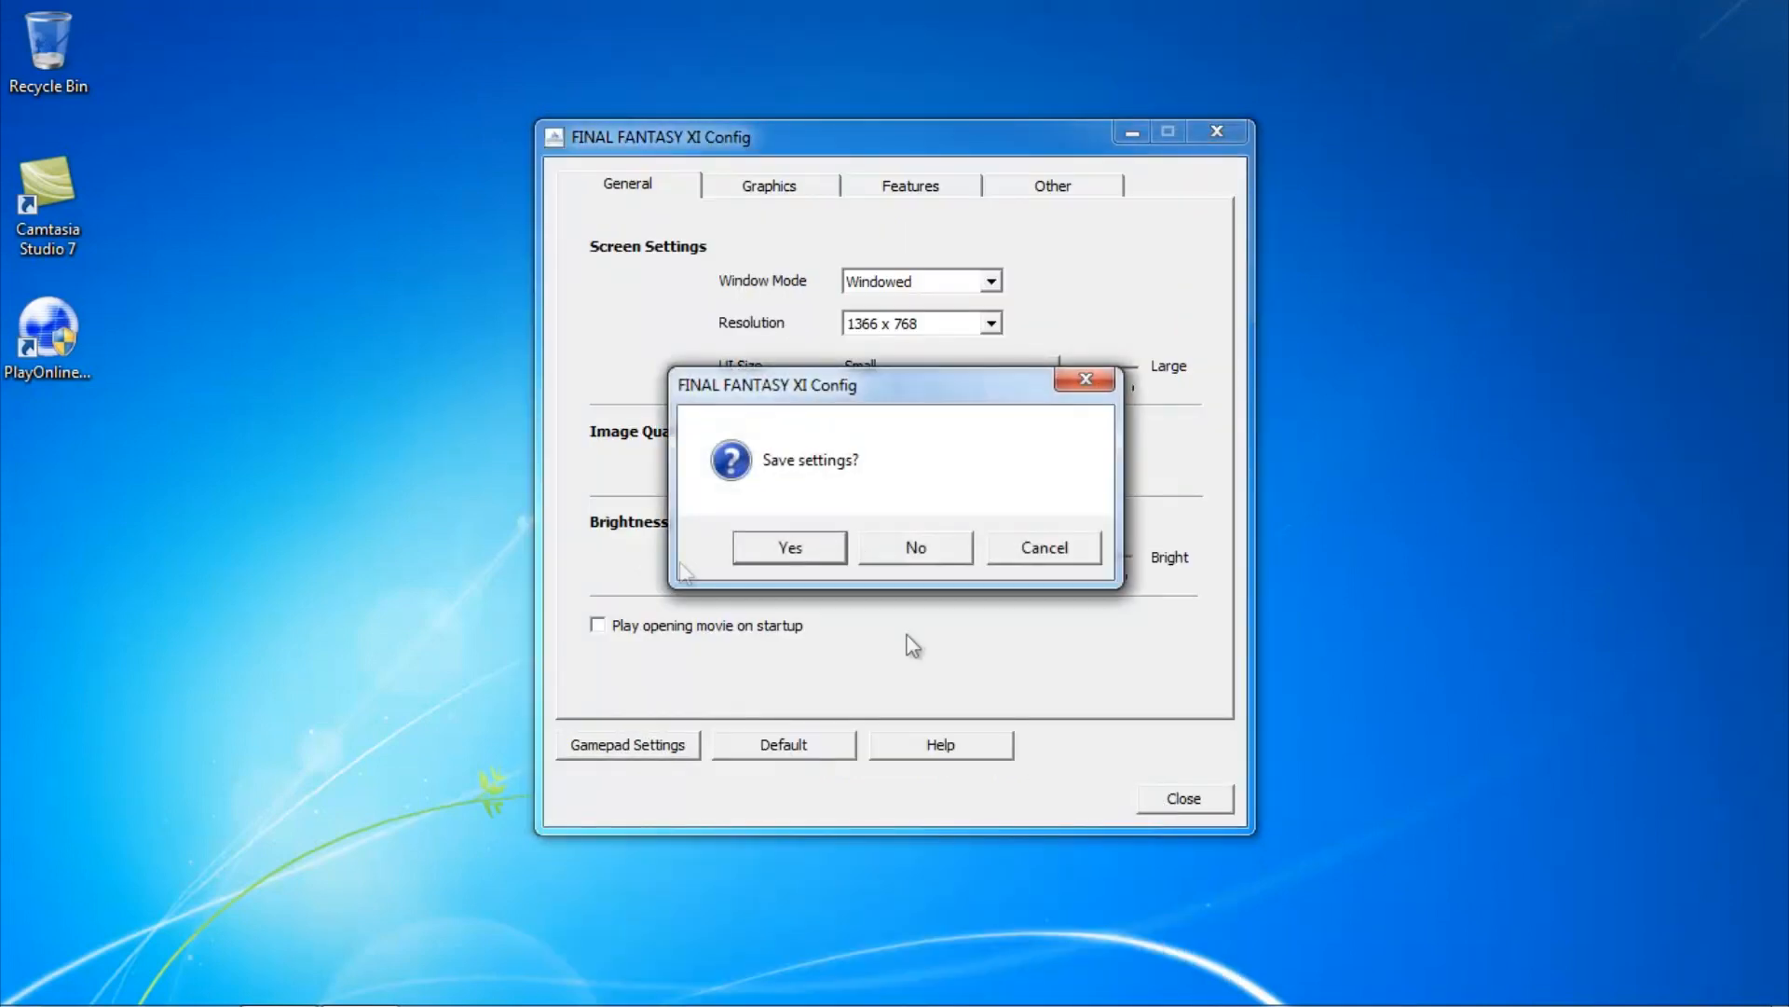
left_click(787, 548)
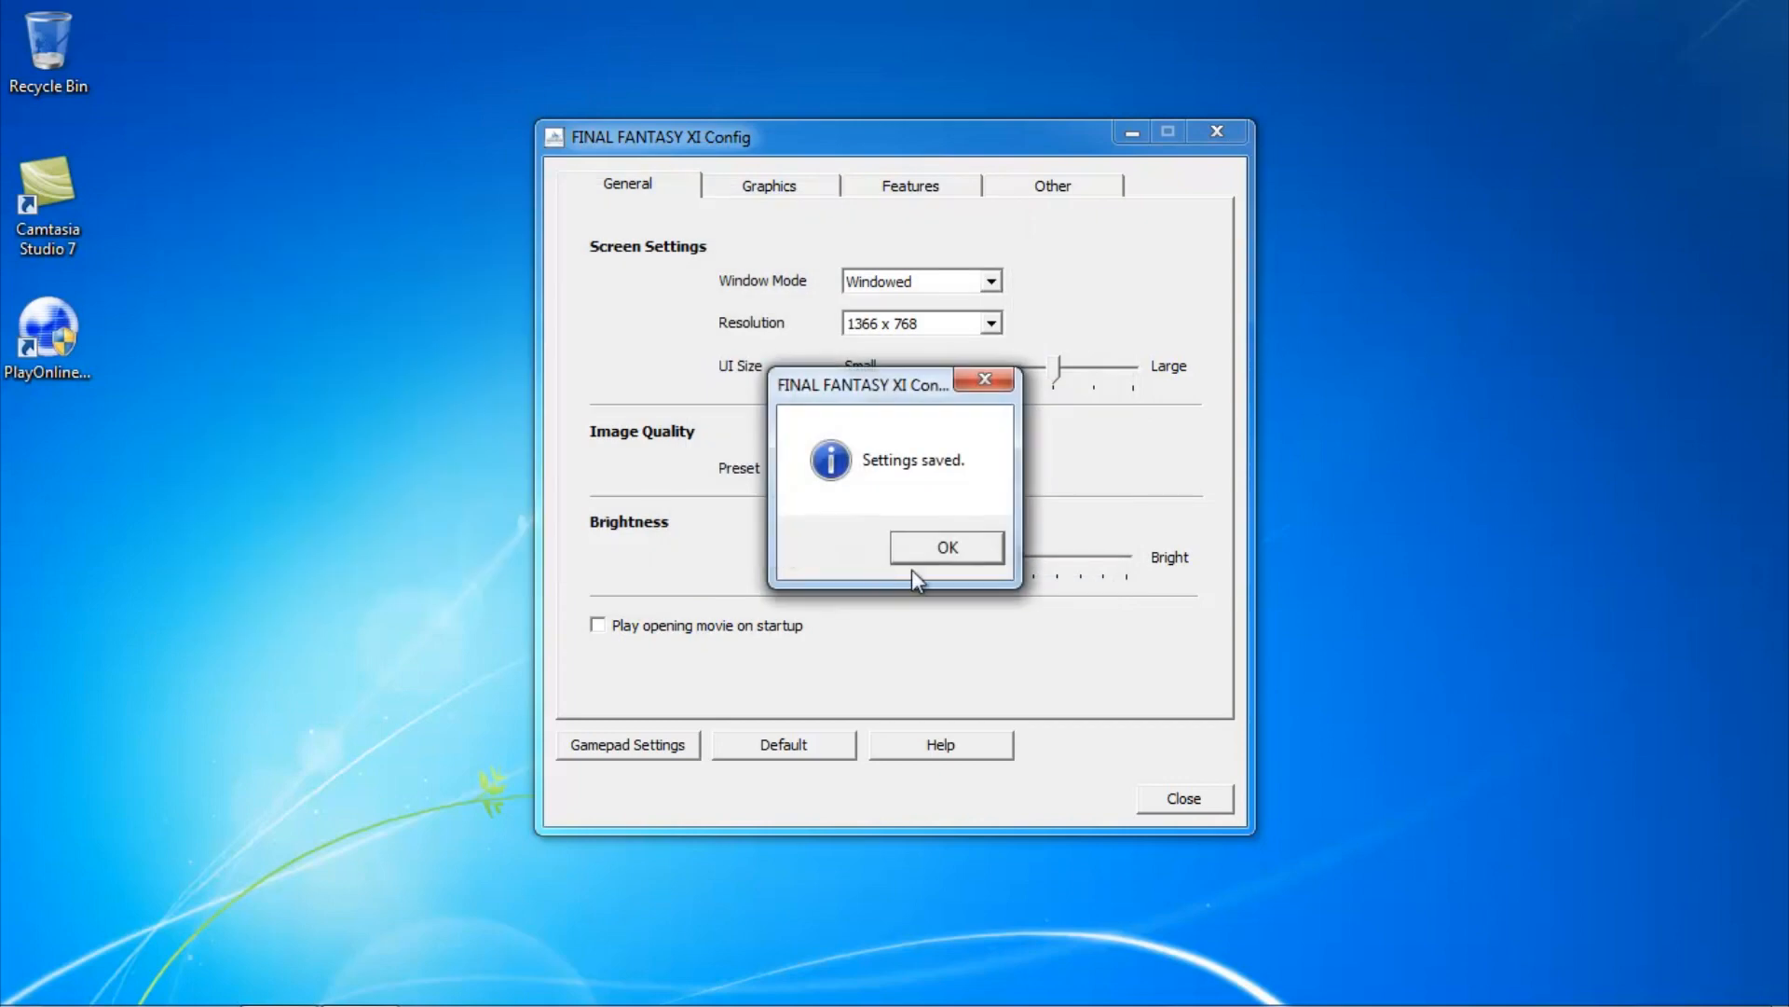
left_click(945, 547)
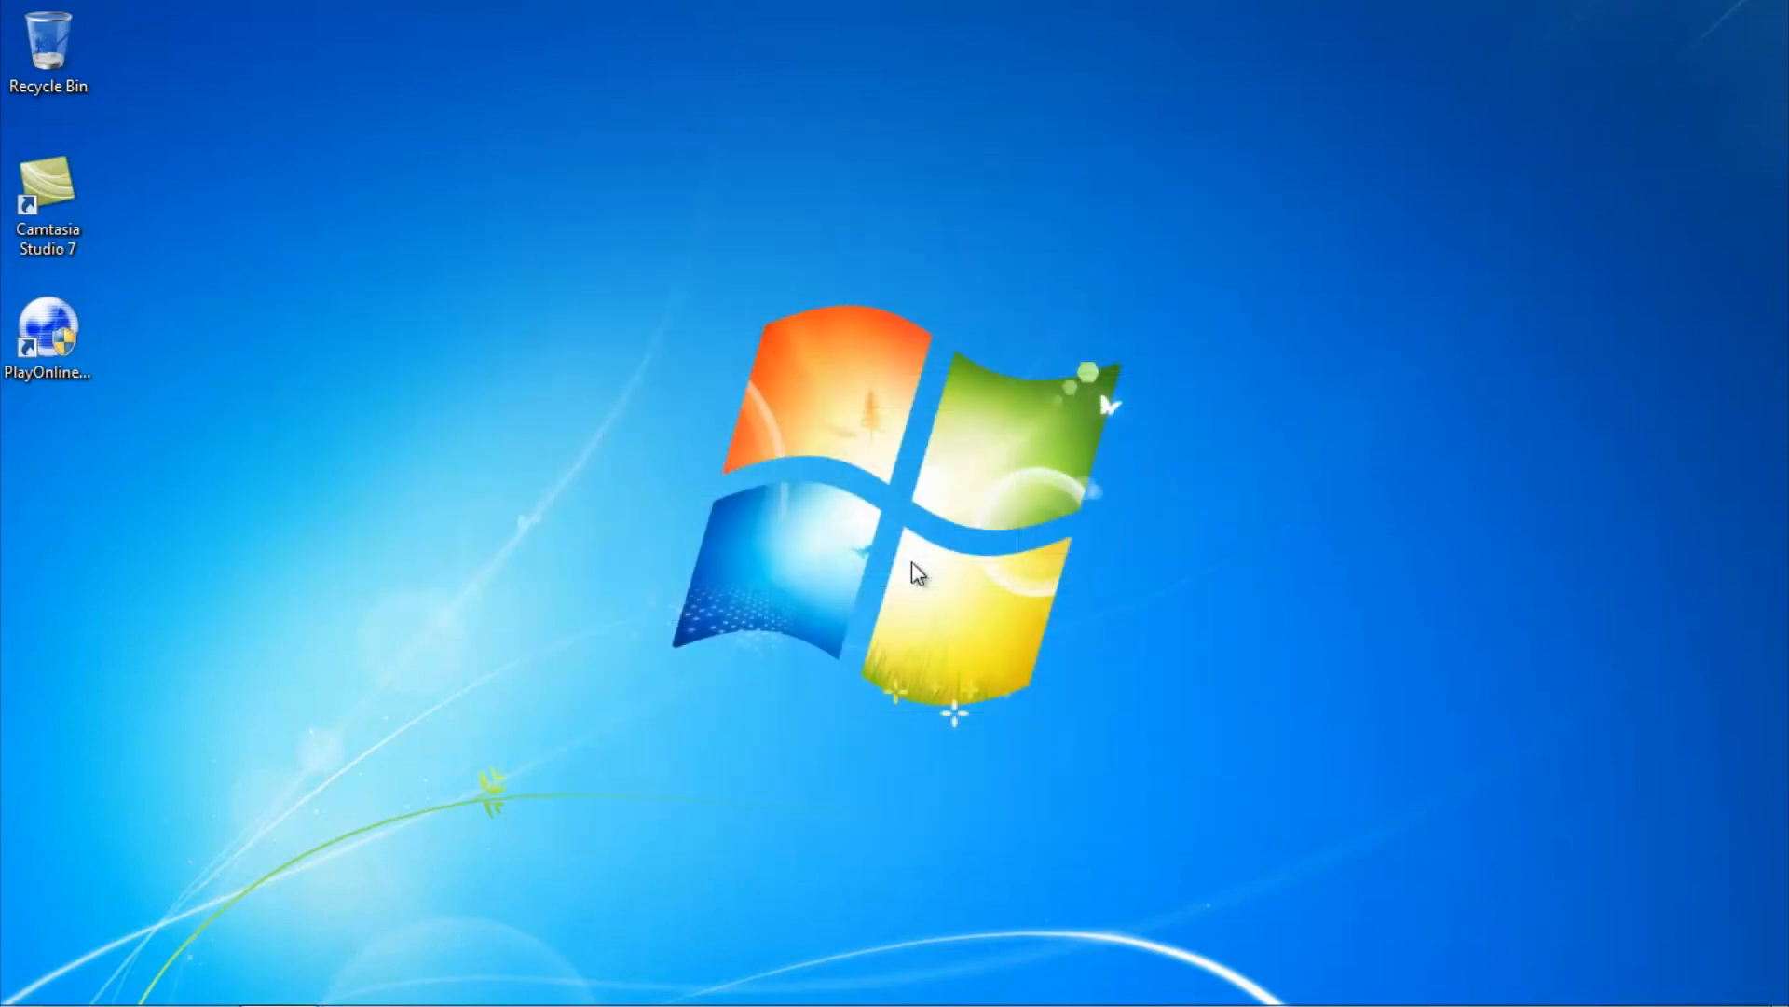